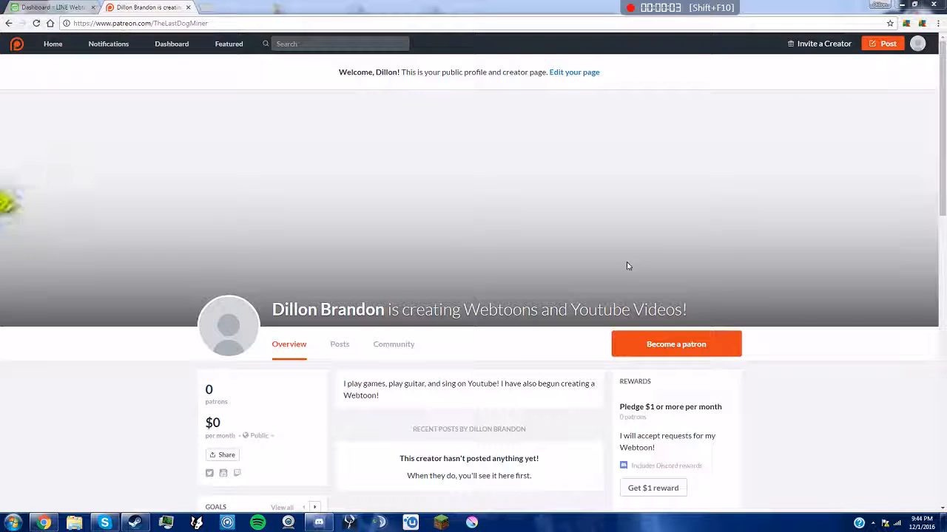
pyautogui.moveTo(379, 324)
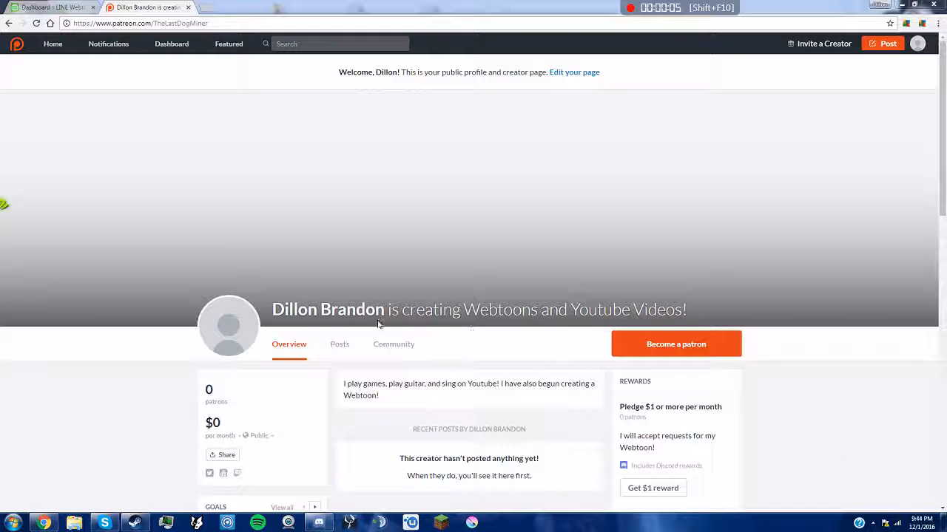
pyautogui.moveTo(248, 254)
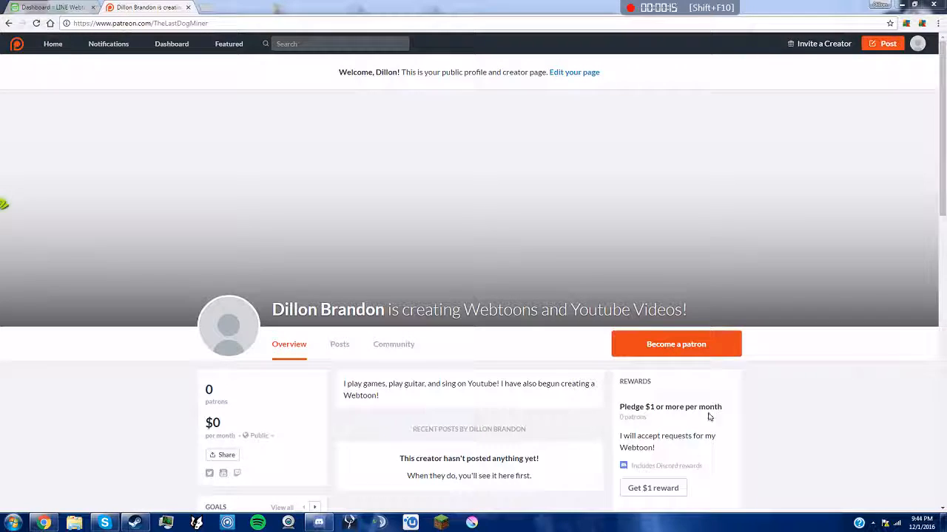
# Leave the Patreon pledge tiers and bring up the Life Chats series from the Webtoon dashboard.
pyautogui.scroll(-3)
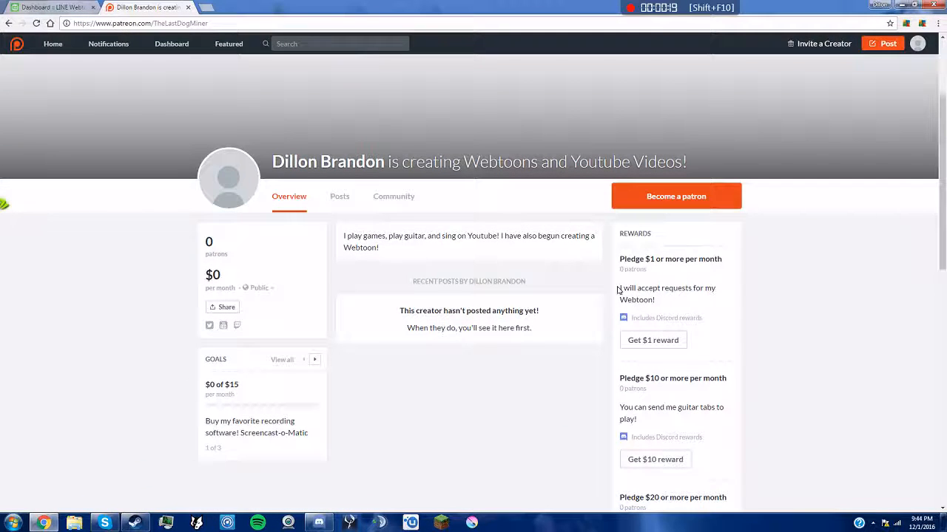
pyautogui.doubleClick(658, 259)
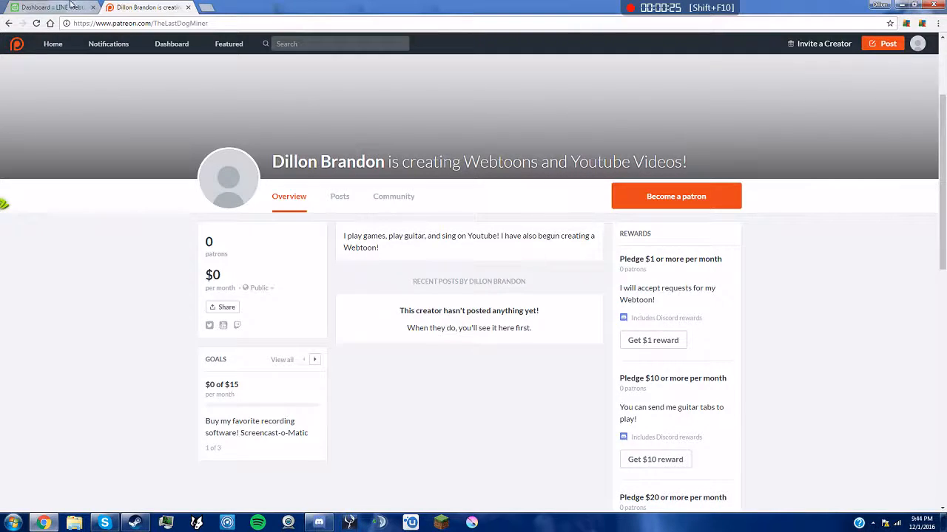
pyautogui.click(52, 8)
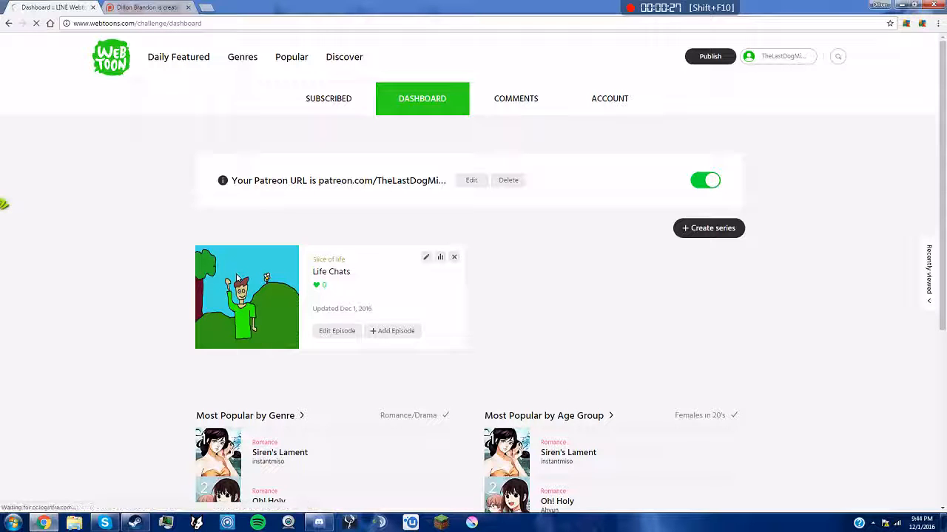
pyautogui.click(331, 272)
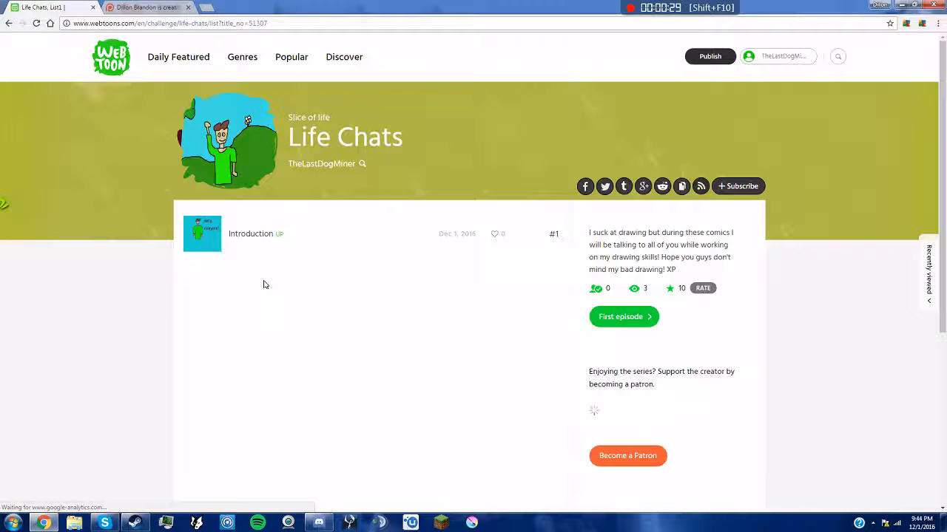
# Return to the Patreon profile and scroll through the $1, $10, $20 and $40 reward tiers.
pyautogui.click(148, 7)
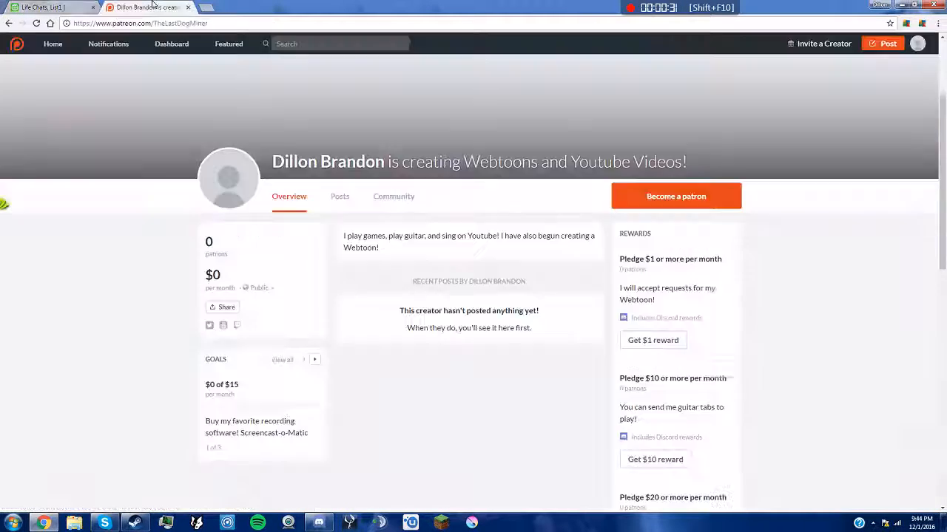
pyautogui.scroll(-3)
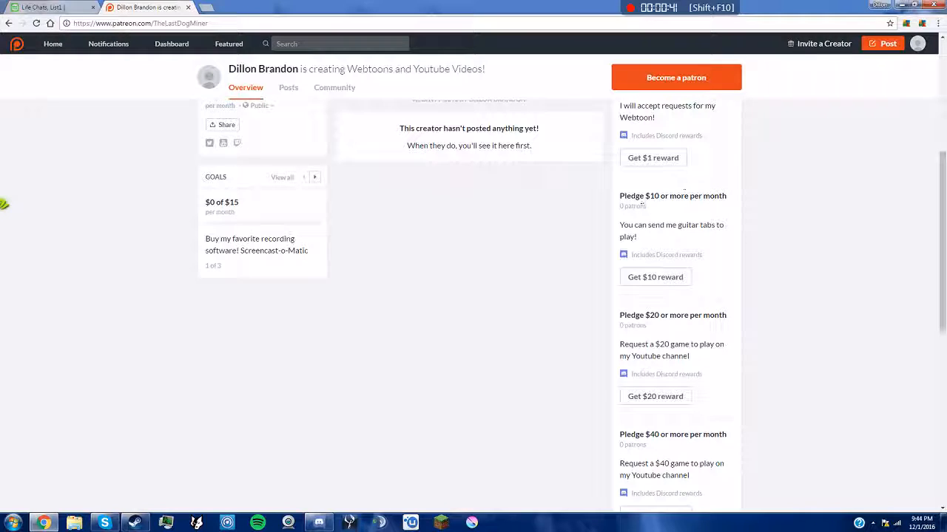
pyautogui.doubleClick(672, 196)
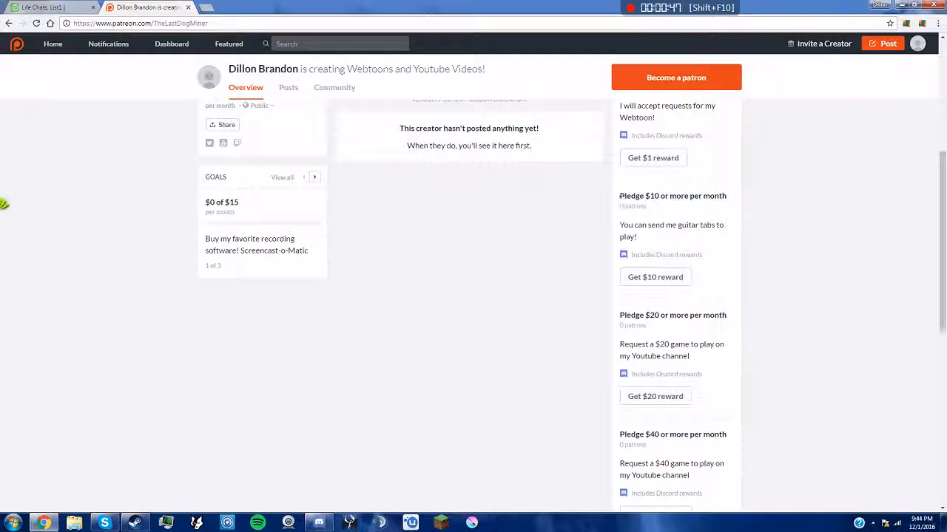
pyautogui.doubleClick(637, 196)
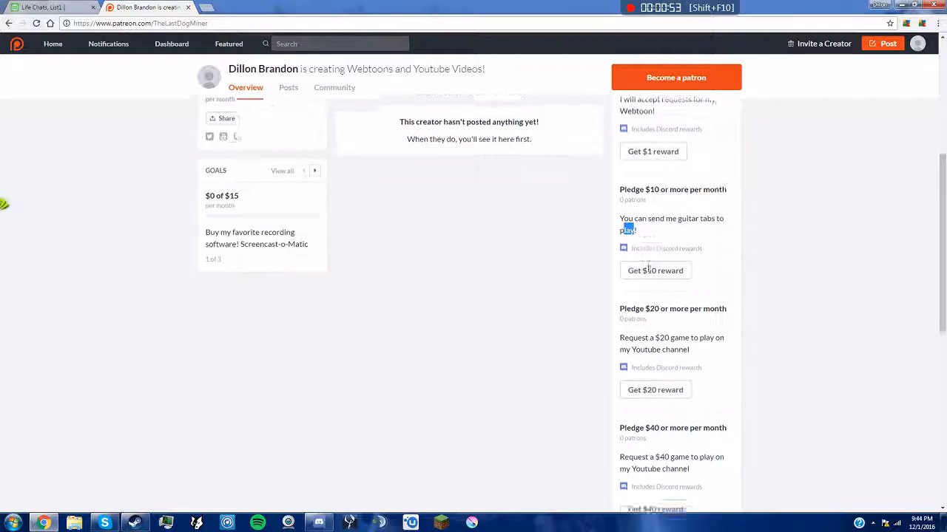
pyautogui.scroll(-3)
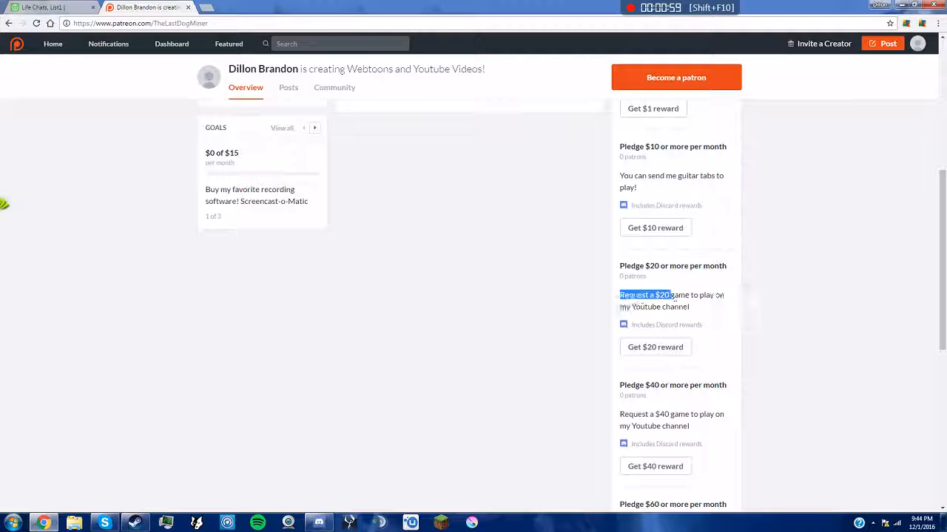
# Bring up Steam and browse the store front page's featured games.
pyautogui.click(104, 524)
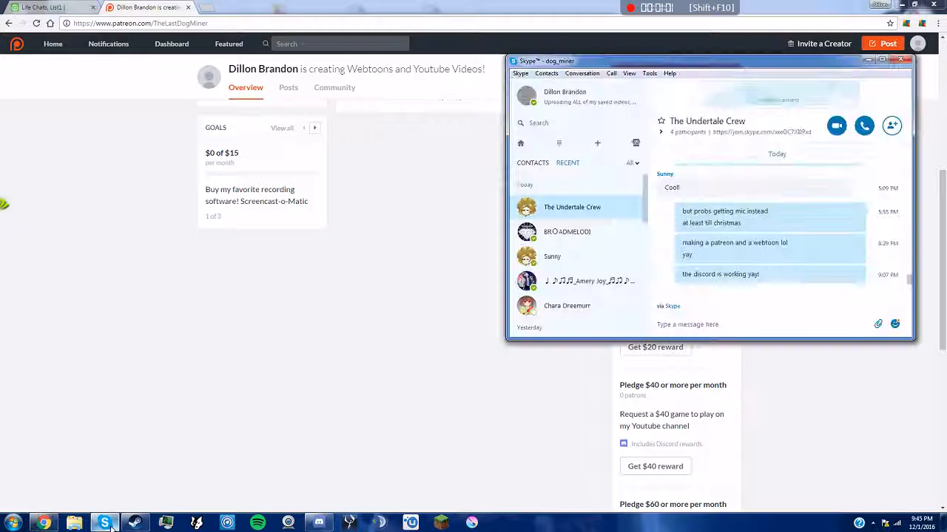
pyautogui.click(135, 524)
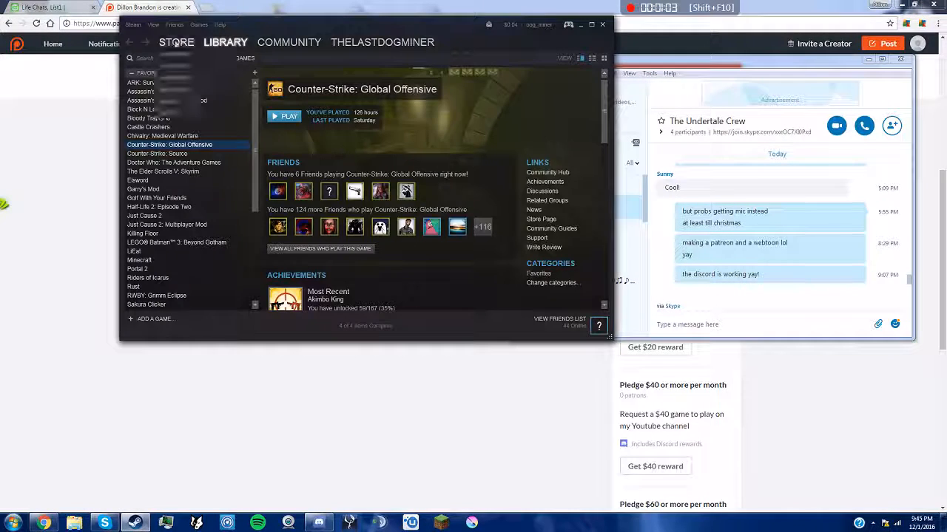
pyautogui.click(176, 42)
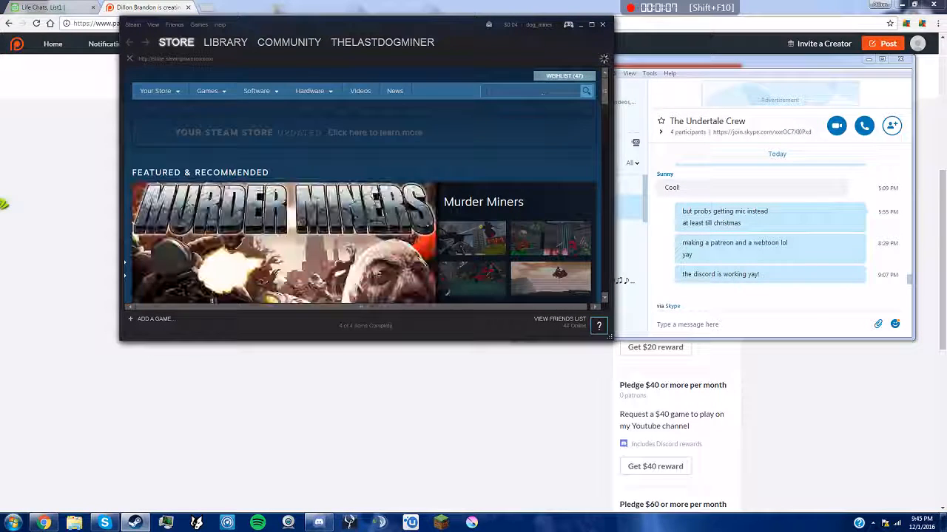
pyautogui.scroll(-3)
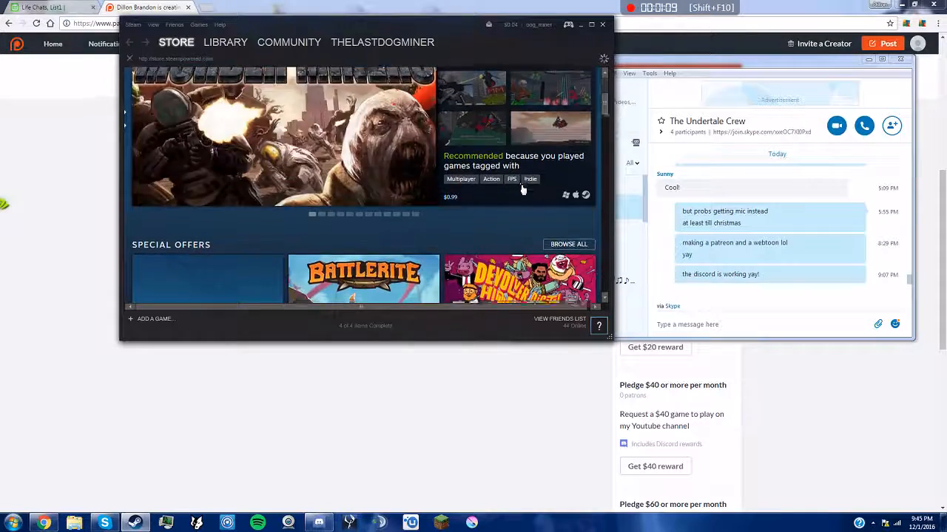
pyautogui.scroll(-3)
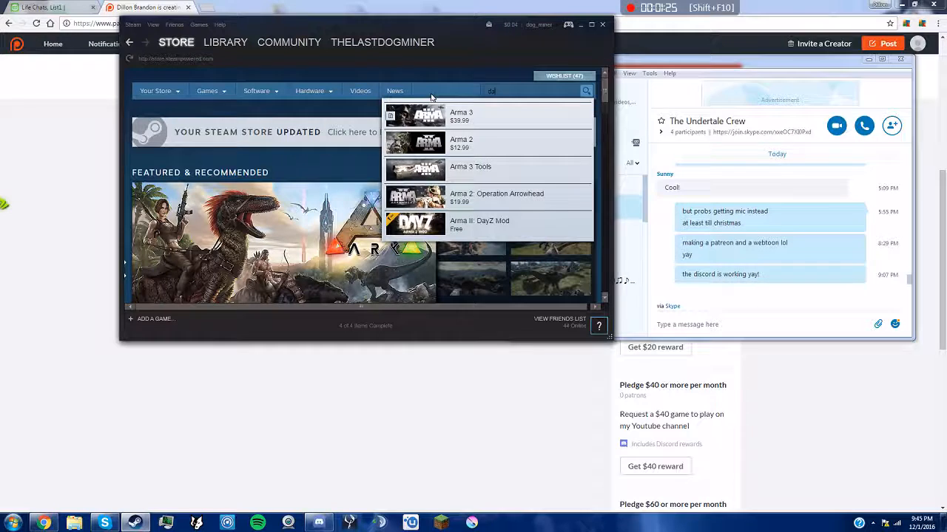
# Search the Steam store for dayz, kill and arma suggestions, then land back on Patreon's $60 tier.
pyautogui.write('dayz')
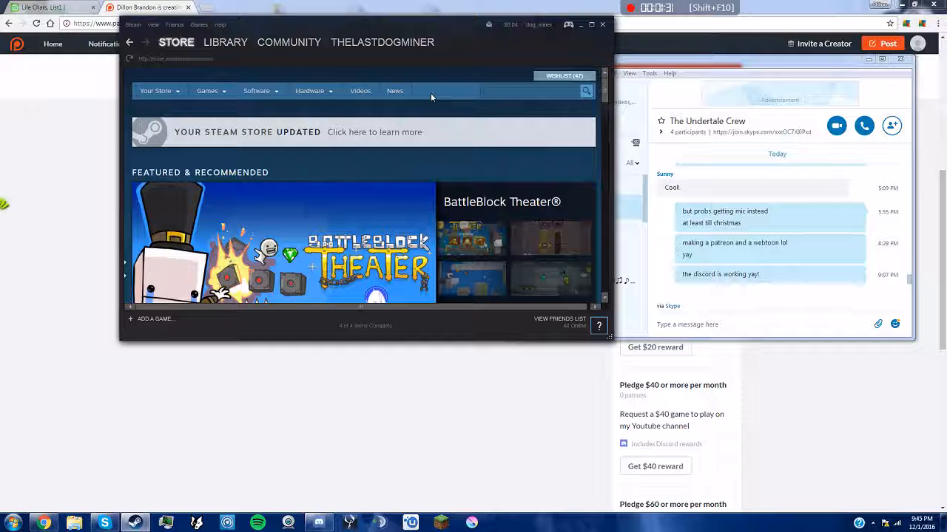
pyautogui.write('kill')
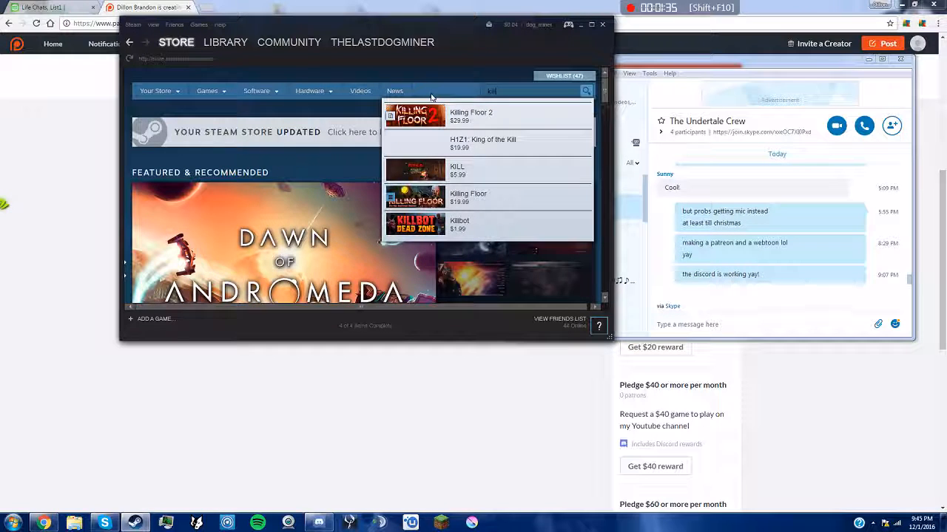
pyautogui.moveTo(466, 199)
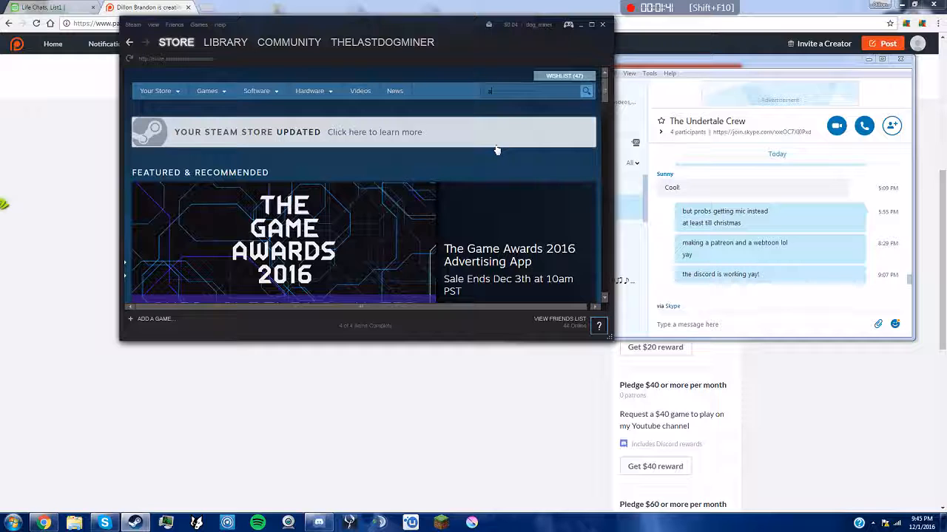
pyautogui.write('arma')
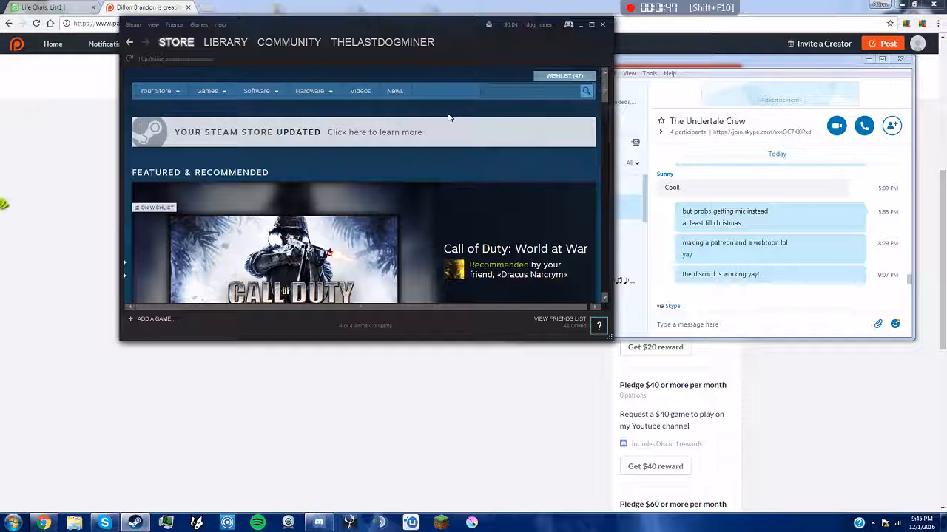
pyautogui.write('dayz')
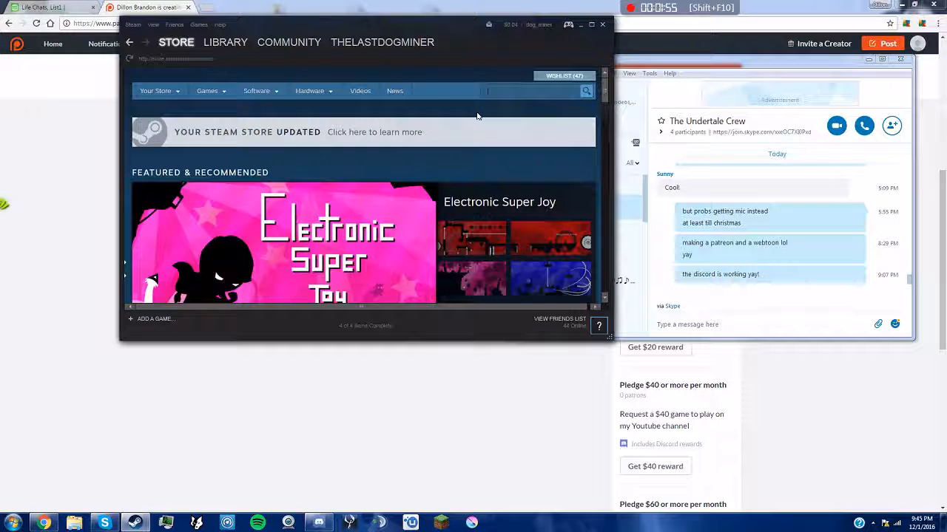
pyautogui.write('dasda')
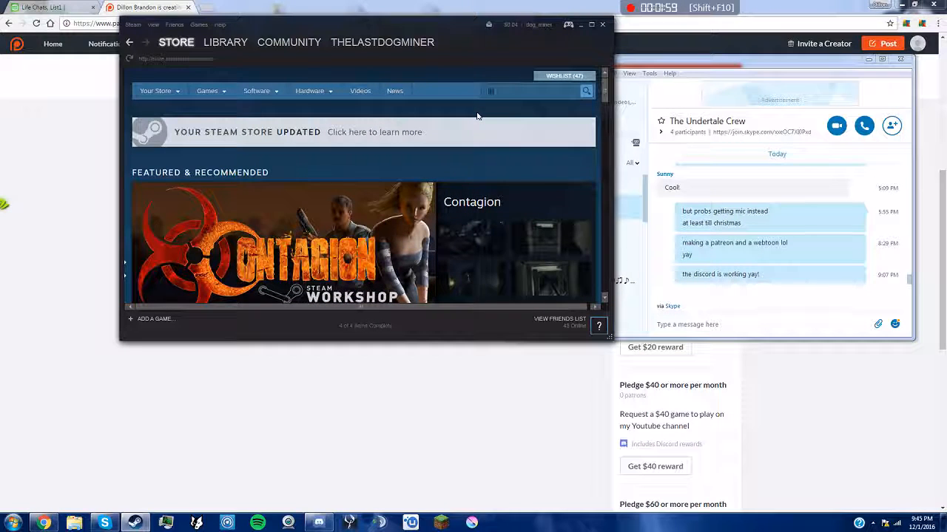
pyautogui.write('kill')
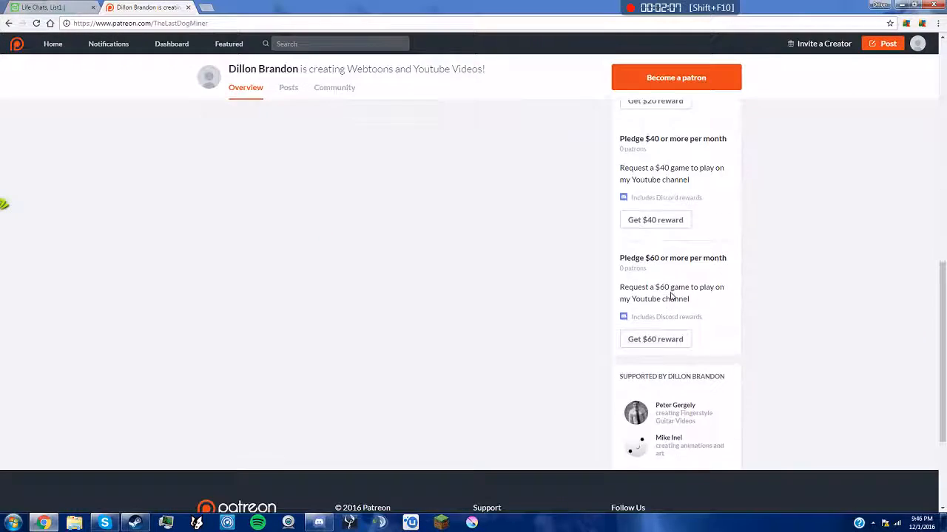
pyautogui.doubleClick(669, 257)
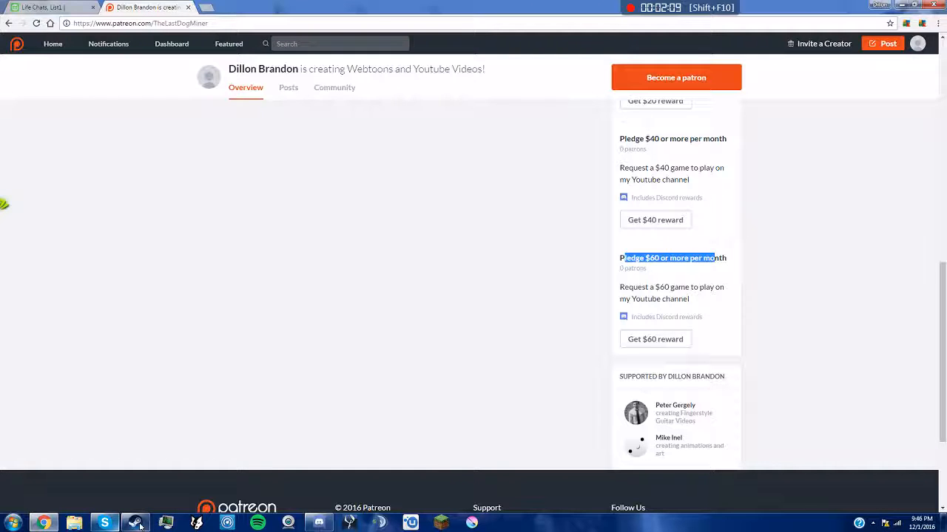
# Search Steam for watch_dog and reach the Watch_Dogs 2 store page past the birth-date check.
pyautogui.click(136, 524)
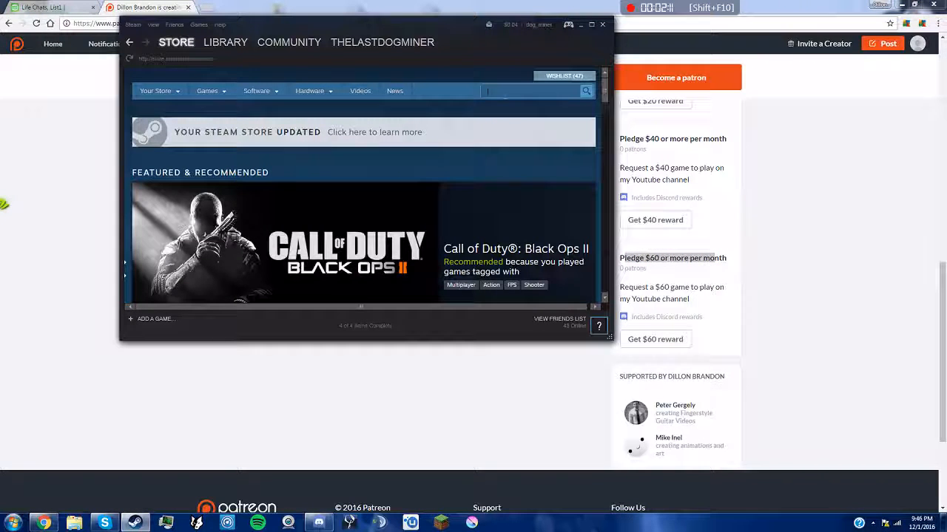
pyautogui.write('watch_dog')
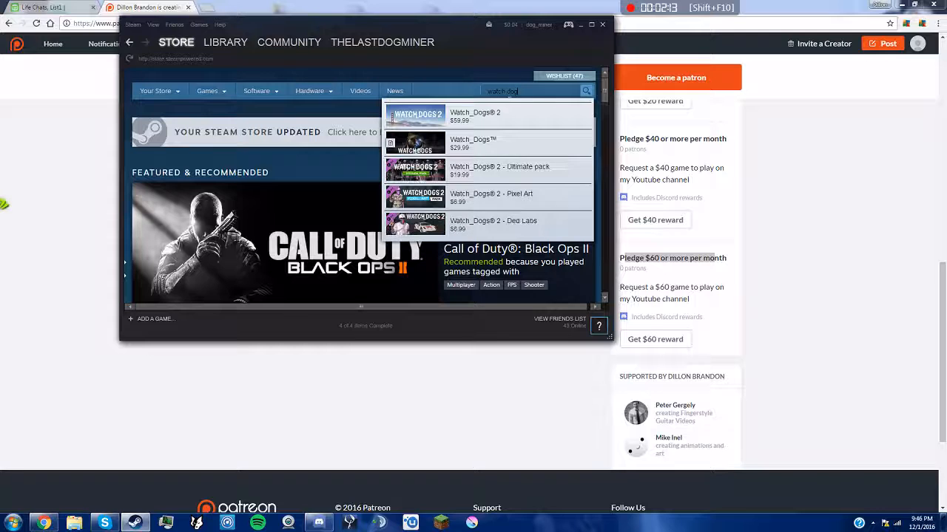
pyautogui.click(475, 115)
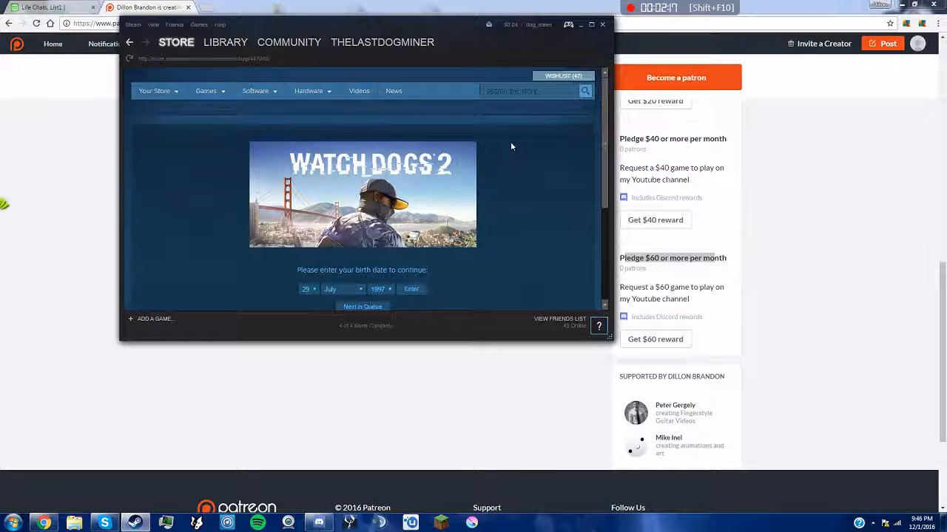
pyautogui.click(390, 288)
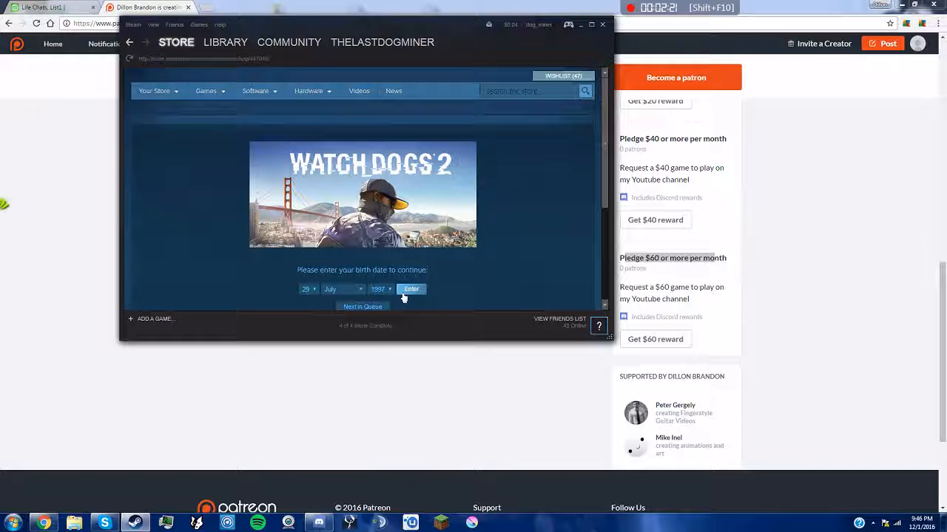
pyautogui.click(412, 289)
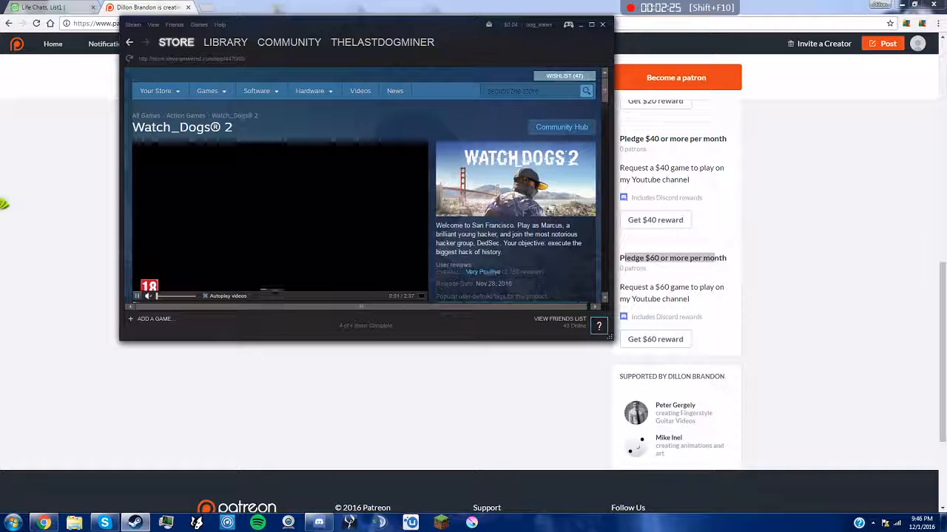
pyautogui.click(602, 23)
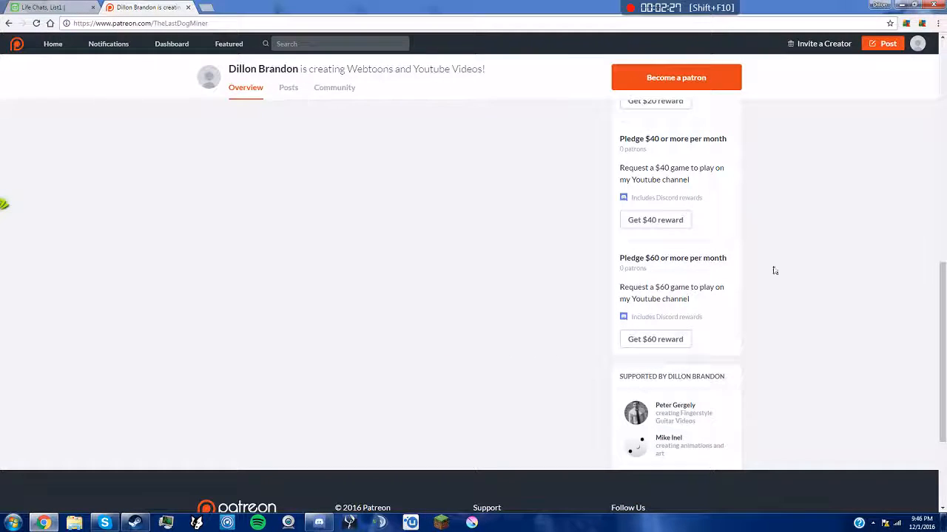
pyautogui.scroll(3)
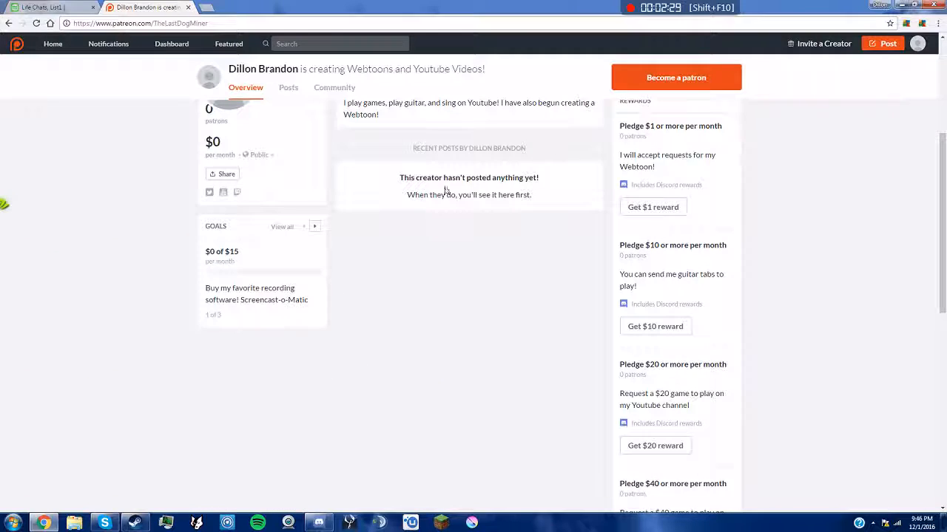
pyautogui.doubleClick(225, 287)
pyautogui.write('screen cast o matic')
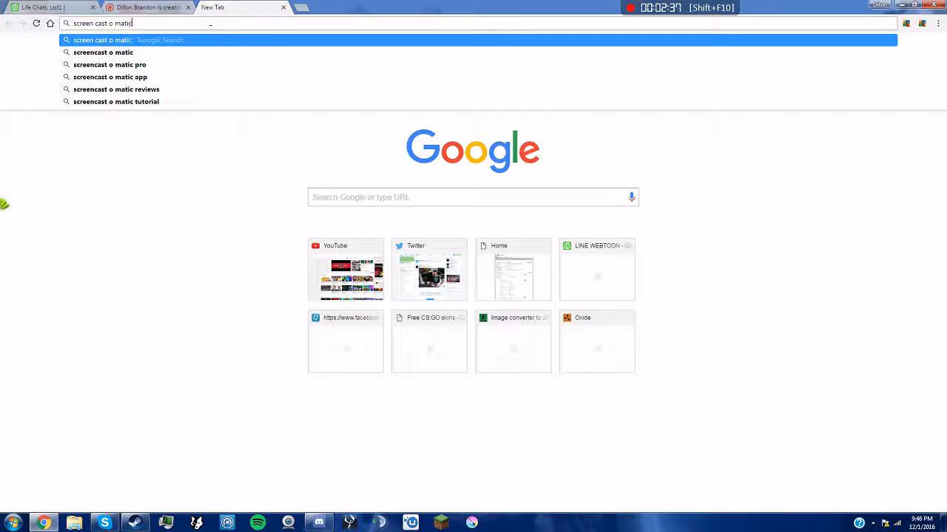
# Search Google for Screencast-O-Matic and bring up its Pro Recorder pricing page.
pyautogui.press('Return')
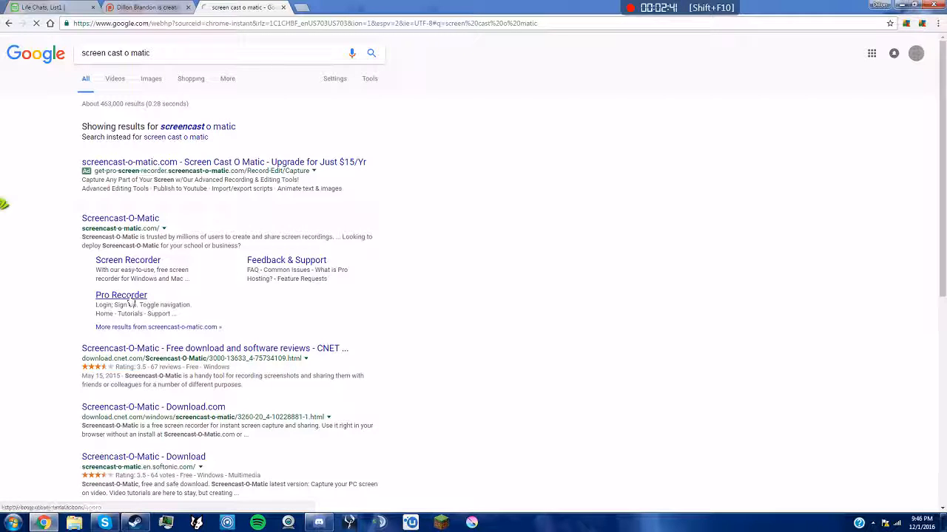
pyautogui.click(121, 296)
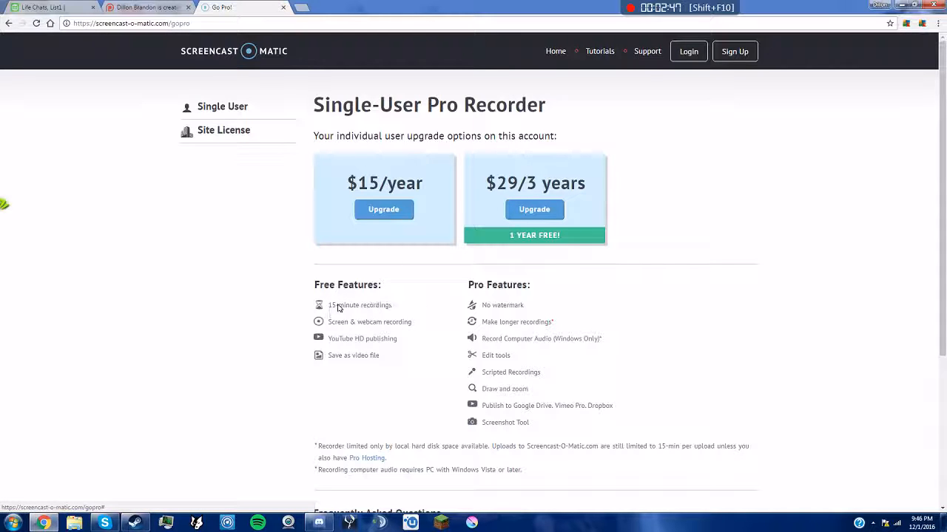
pyautogui.moveTo(349, 327)
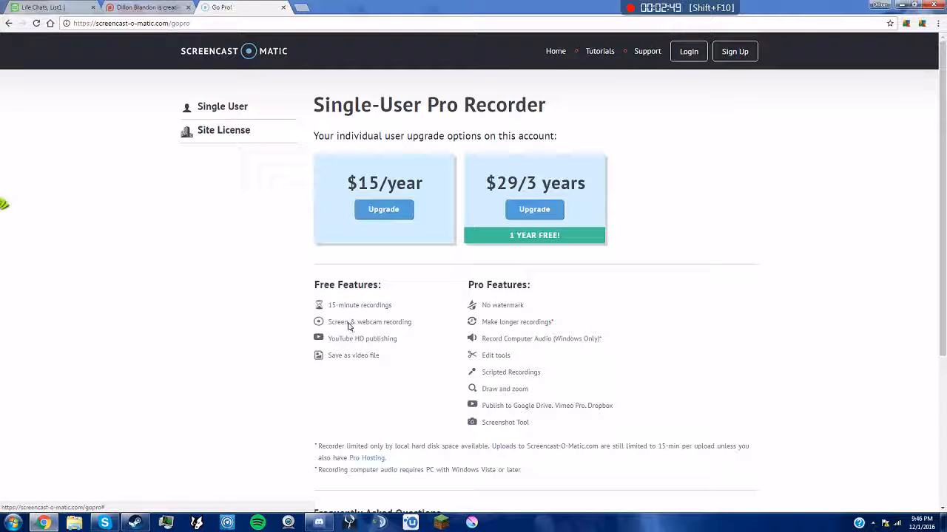
pyautogui.moveTo(388, 334)
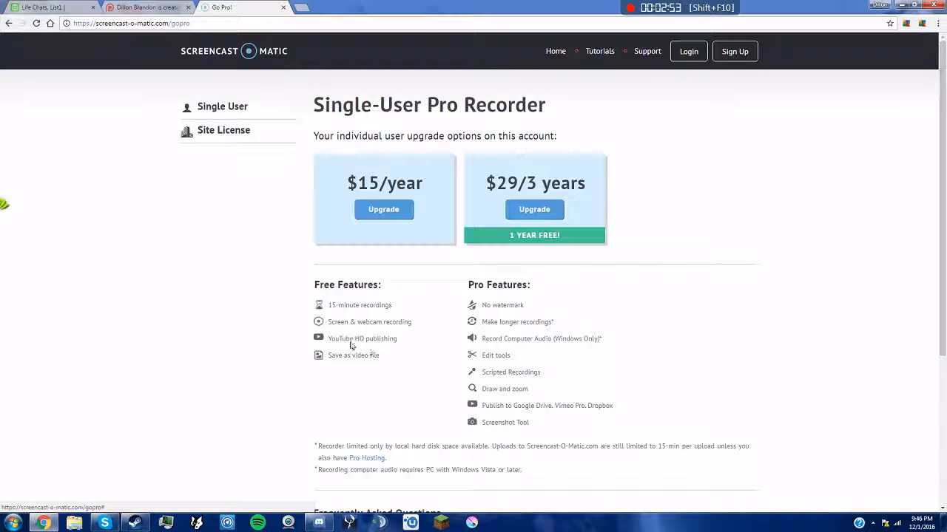
pyautogui.moveTo(347, 361)
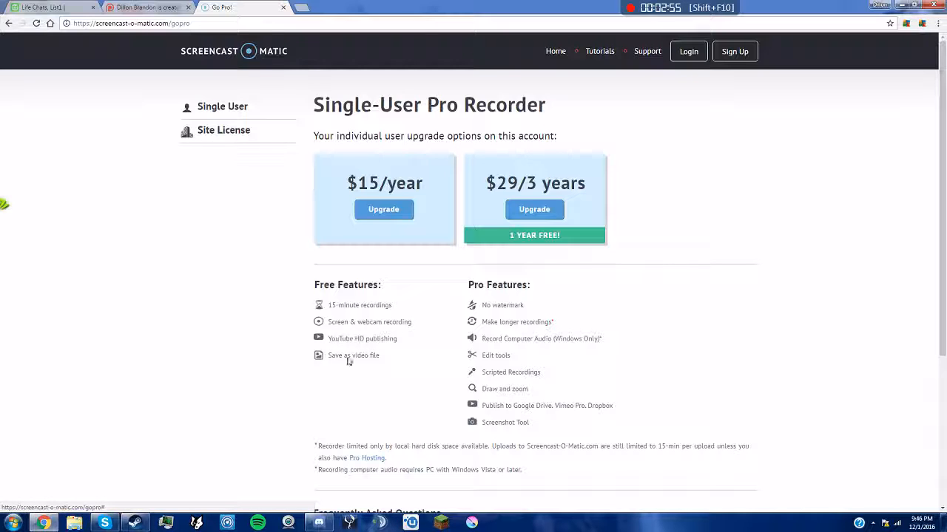
pyautogui.moveTo(507, 388)
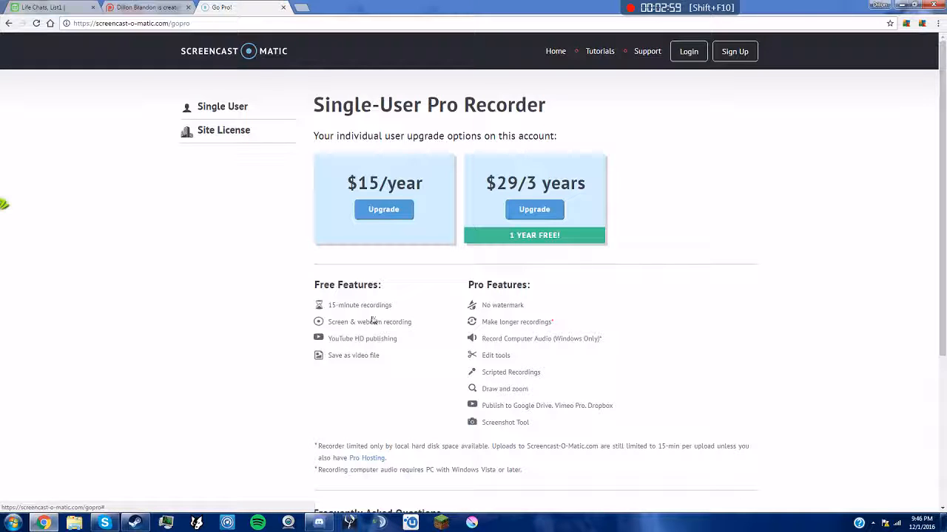
pyautogui.moveTo(488, 305)
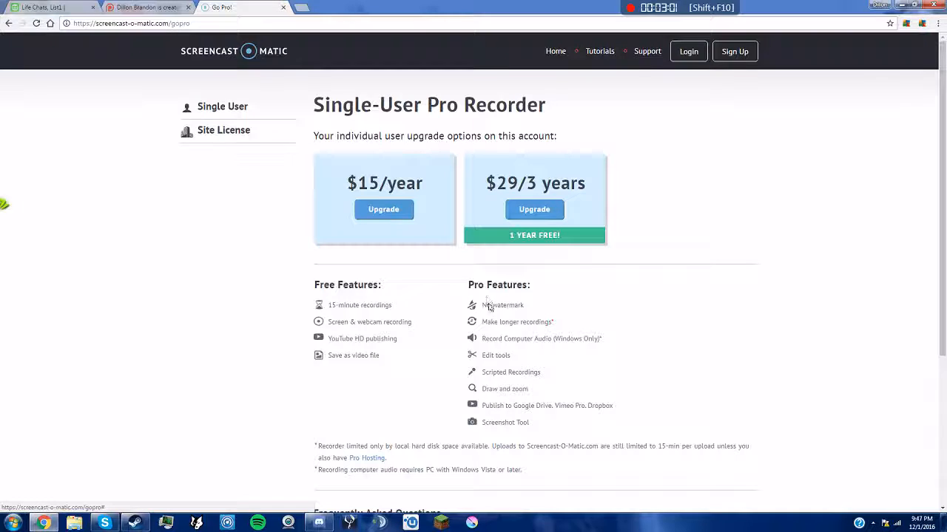
pyautogui.moveTo(507, 331)
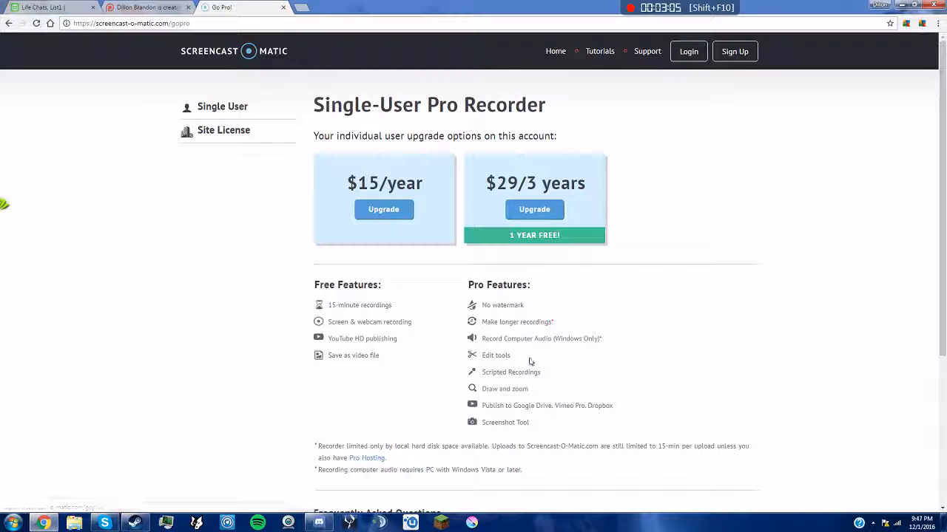
pyautogui.moveTo(554, 347)
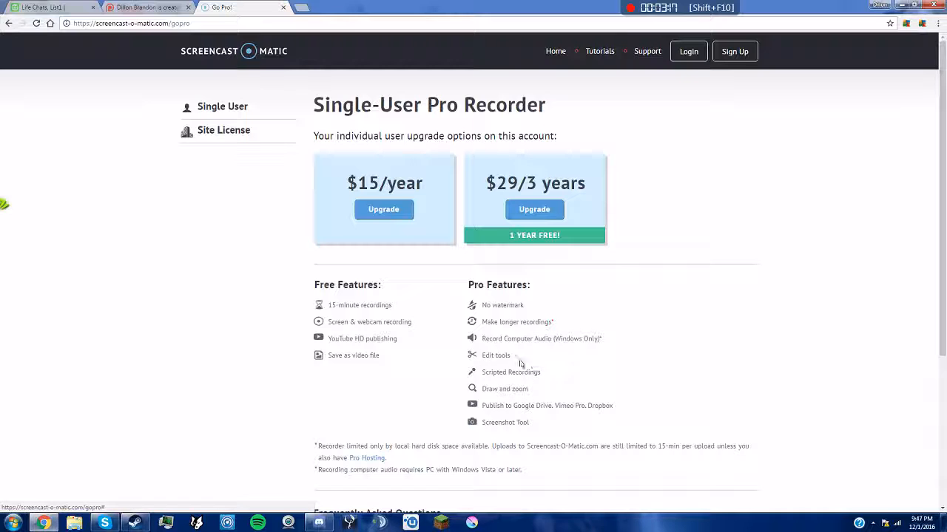
pyautogui.moveTo(491, 356)
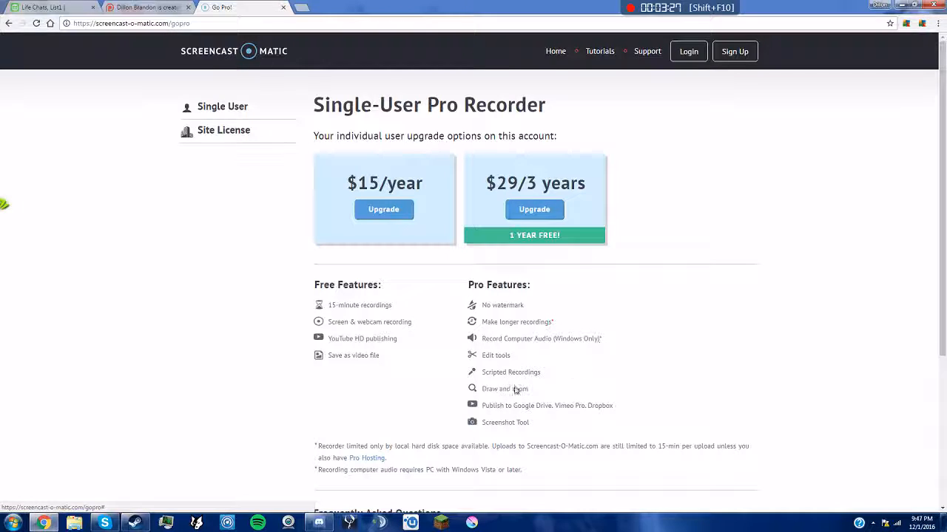
pyautogui.moveTo(523, 403)
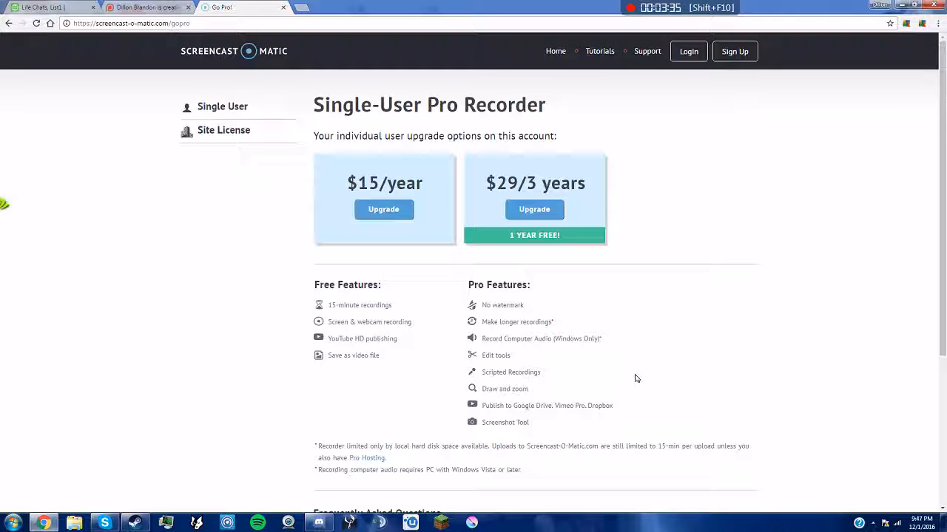
pyautogui.moveTo(174, 270)
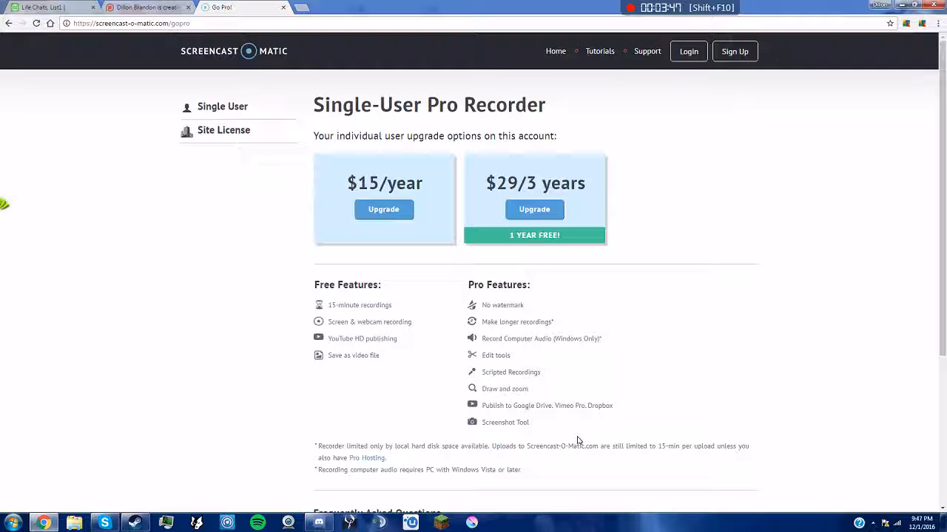
pyautogui.moveTo(509, 423)
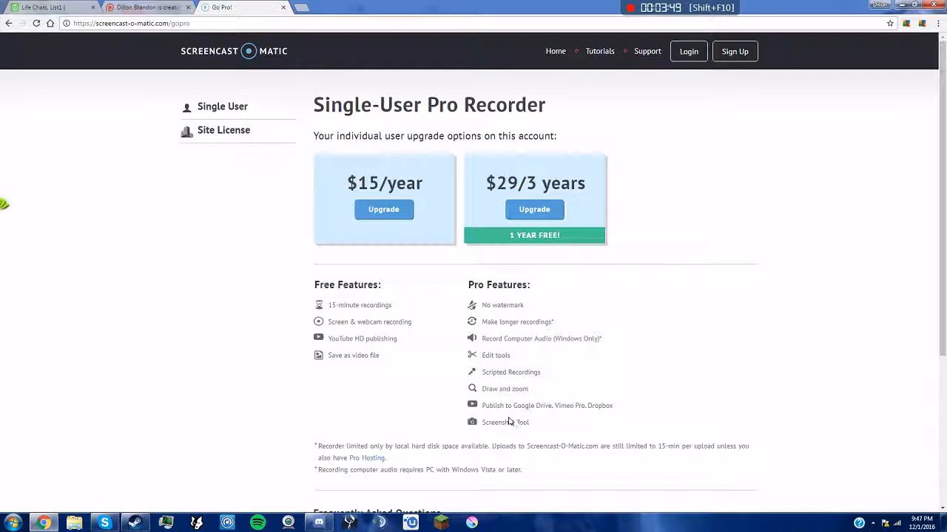
pyautogui.moveTo(553, 373)
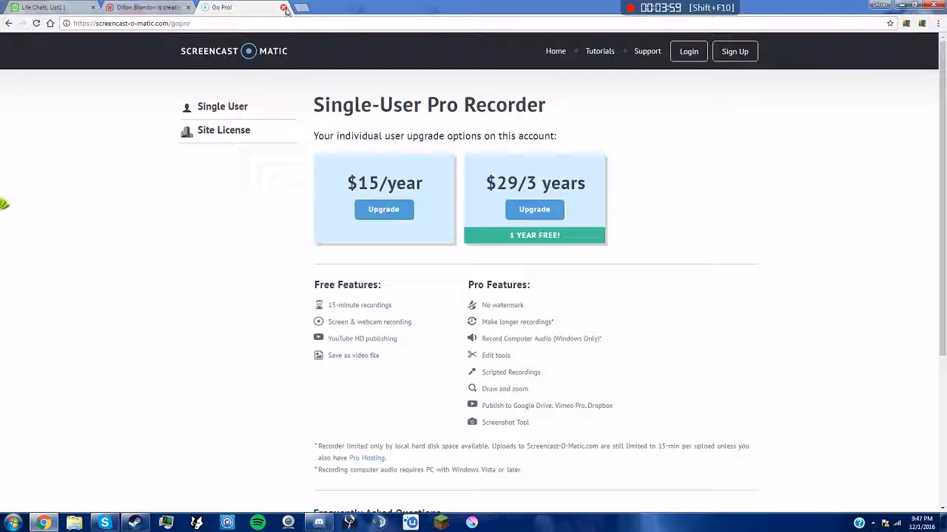
# Show the $100 keyboard goal on Patreon, then search the web for corsair keyboards.
pyautogui.doubleClick(384, 183)
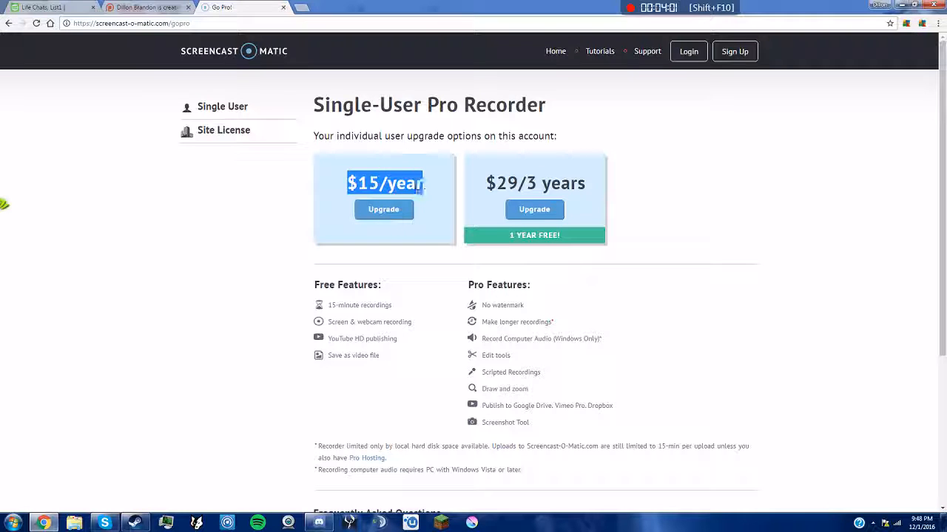
pyautogui.click(148, 7)
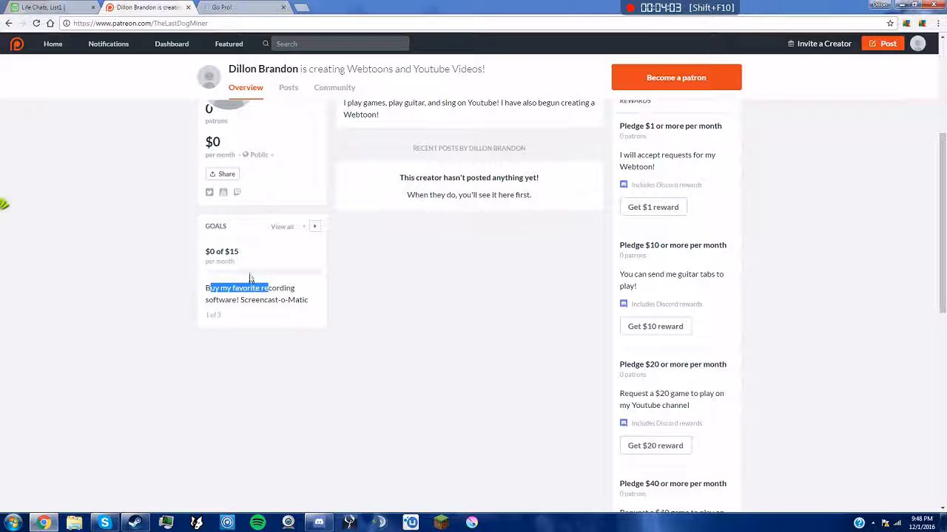
pyautogui.click(313, 226)
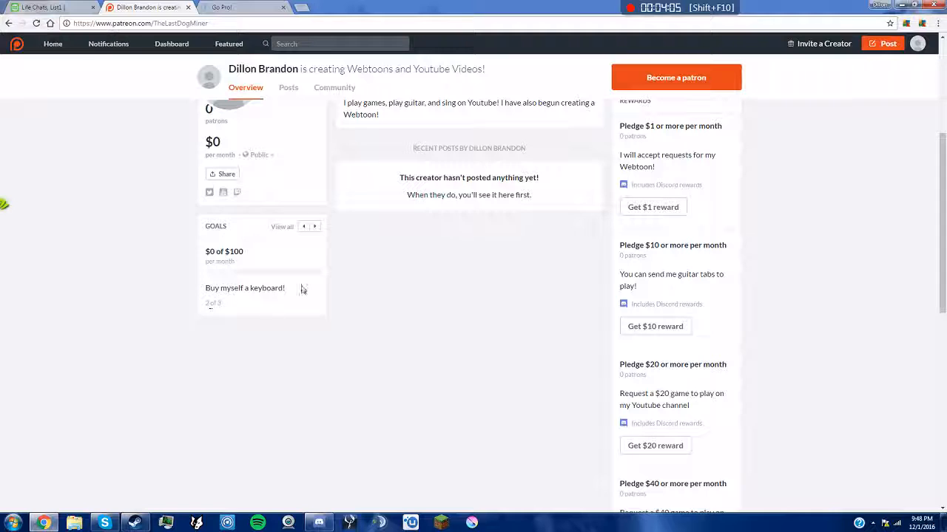
pyautogui.click(222, 8)
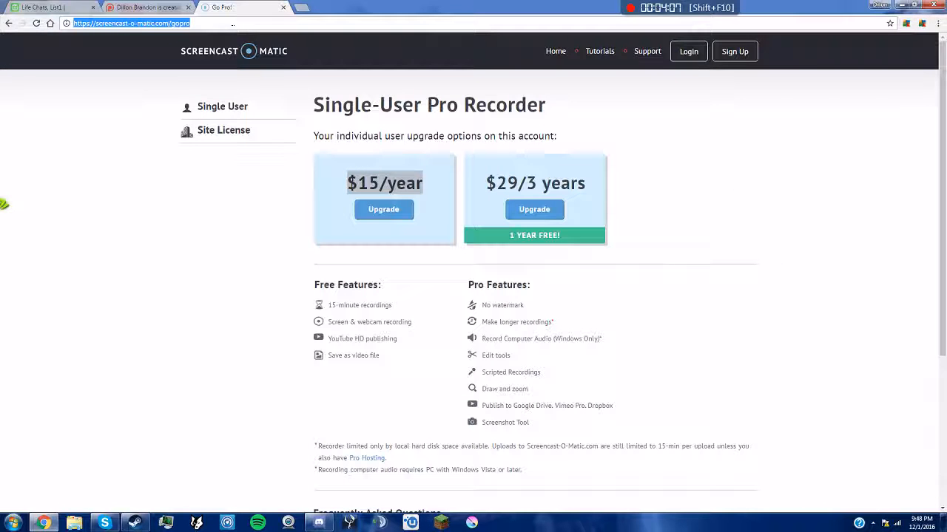
pyautogui.write('corsair')
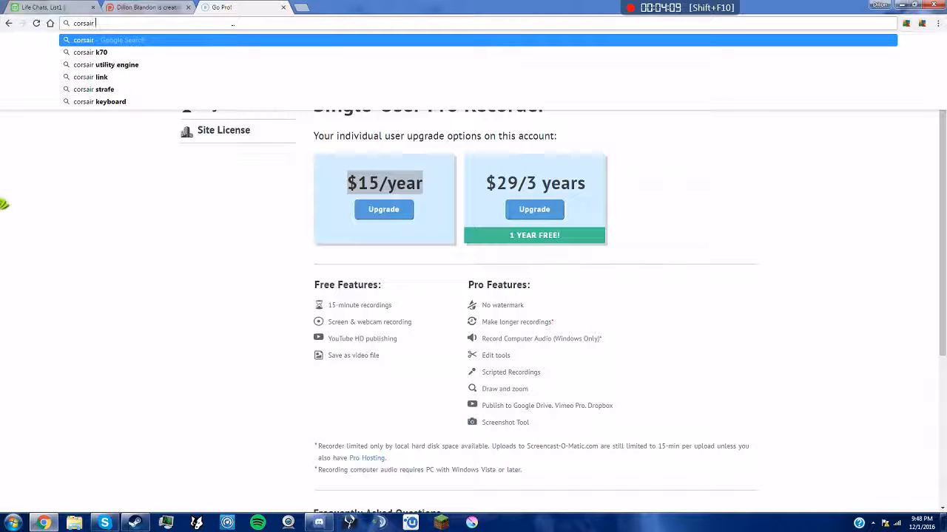
pyautogui.click(98, 101)
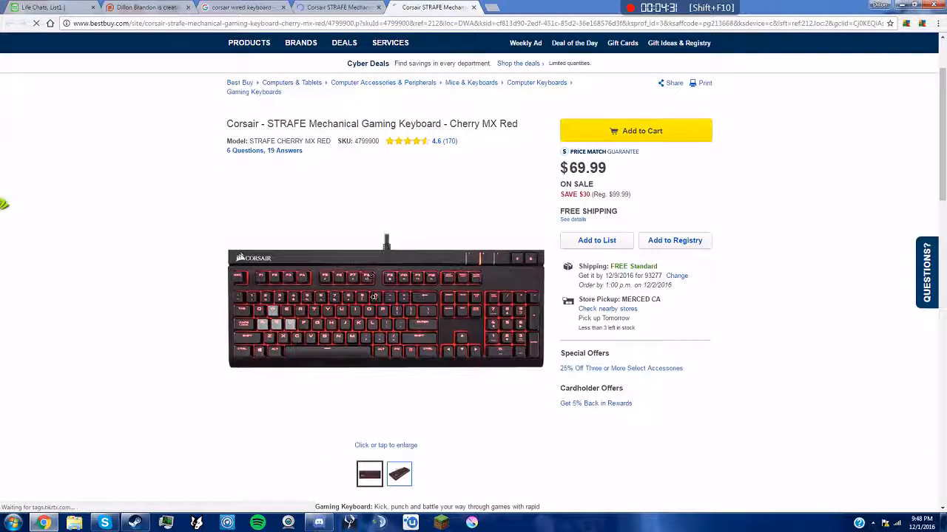
pyautogui.moveTo(424, 257)
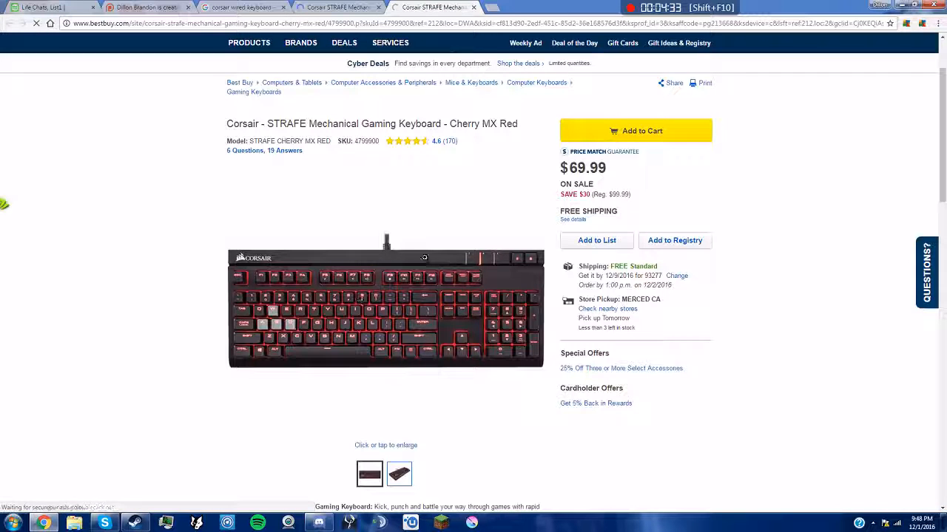
pyautogui.moveTo(679, 305)
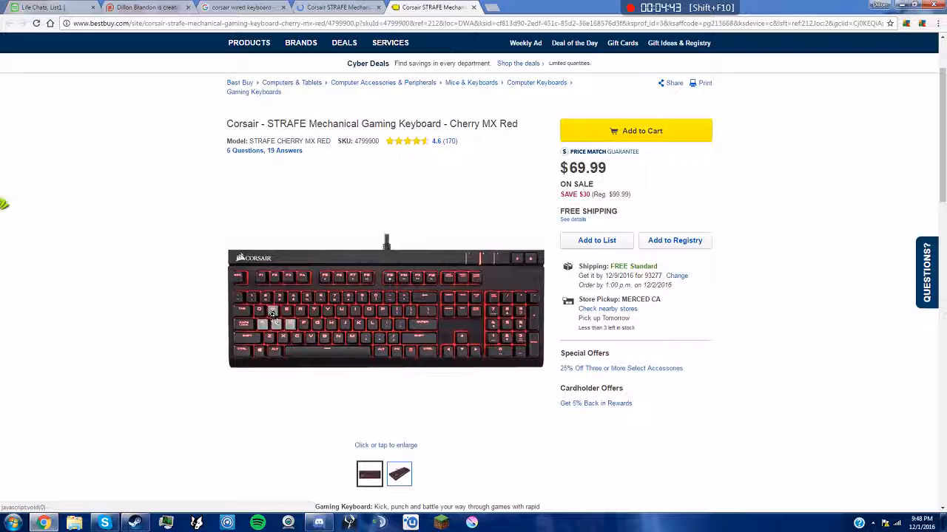
# View the Corsair STRAFE listings on Best Buy ($69.99) and Dell, then return to Patreon.
pyautogui.click(399, 473)
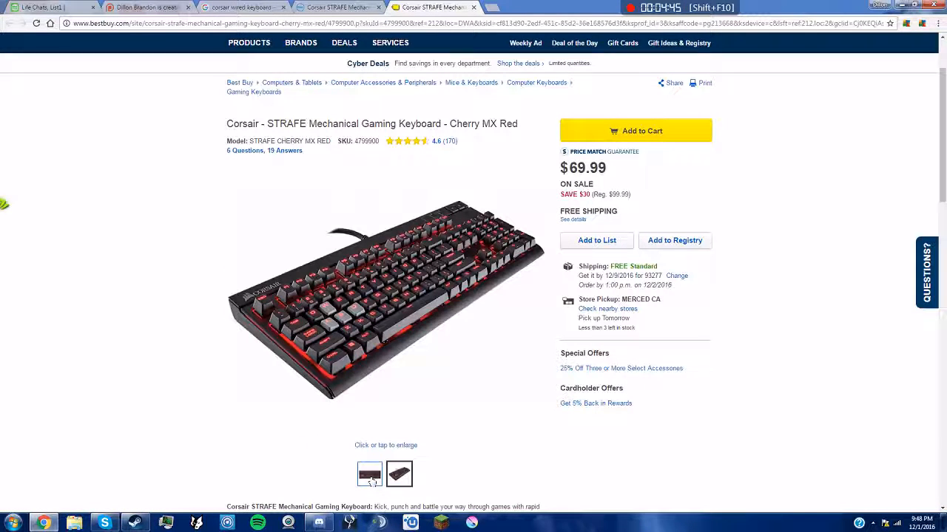
pyautogui.click(399, 473)
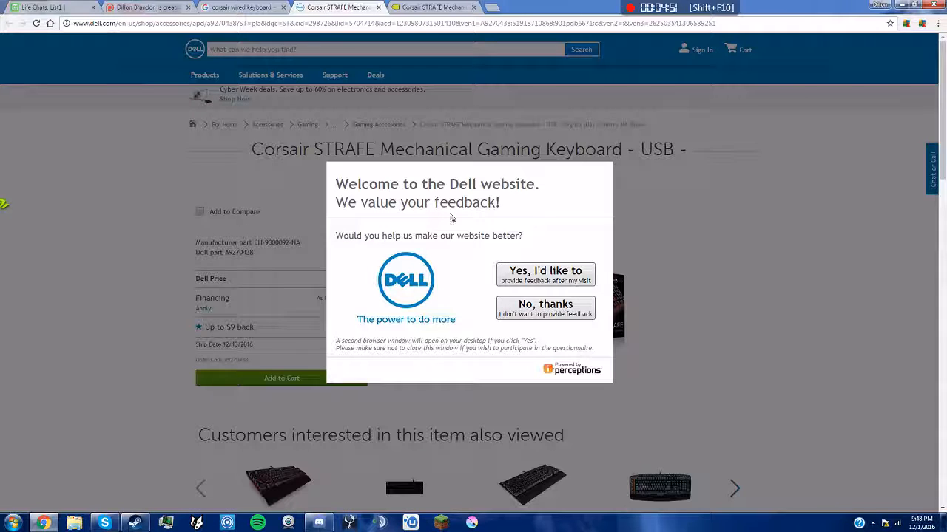
pyautogui.click(544, 306)
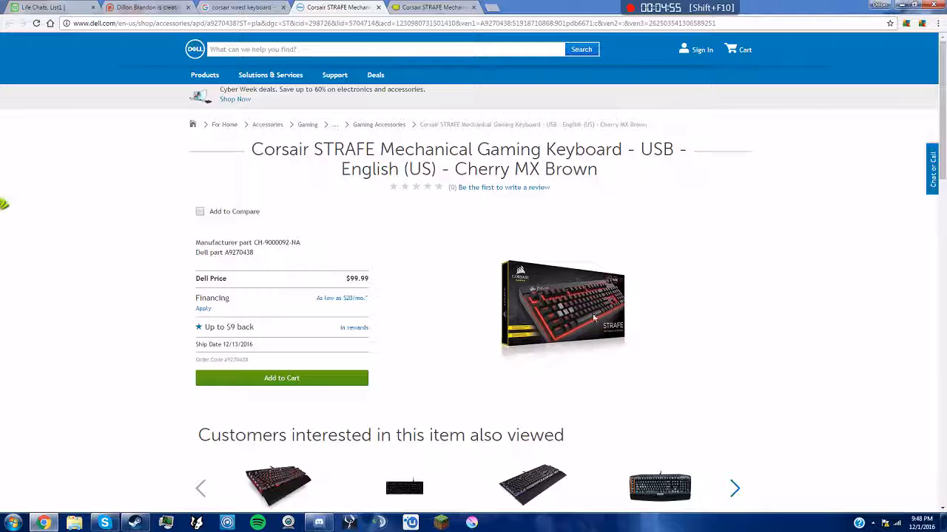
pyautogui.click(379, 7)
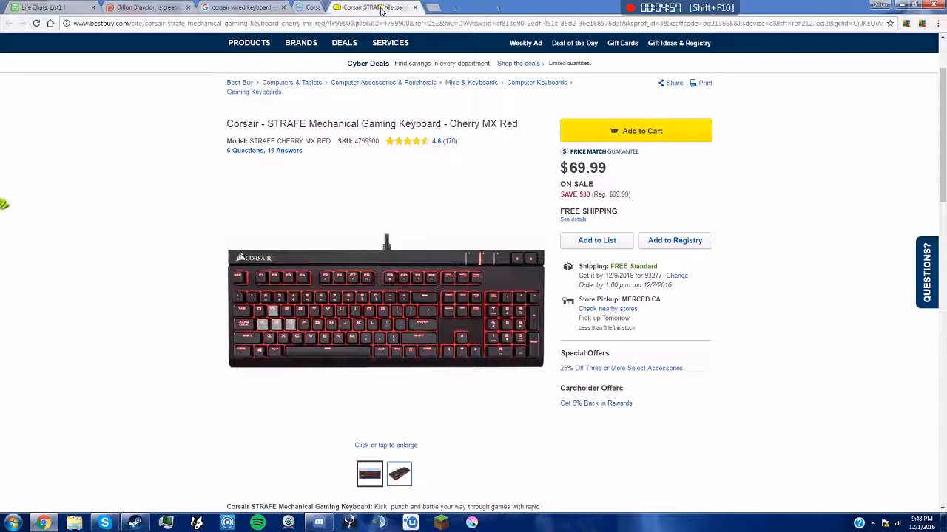
pyautogui.click(236, 7)
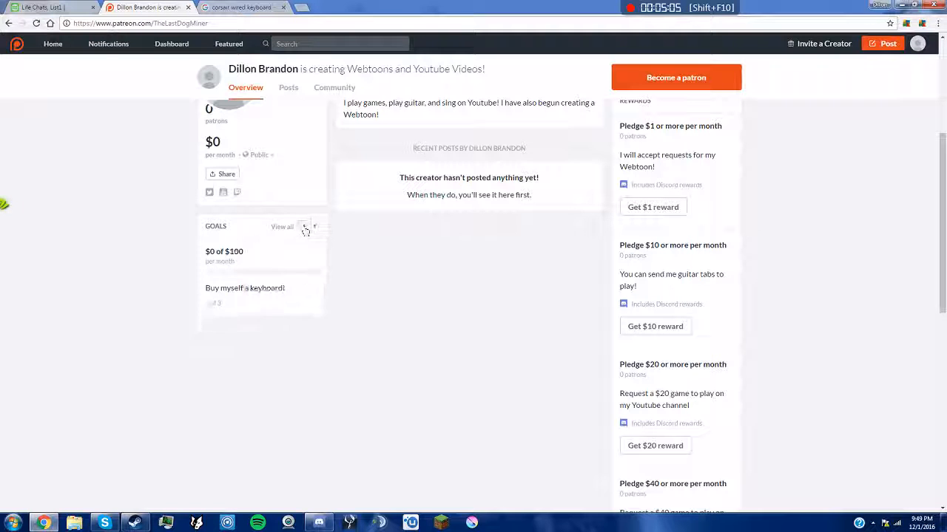
# Show the $300 microphone goal, view the Rode NT1 package at $269 on Guitar Center, and return to Patreon.
pyautogui.click(311, 228)
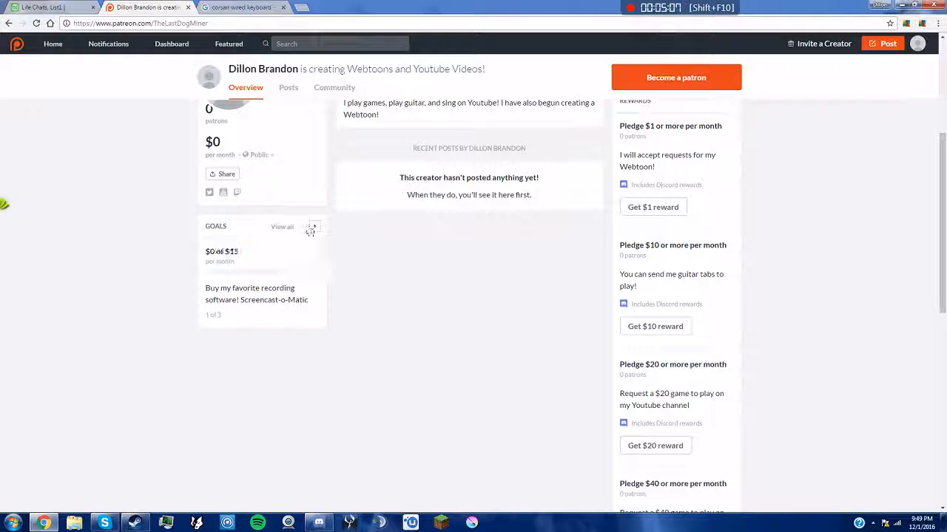
pyautogui.click(311, 226)
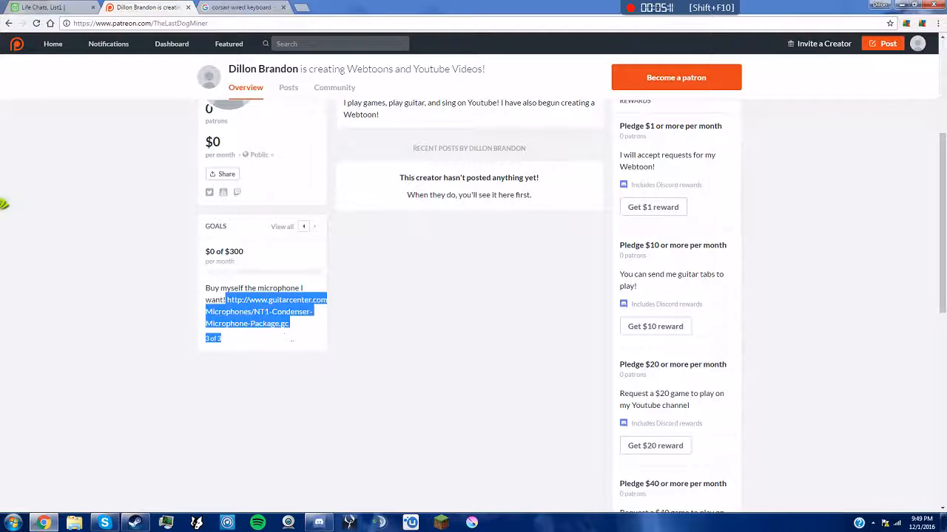
pyautogui.click(236, 6)
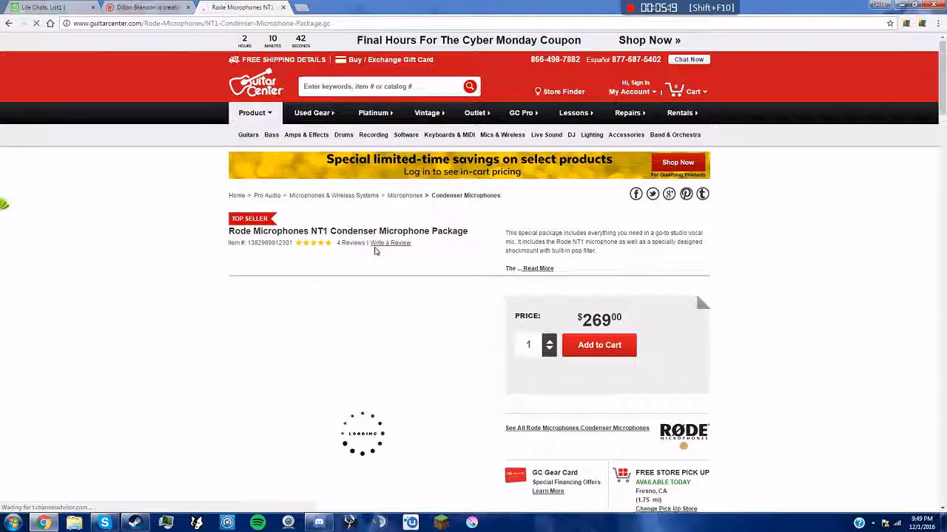
pyautogui.scroll(-3)
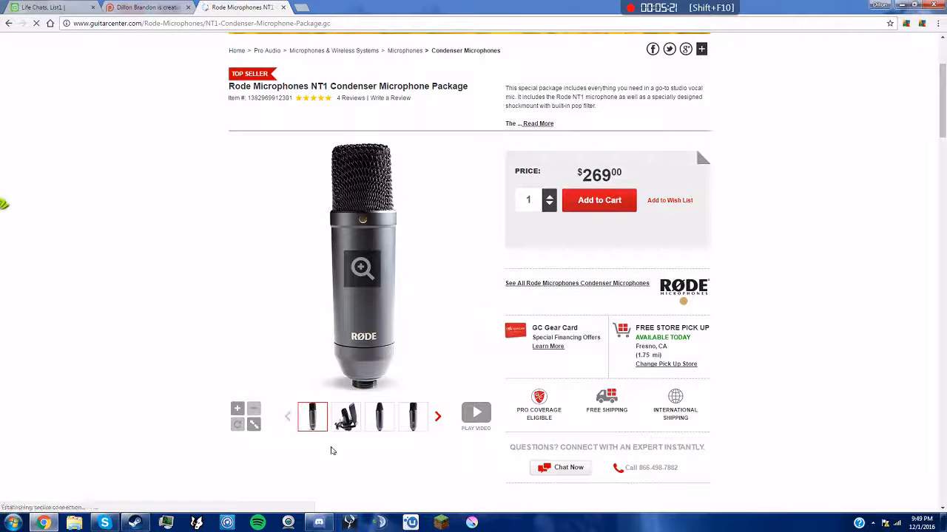
pyautogui.click(345, 417)
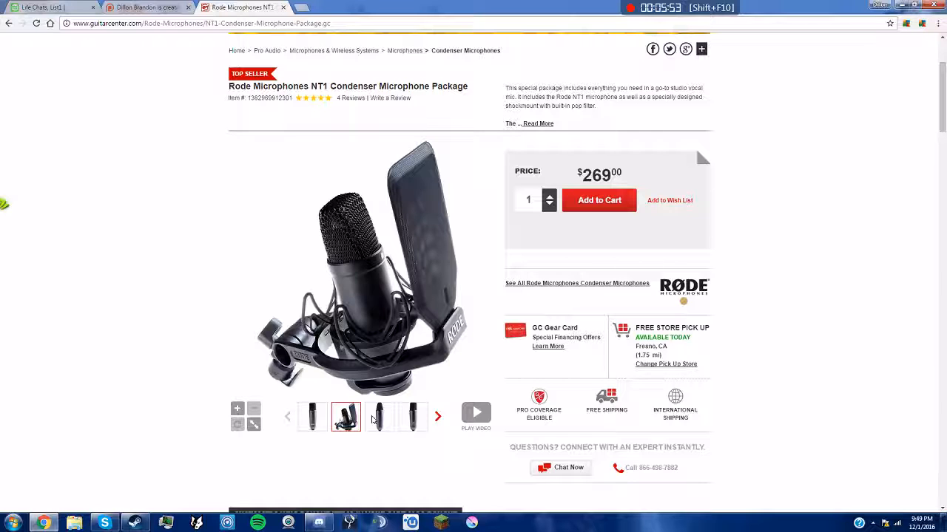
pyautogui.moveTo(538, 396)
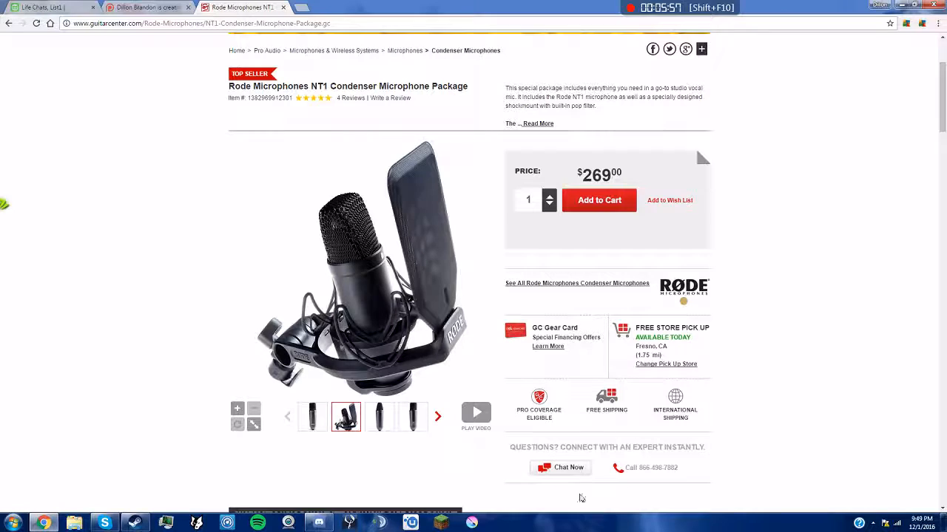
pyautogui.click(145, 8)
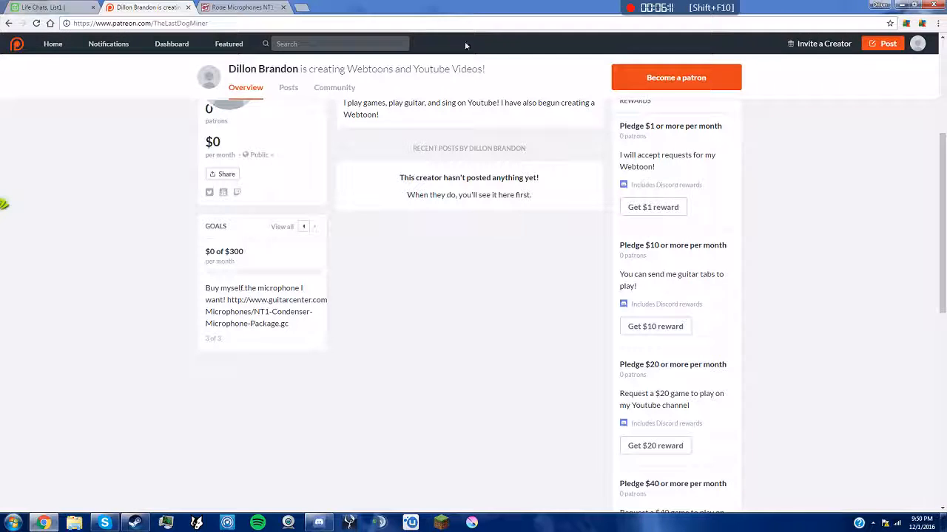
# View the ATS wedge foam acoustic panels 12-pack page, then return to the Rode NT1 page.
pyautogui.click(337, 7)
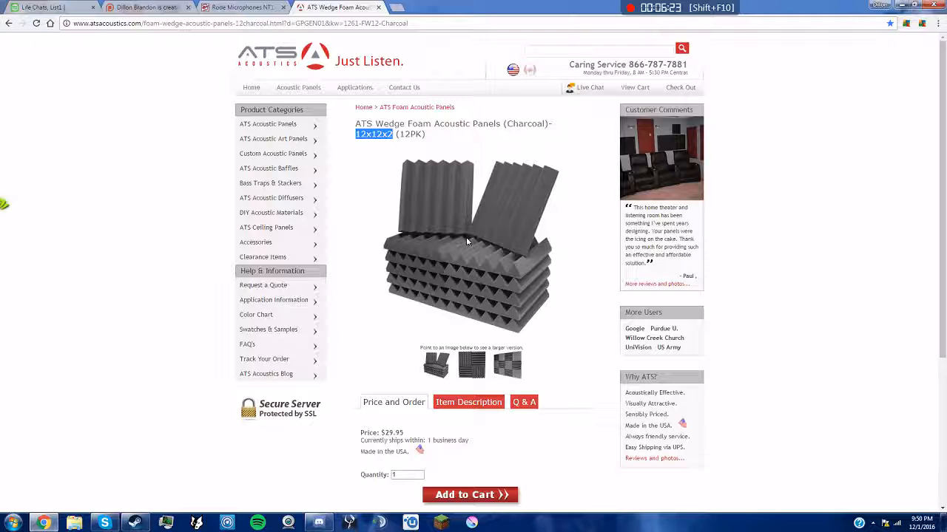
pyautogui.moveTo(518, 252)
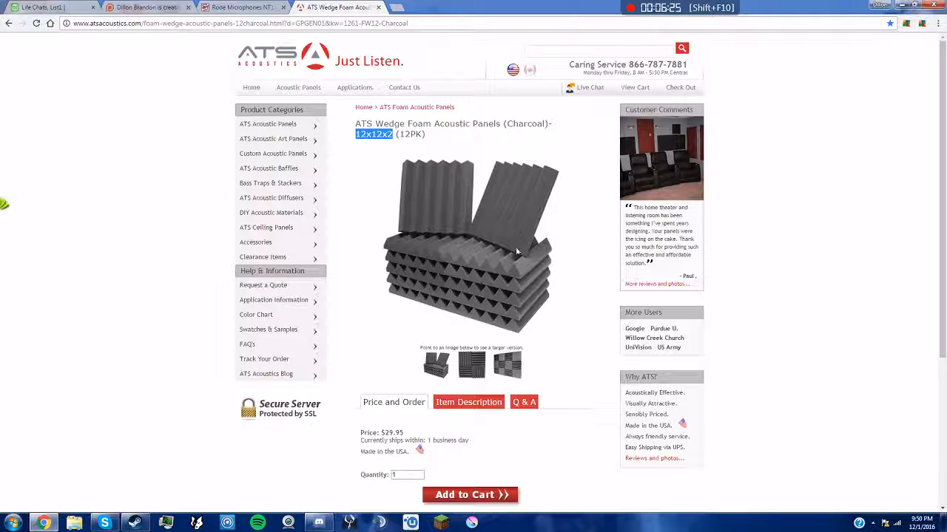
pyautogui.moveTo(556, 285)
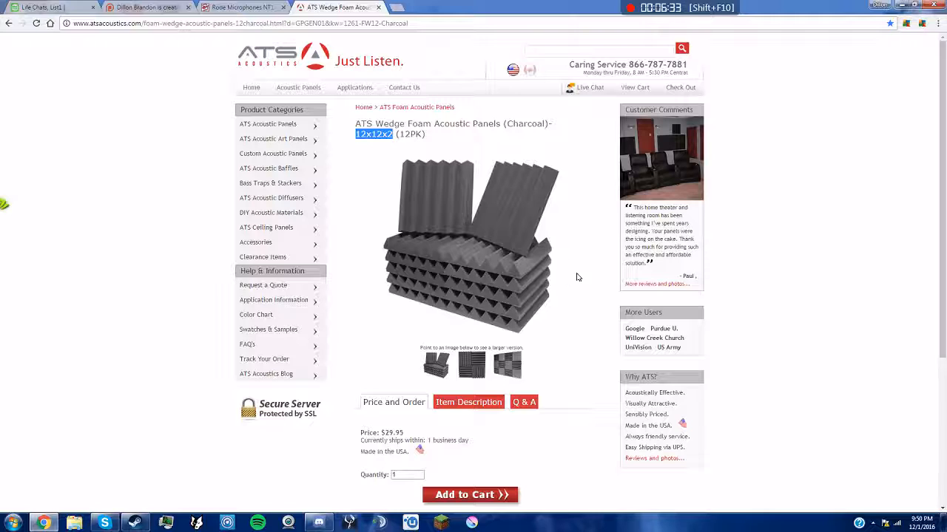
pyautogui.moveTo(633, 278)
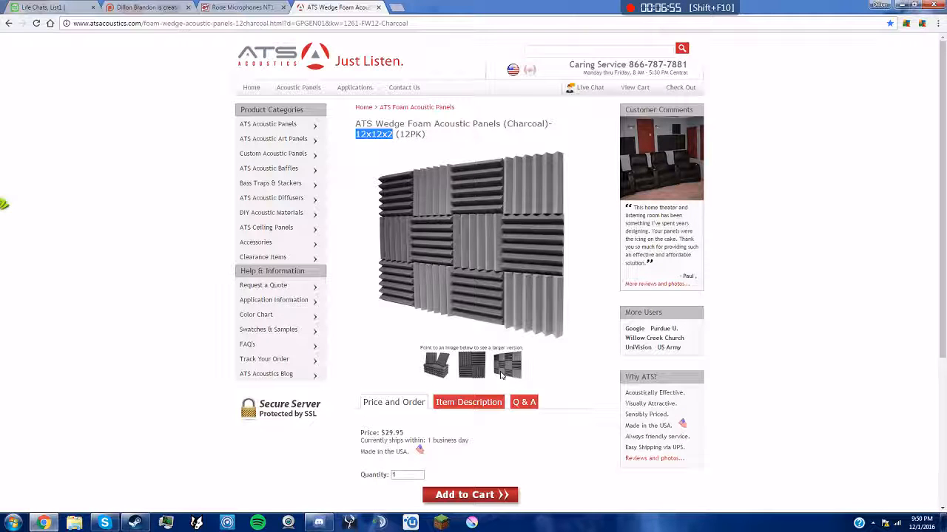
pyautogui.click(239, 7)
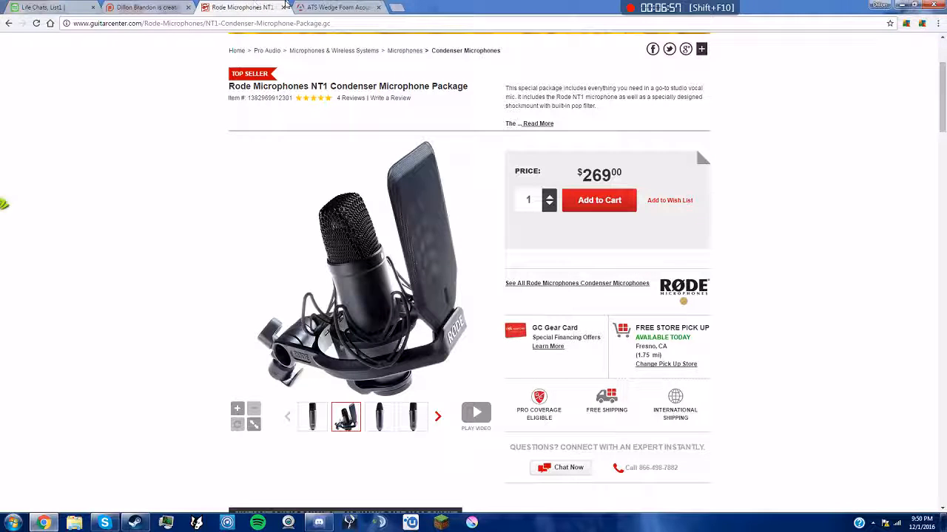
# Bring up the GameCraft Enjin site, check its new notifications and dismiss the panel.
pyautogui.click(337, 7)
pyautogui.write('mcsuevival.enjin.com')
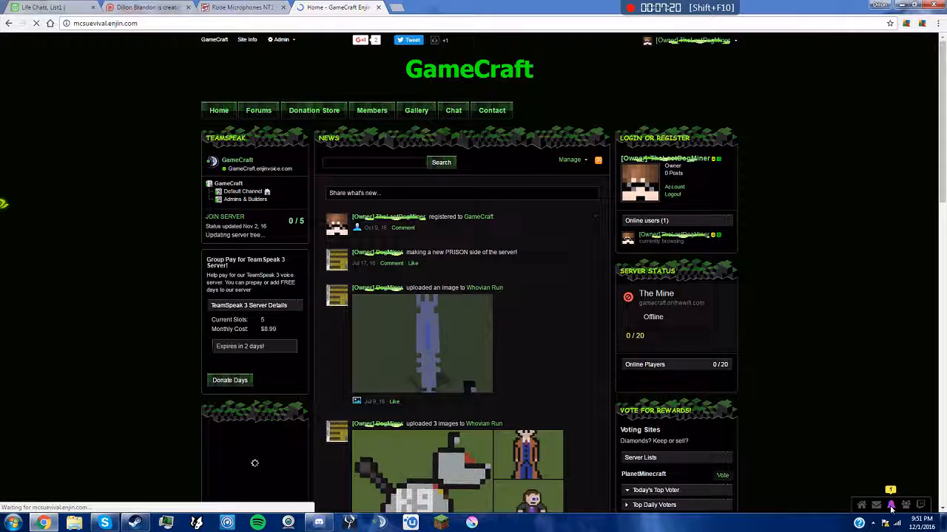
pyautogui.click(890, 506)
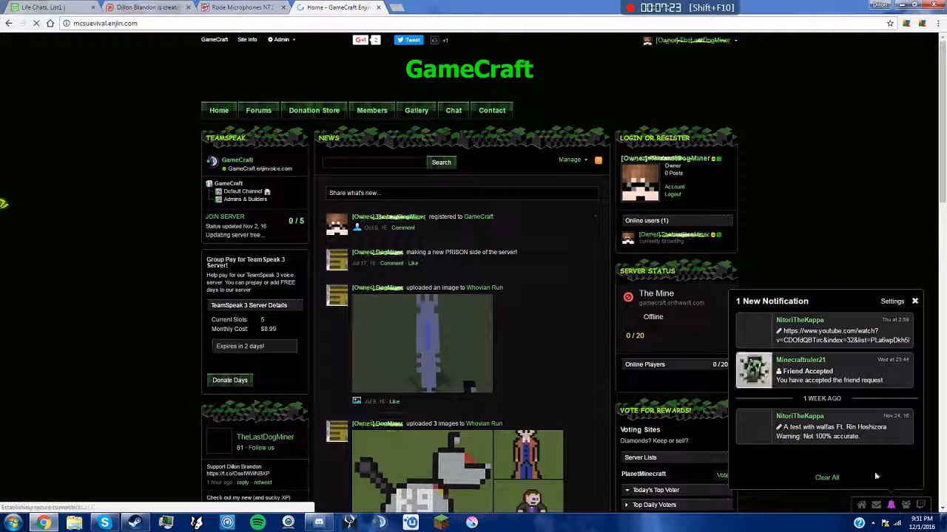
pyautogui.click(905, 320)
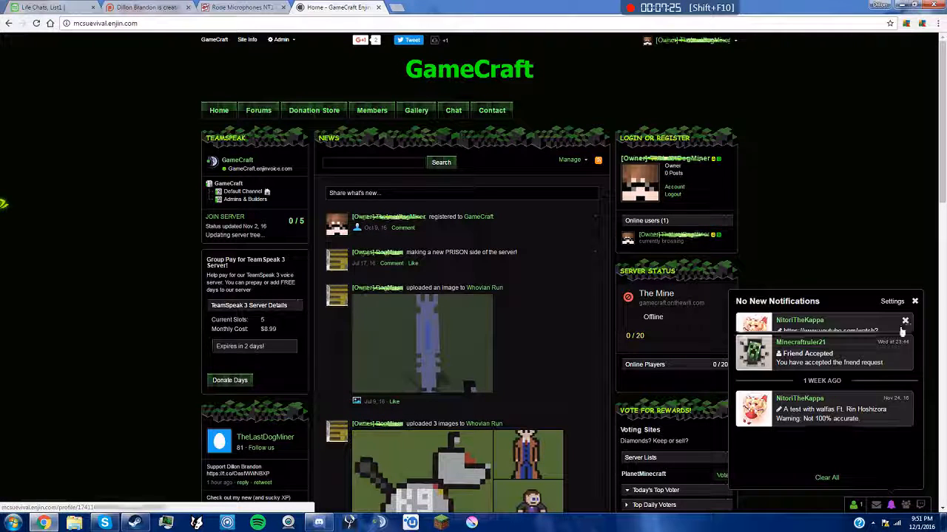
pyautogui.click(905, 320)
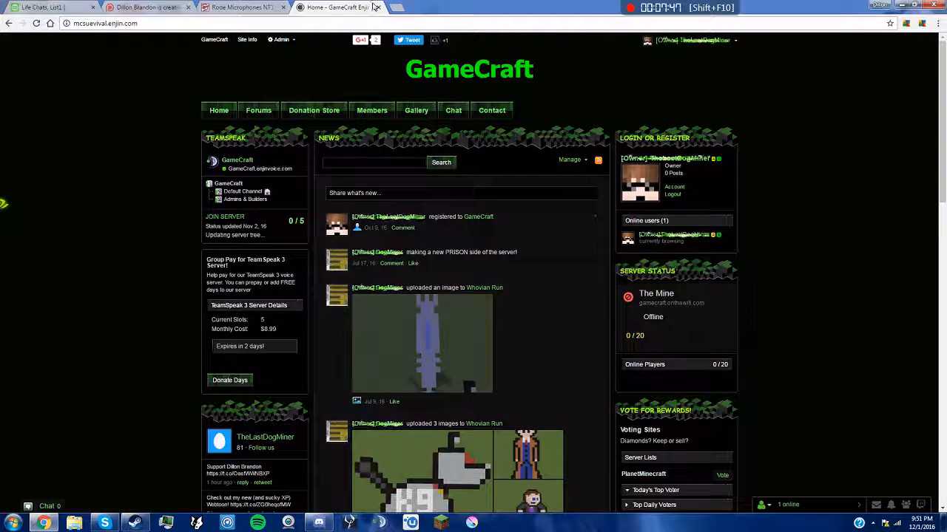
# Read through the Life Chats Introduction episode's drawings in Webtoon to the end.
pyautogui.click(236, 7)
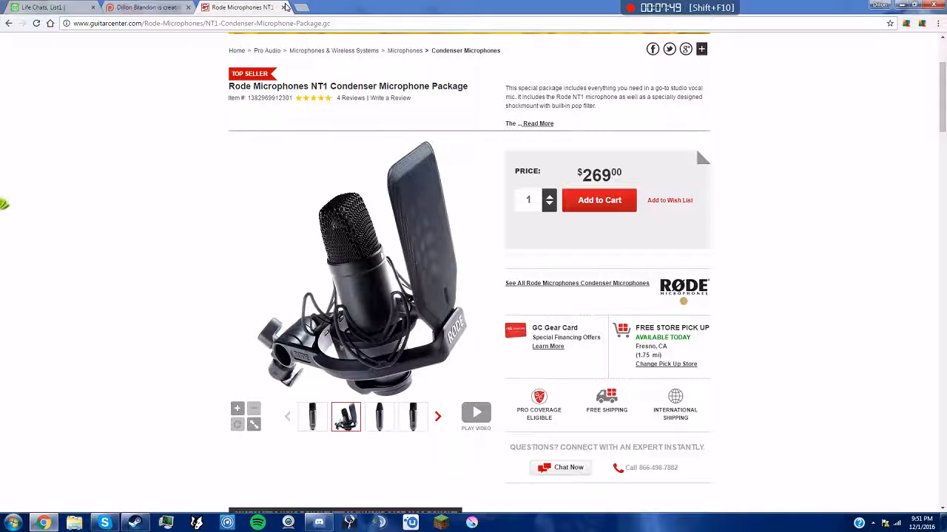
pyautogui.click(47, 7)
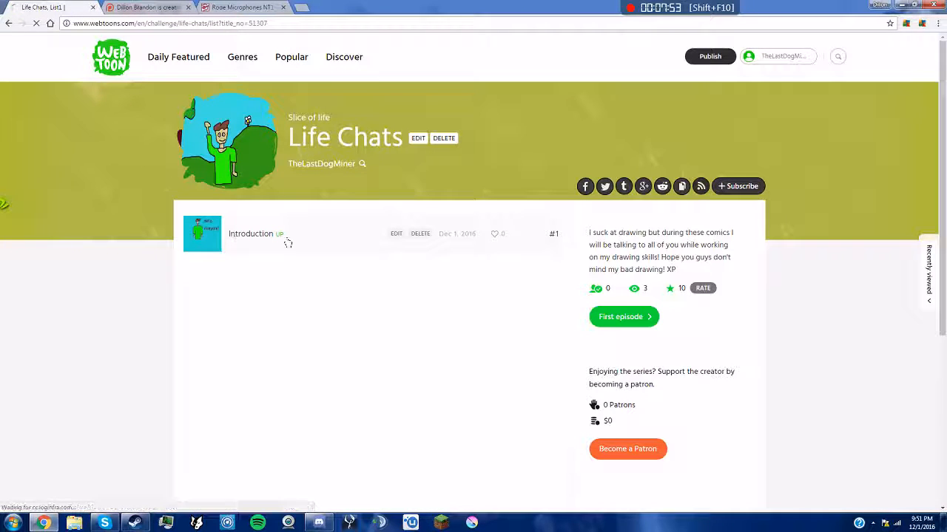
pyautogui.click(624, 316)
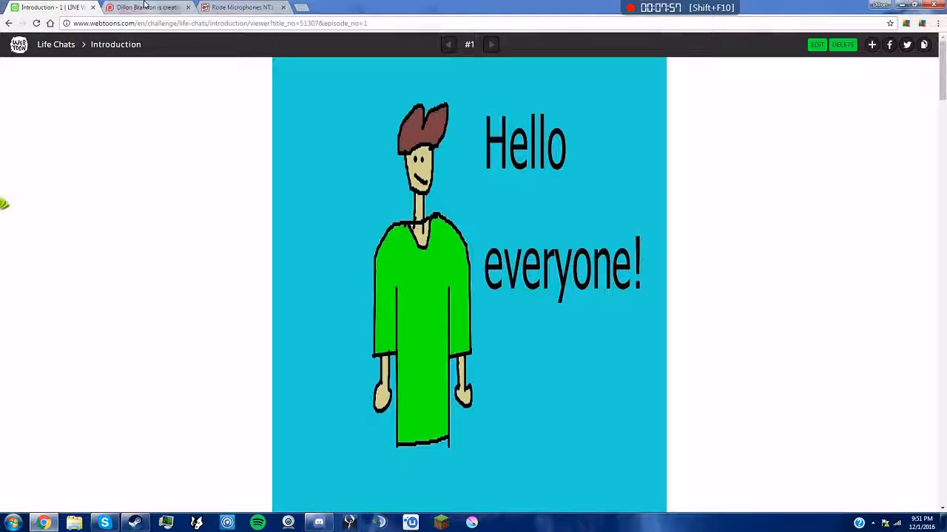
pyautogui.scroll(-3)
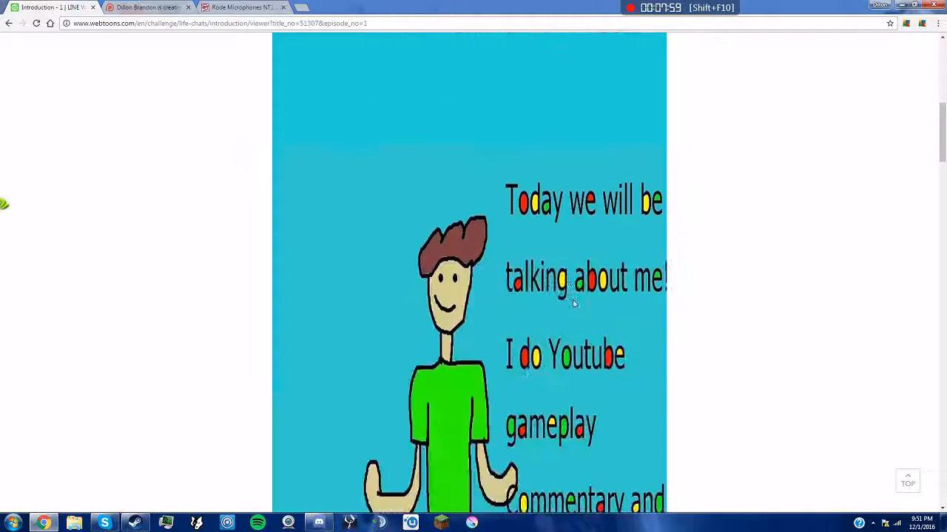
pyautogui.scroll(-3)
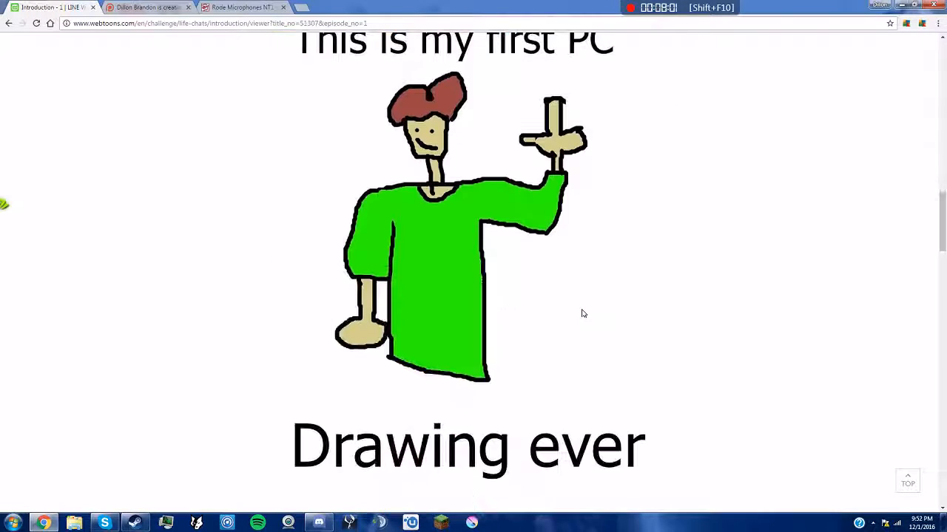
pyautogui.scroll(-3)
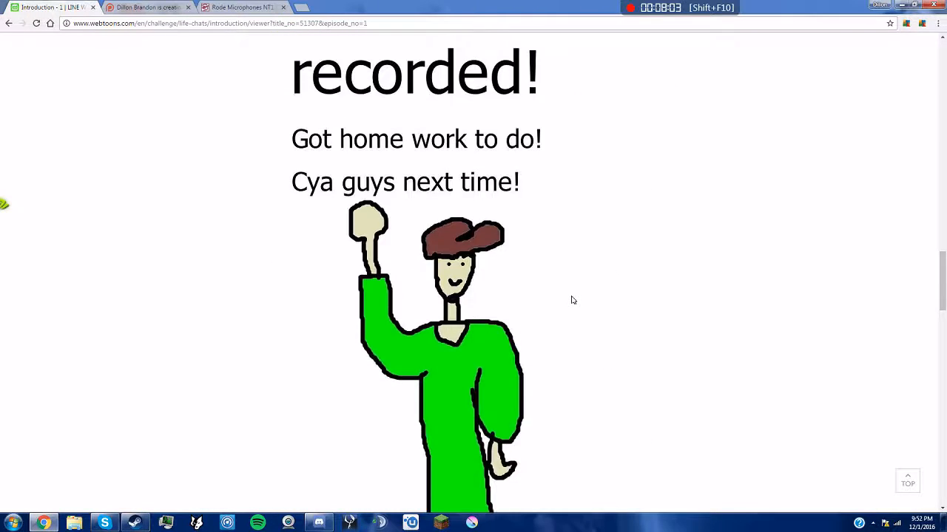
pyautogui.scroll(-3)
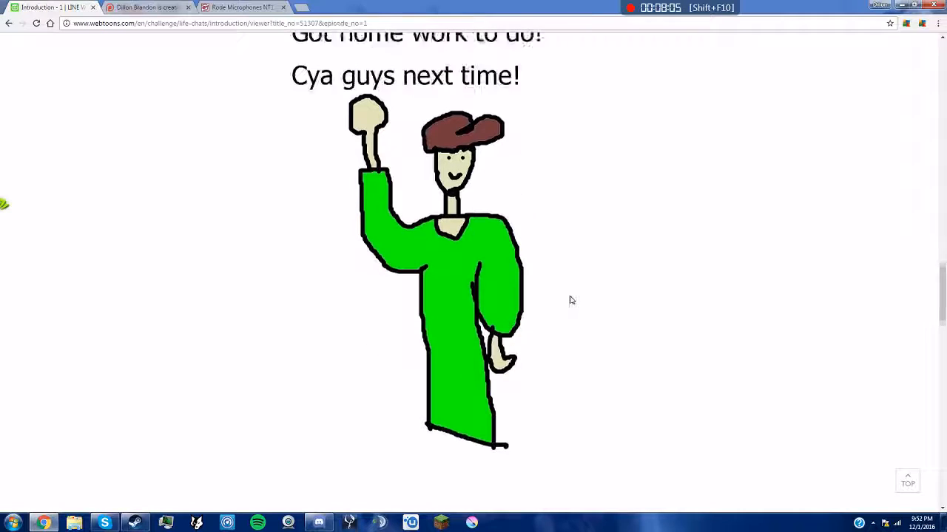
pyautogui.scroll(3)
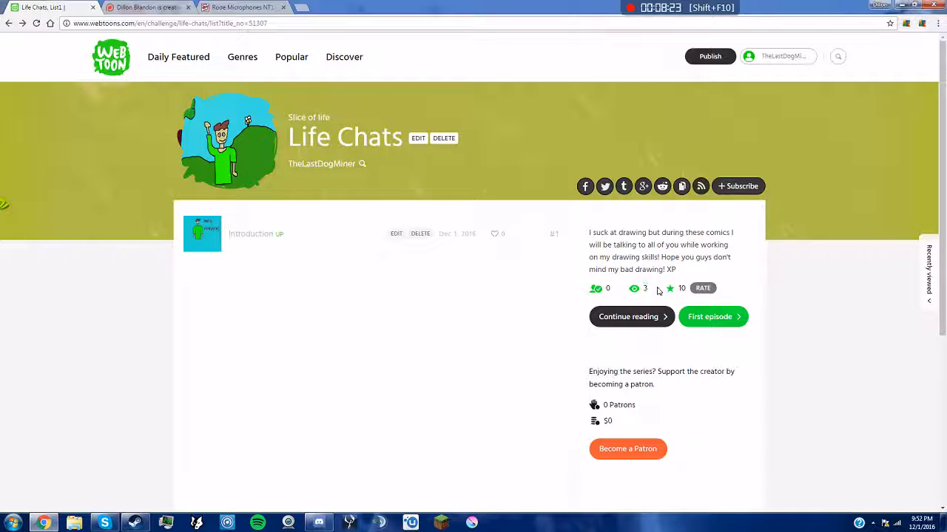
pyautogui.click(145, 7)
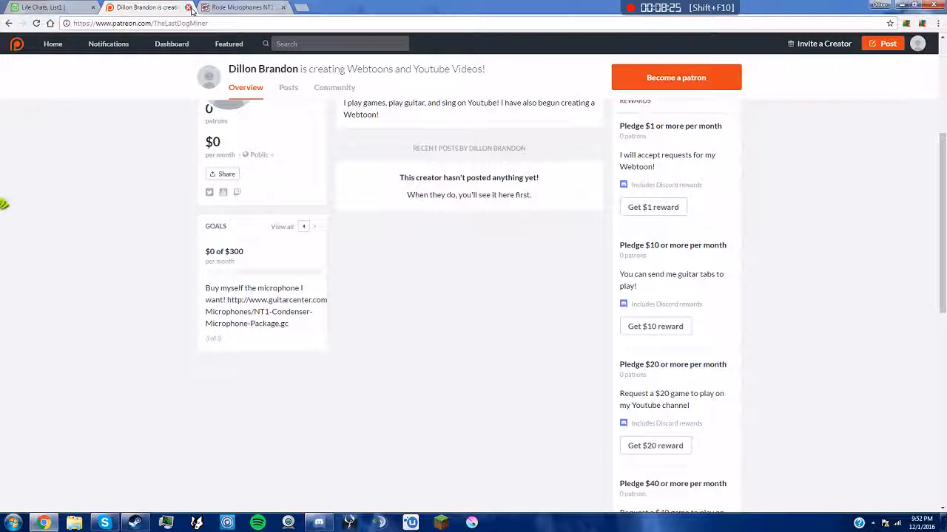
pyautogui.moveTo(231, 135)
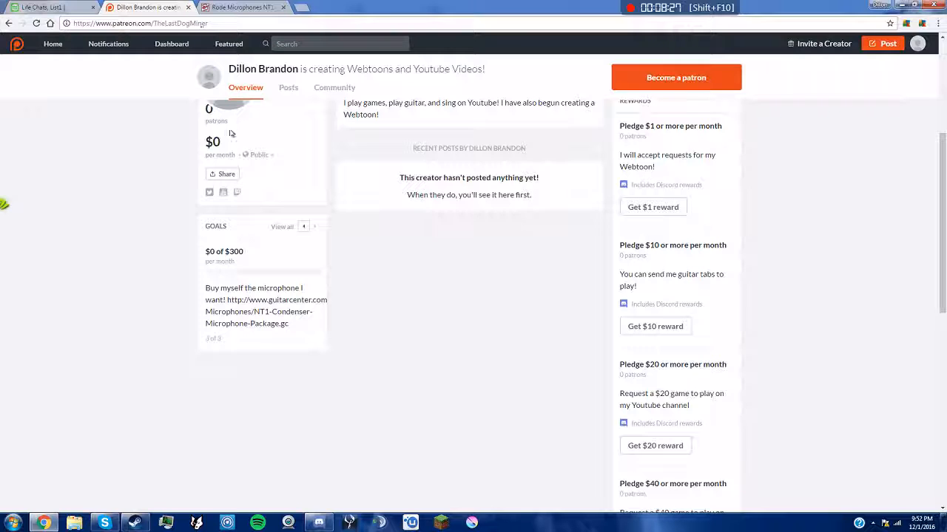
pyautogui.click(257, 156)
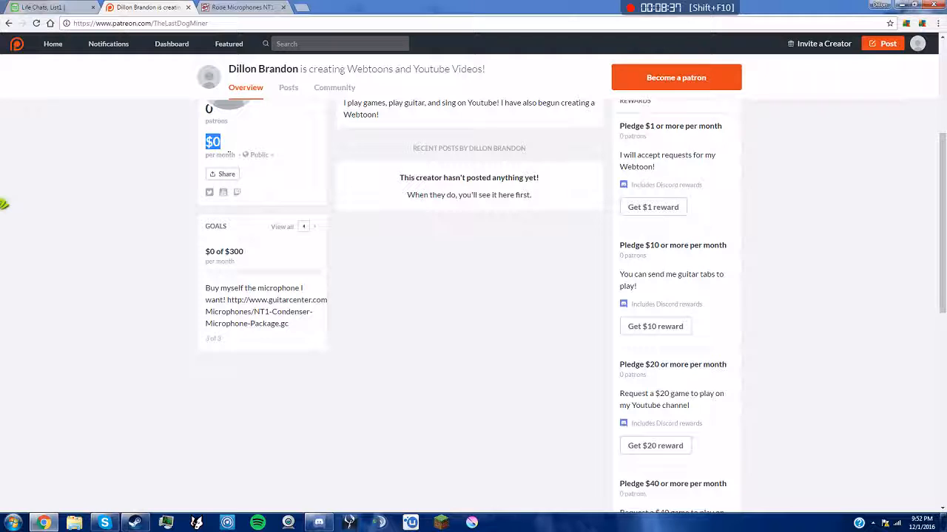
pyautogui.scroll(3)
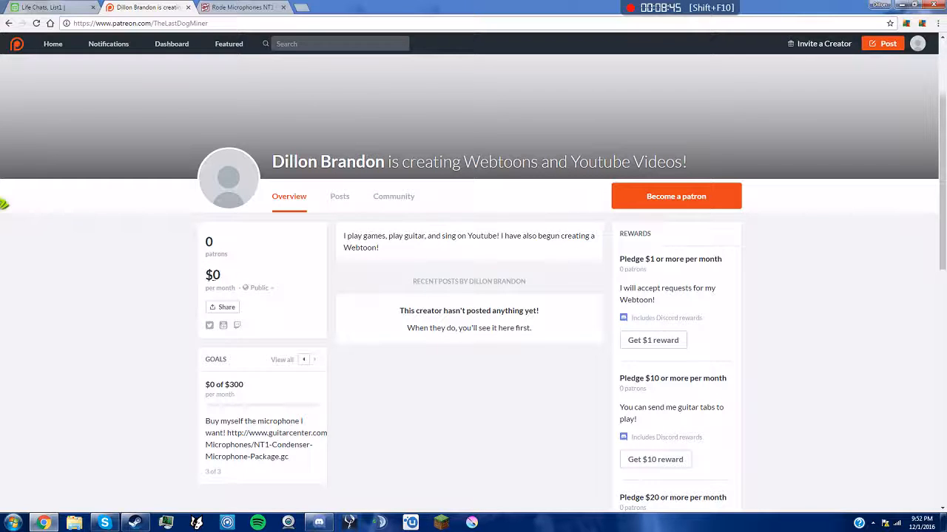
pyautogui.doubleClick(213, 275)
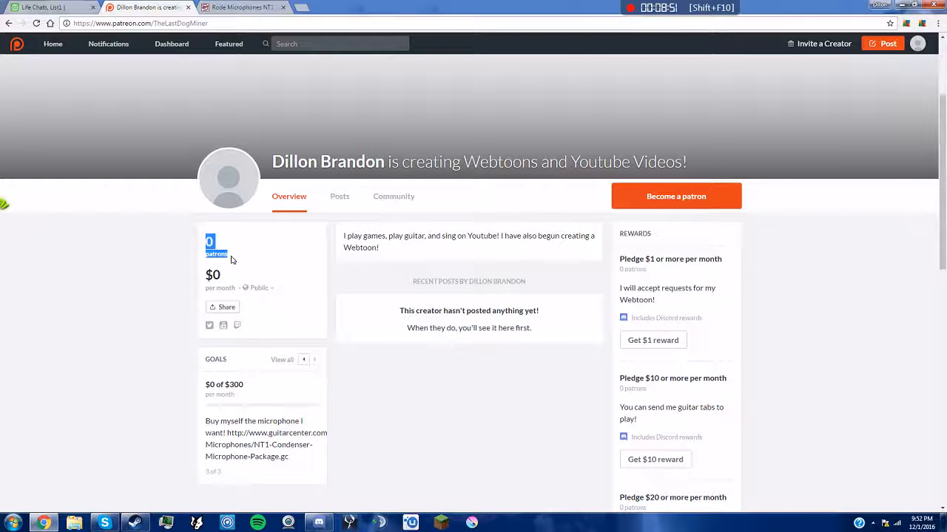
pyautogui.scroll(-3)
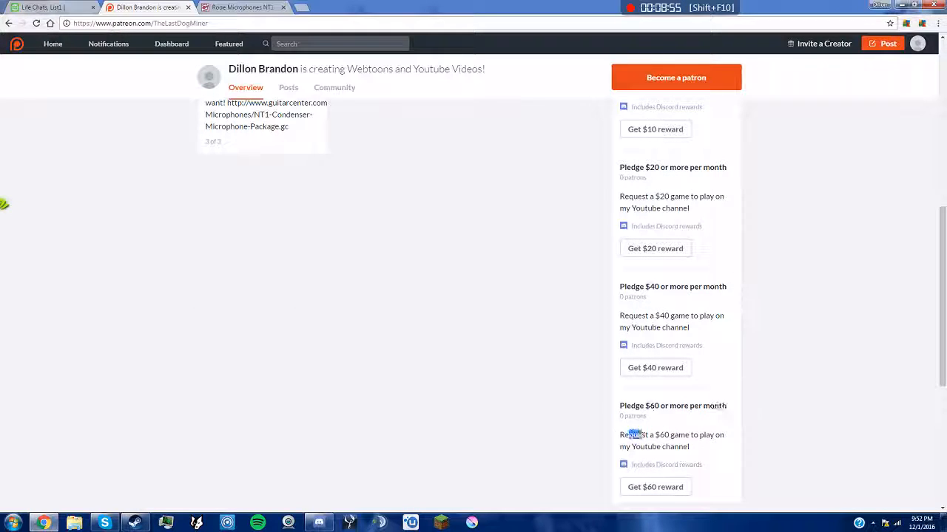
pyautogui.doubleClick(671, 287)
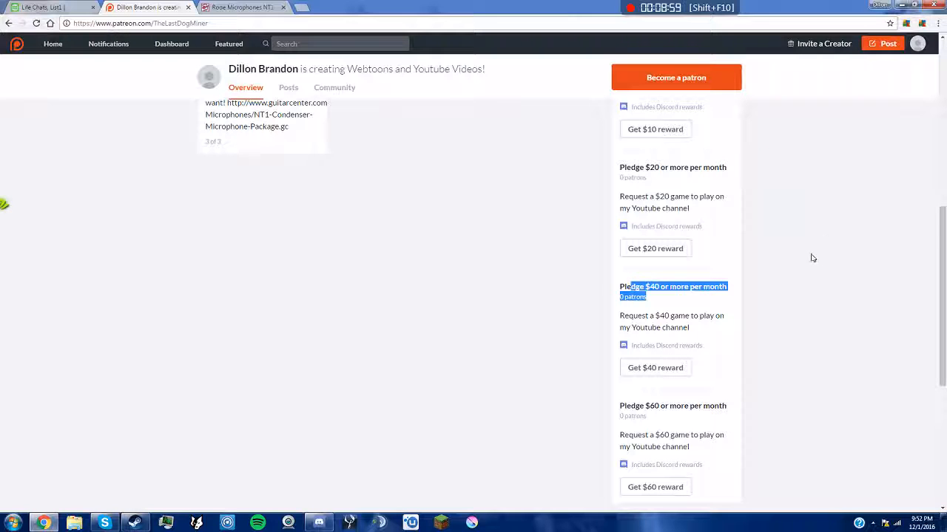
pyautogui.moveTo(686, 337)
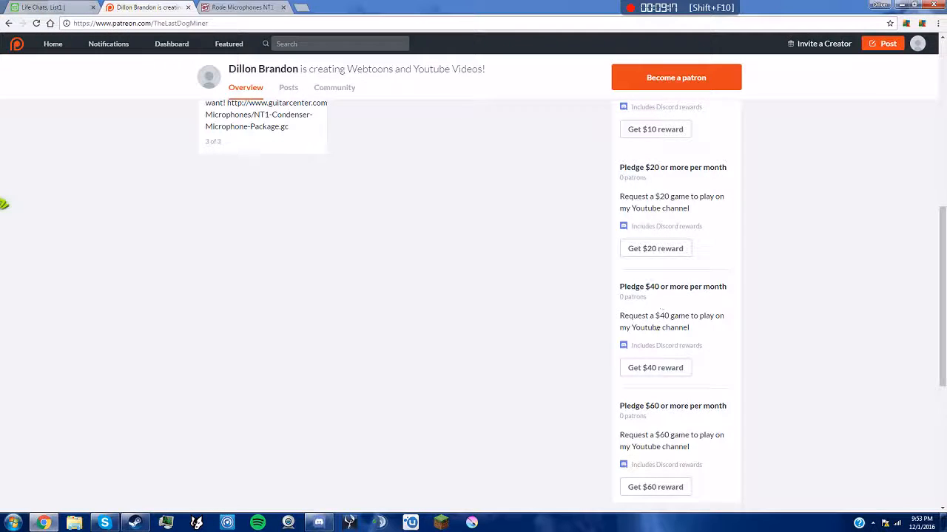
pyautogui.scroll(3)
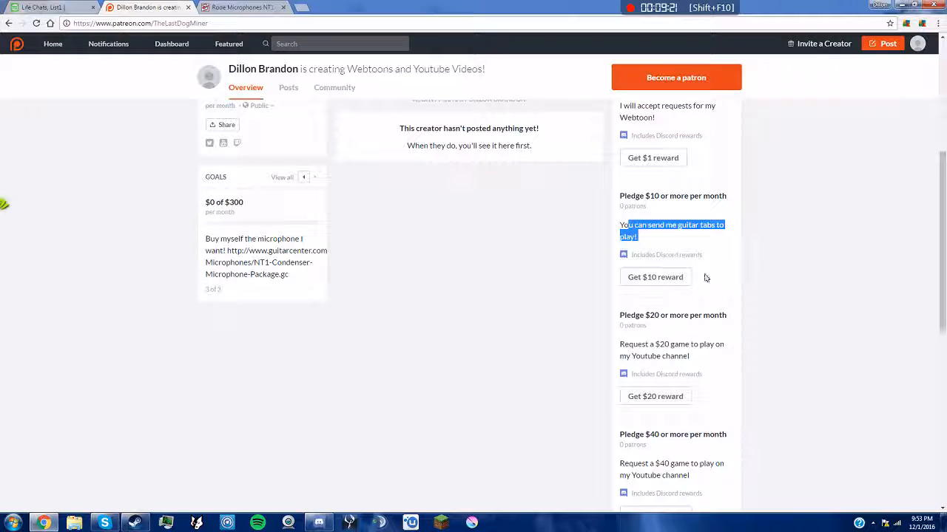
pyautogui.scroll(3)
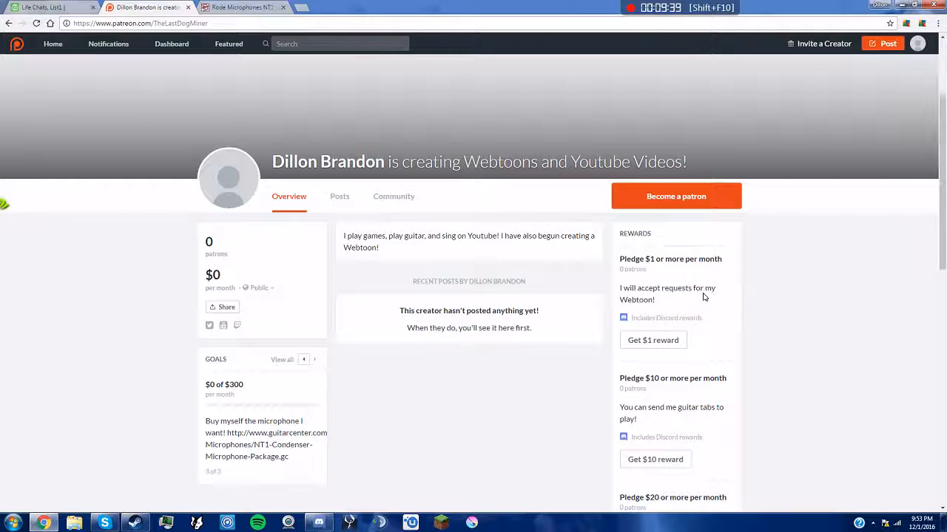
pyautogui.moveTo(676, 195)
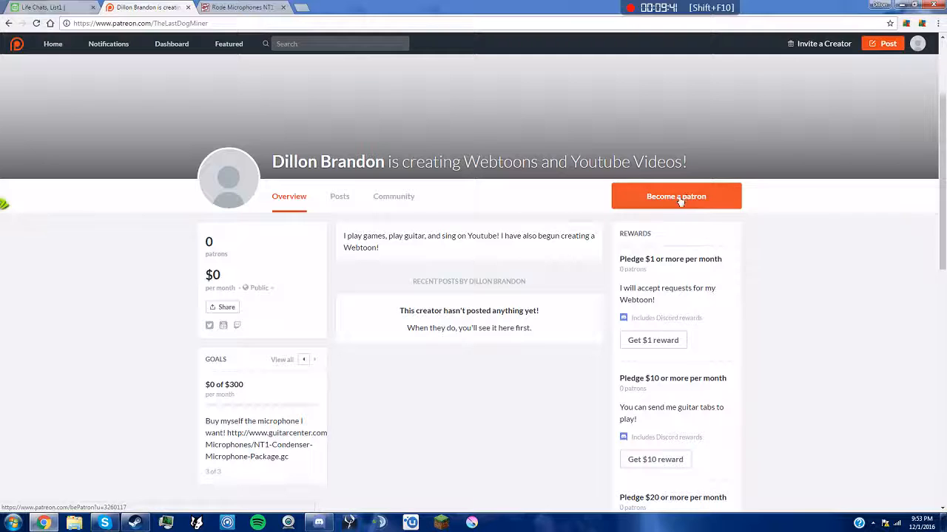
pyautogui.moveTo(340, 195)
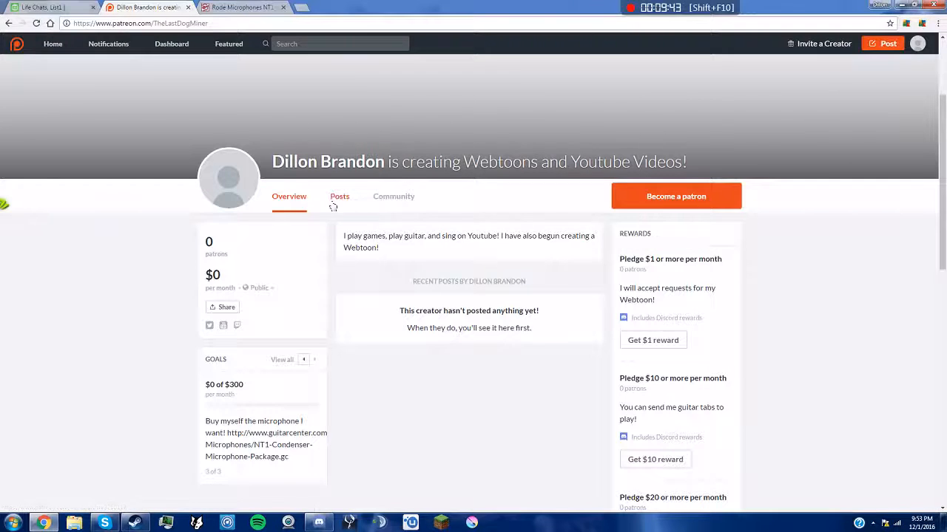
# Visit the creator page's Community section and return to the Overview.
pyautogui.click(394, 195)
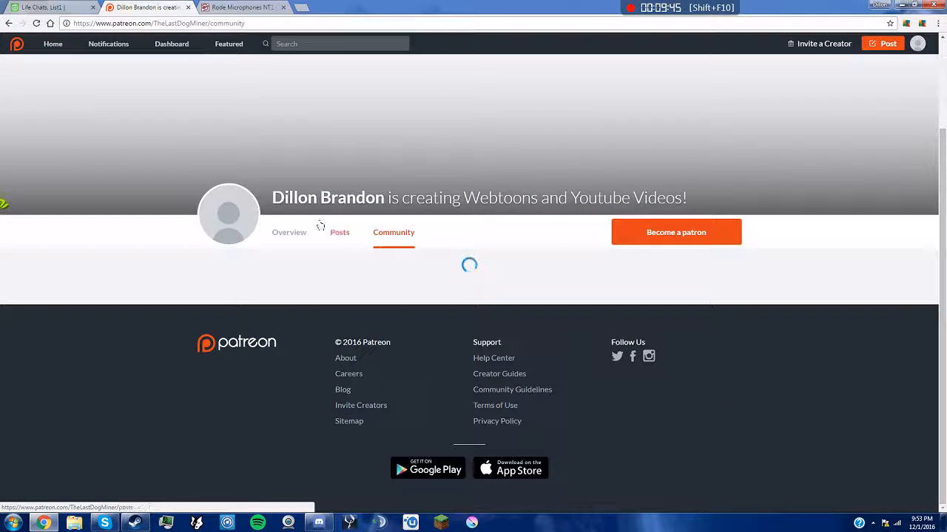
pyautogui.click(288, 232)
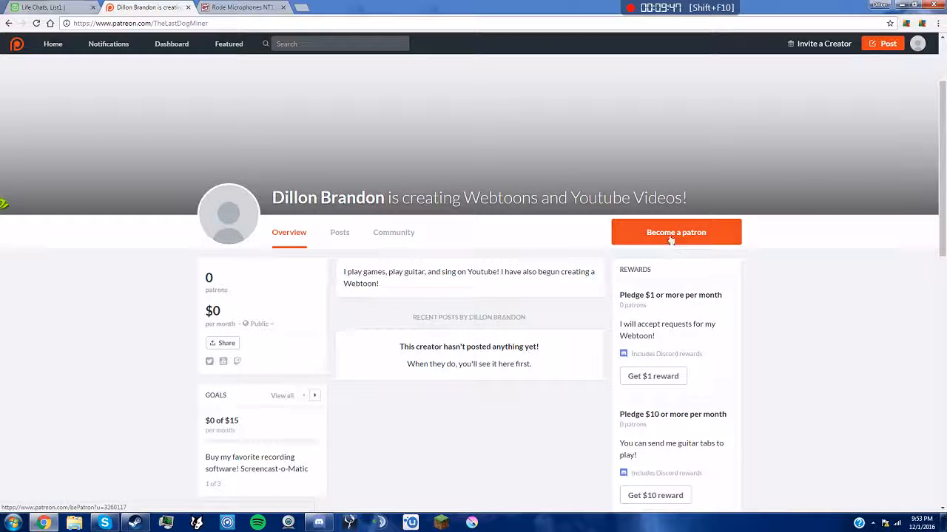
pyautogui.moveTo(557, 270)
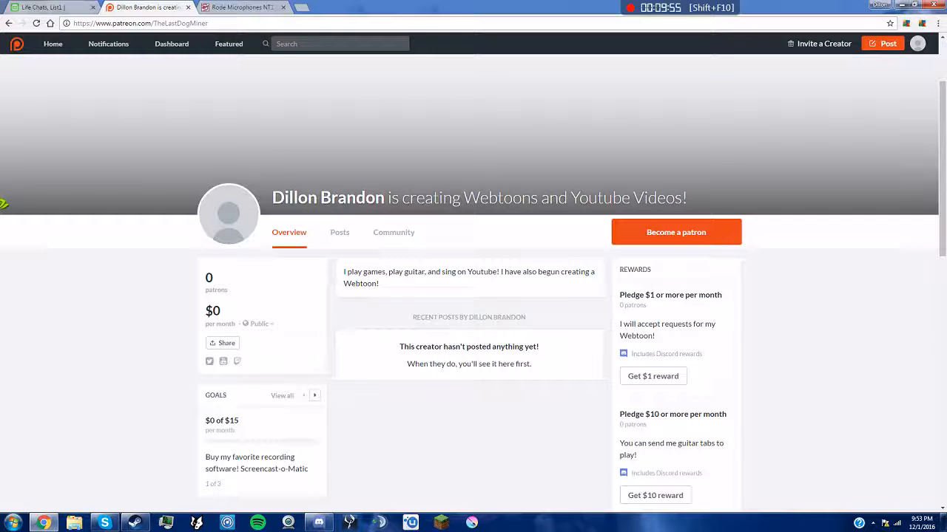
pyautogui.moveTo(474, 244)
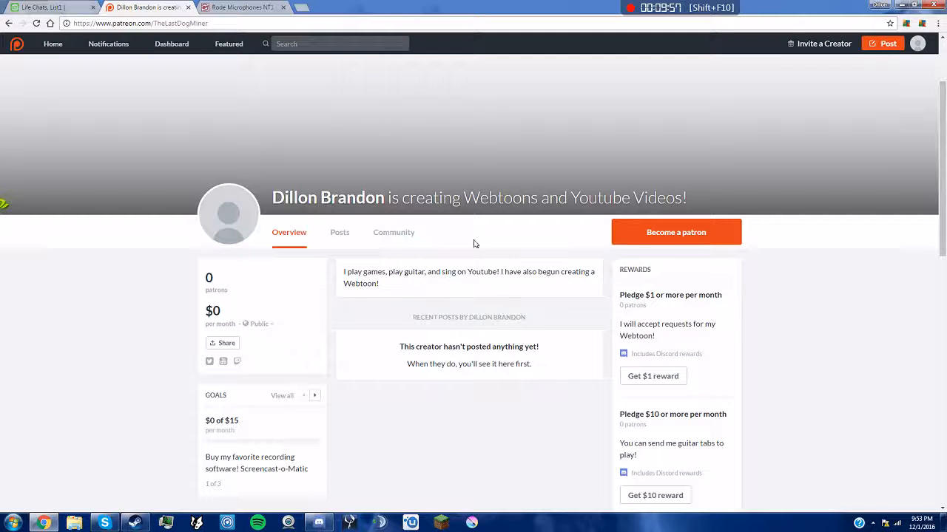
pyautogui.moveTo(494, 266)
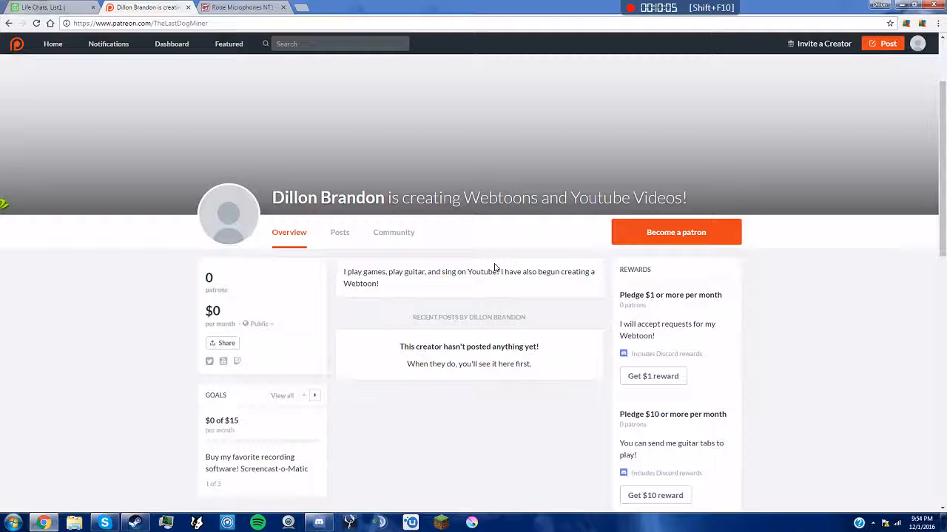
pyautogui.moveTo(317, 356)
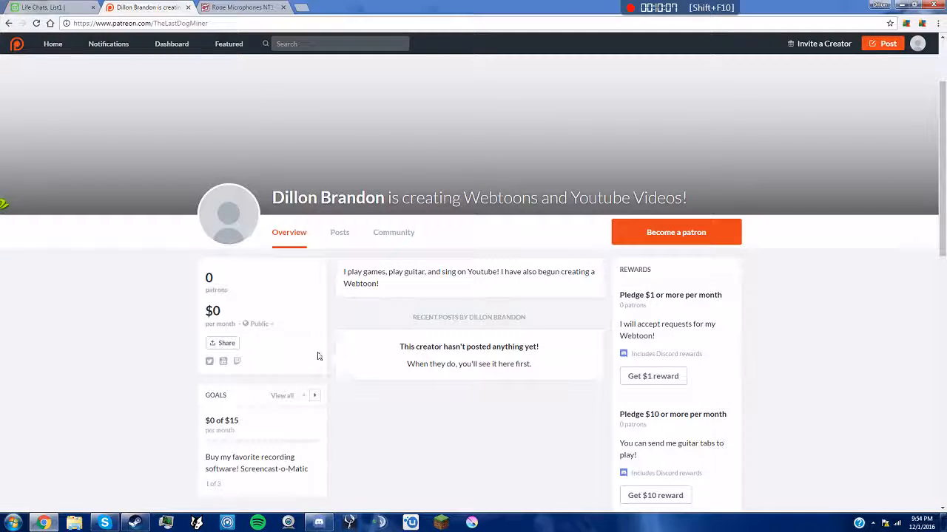
pyautogui.moveTo(210, 361)
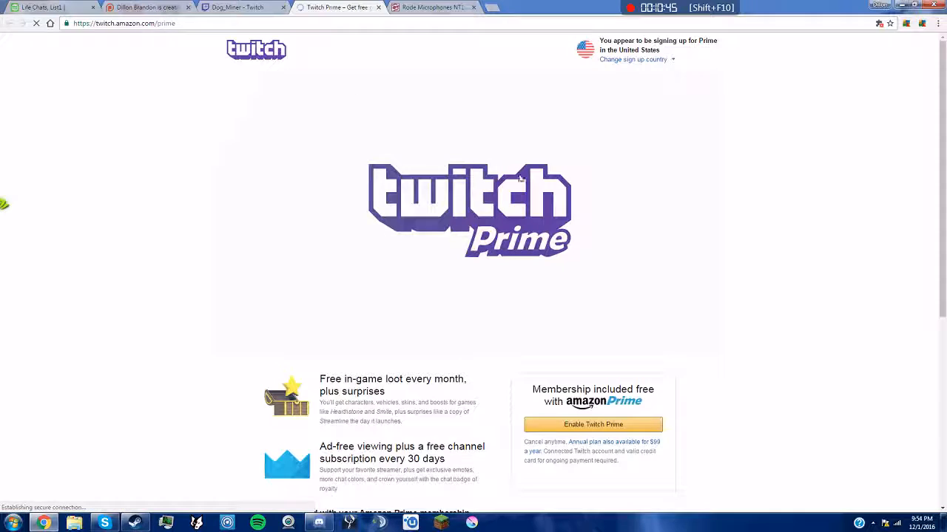
# Scroll through the Twitch Prime benefits, start Enable Twitch Prime and go back.
pyautogui.scroll(-3)
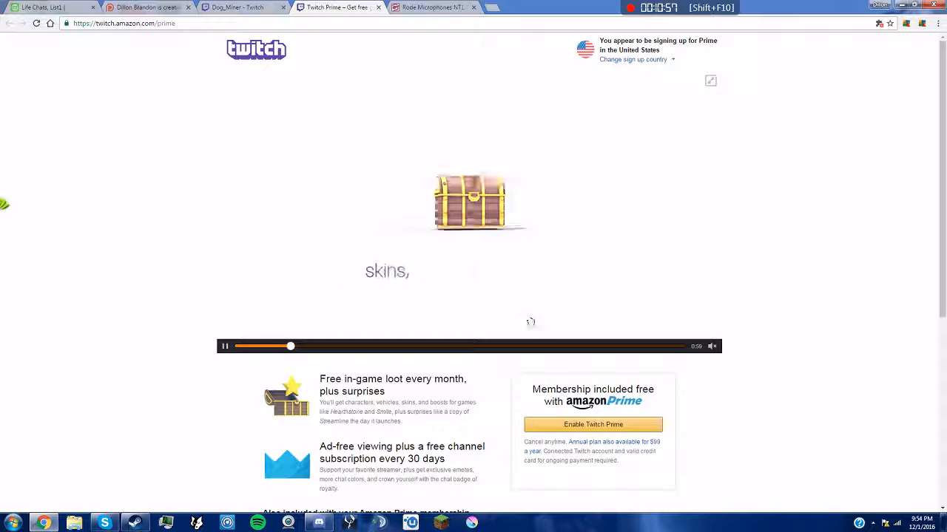
pyautogui.scroll(-3)
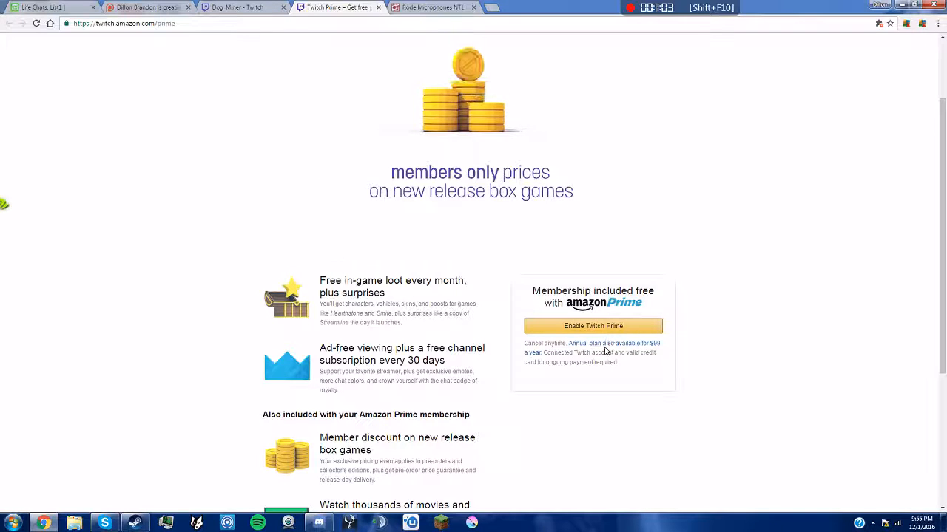
pyautogui.doubleClick(370, 281)
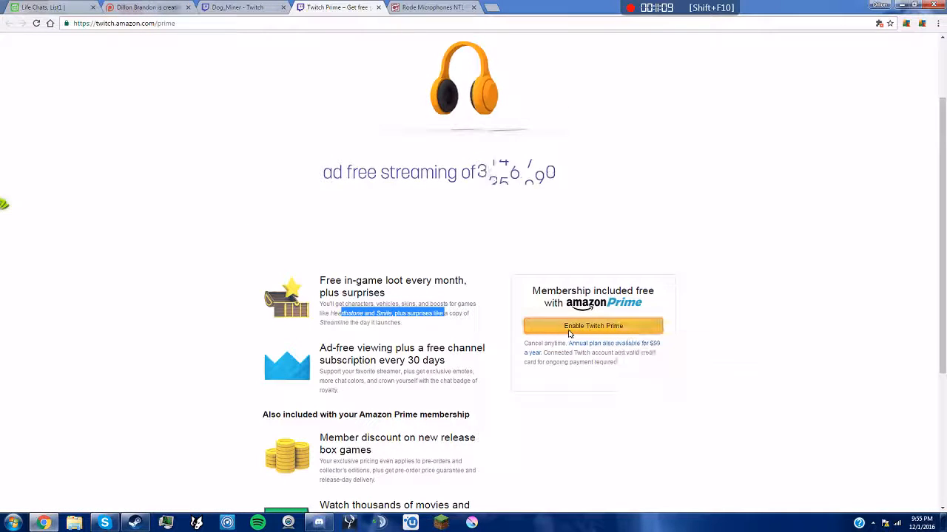
pyautogui.click(592, 327)
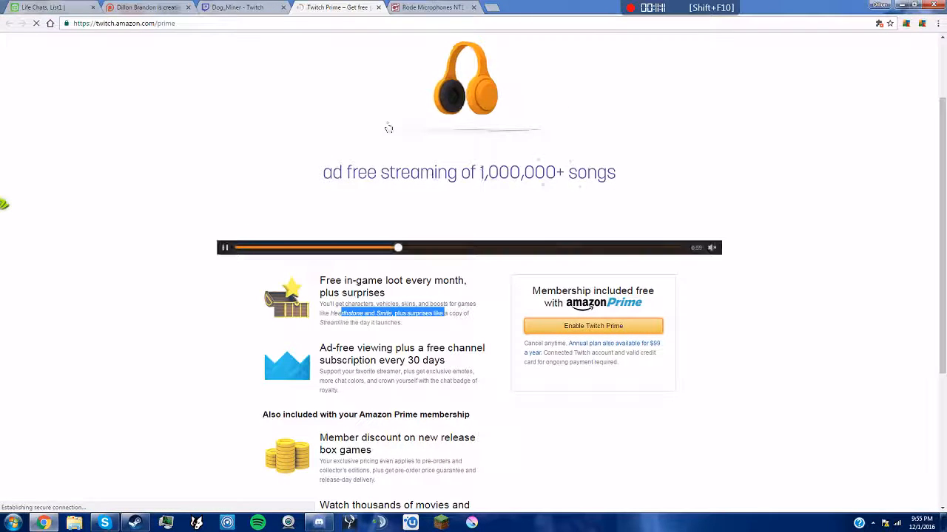
pyautogui.click(592, 327)
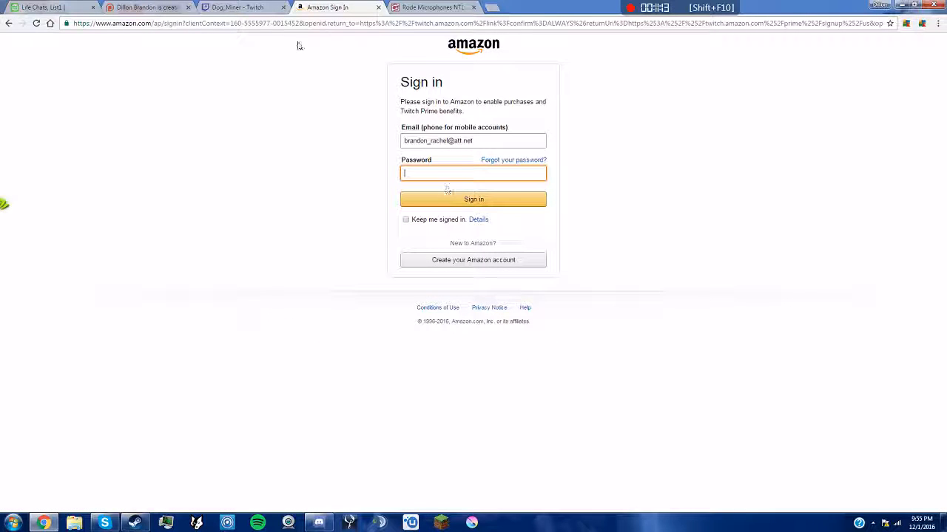
pyautogui.click(473, 199)
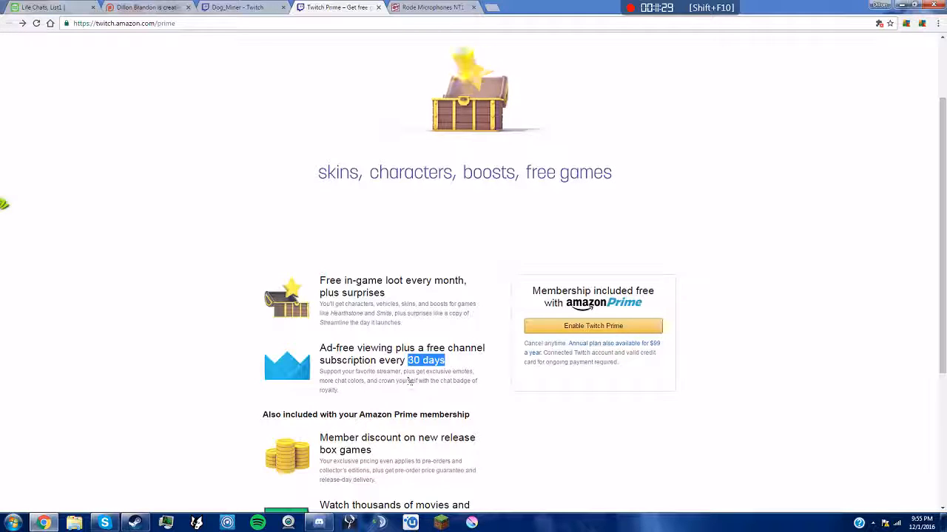
# Read further benefits including ad-free music, then switch to the Rode microphone page.
pyautogui.scroll(-3)
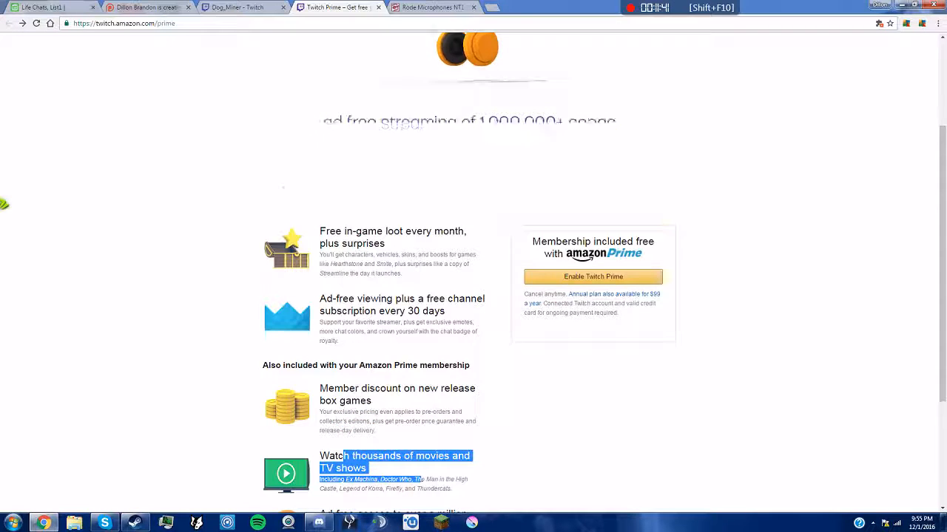
pyautogui.scroll(-3)
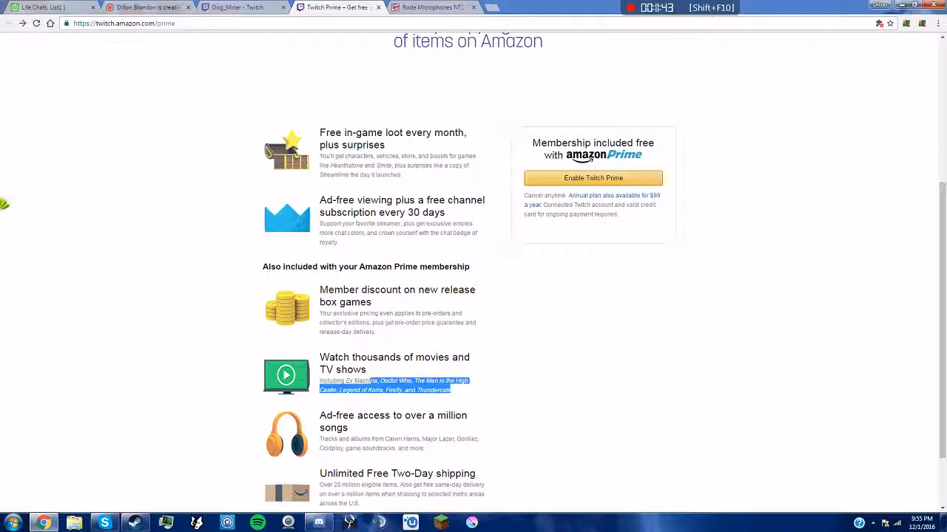
pyautogui.scroll(3)
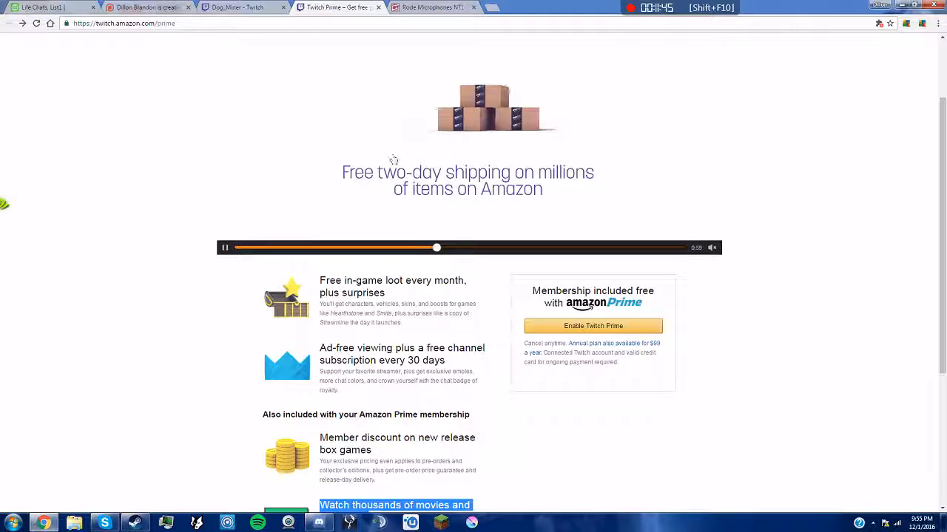
pyautogui.scroll(-3)
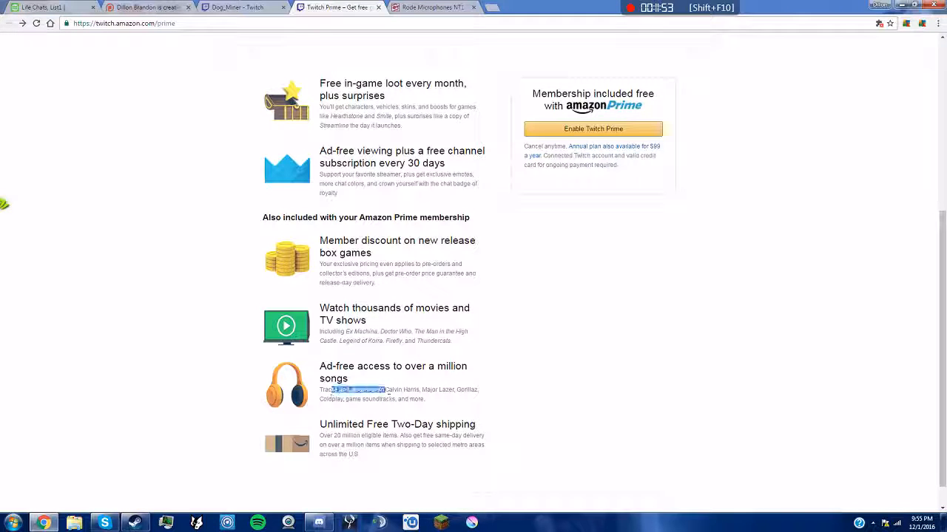
pyautogui.moveTo(332, 390); pyautogui.dragTo(426, 399)
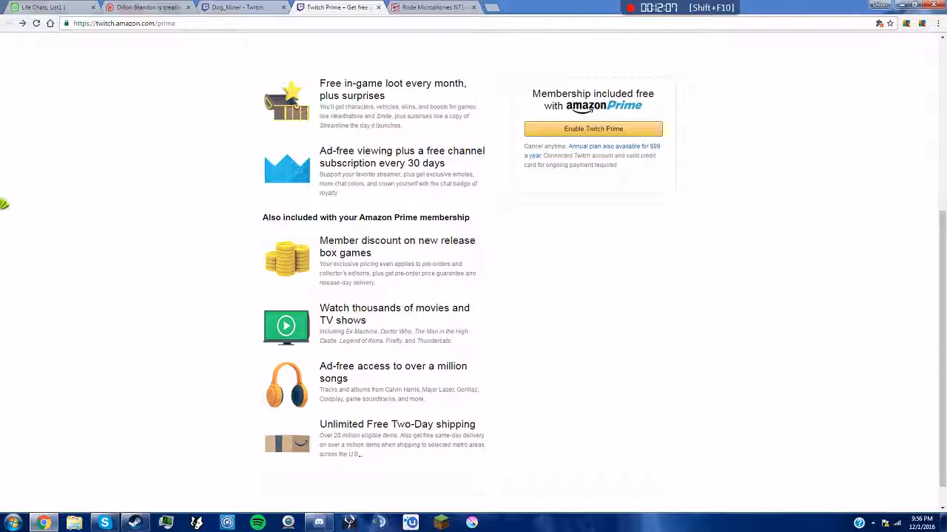
pyautogui.scroll(3)
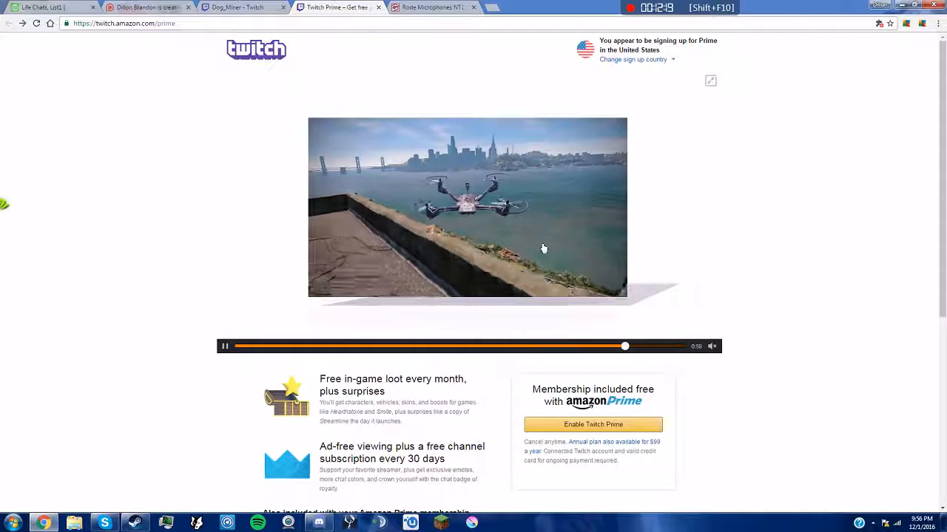
pyautogui.click(432, 7)
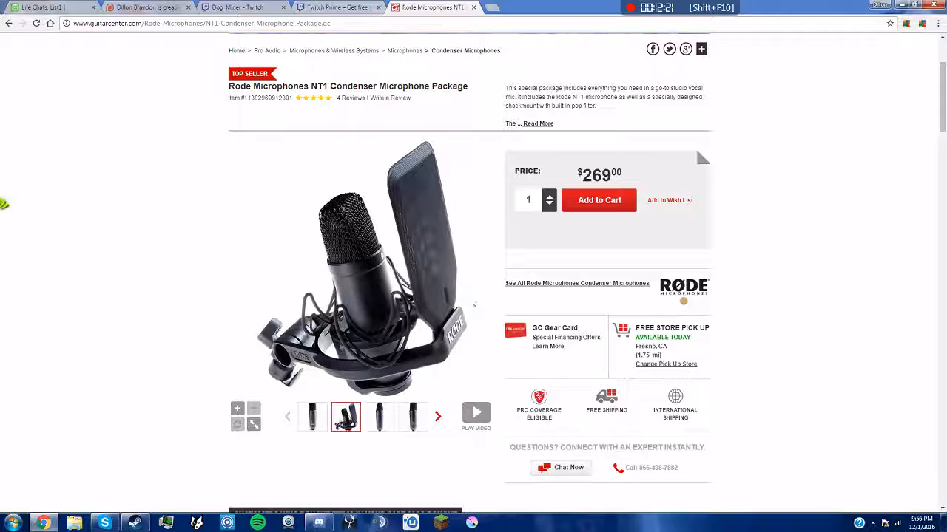
pyautogui.moveTo(426, 38)
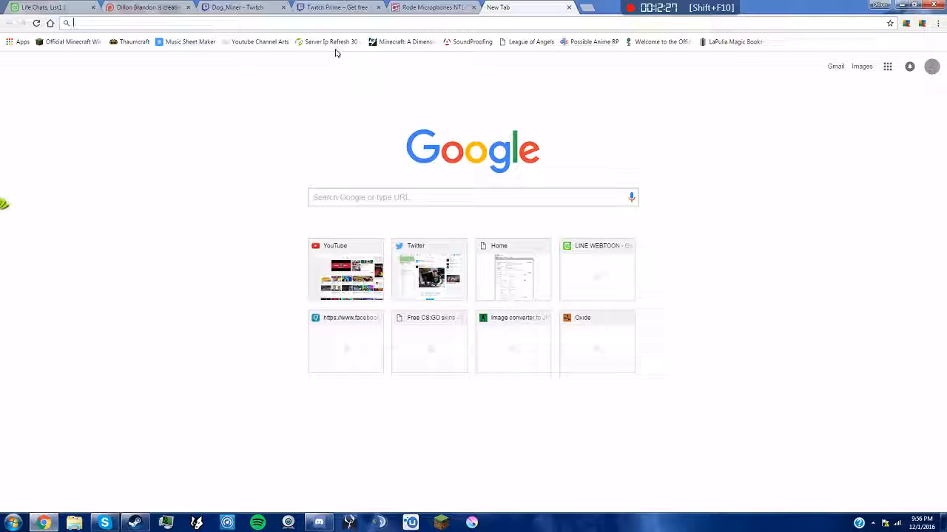
# Search Google for the Wacom tablet, expand store prices, then return to the Rode NT1 page.
pyautogui.write('wacom')
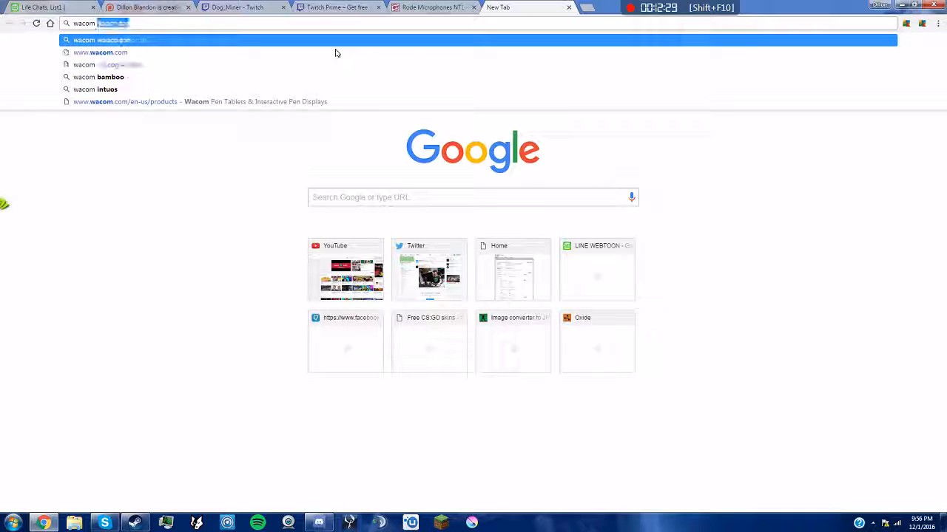
pyautogui.press('Return')
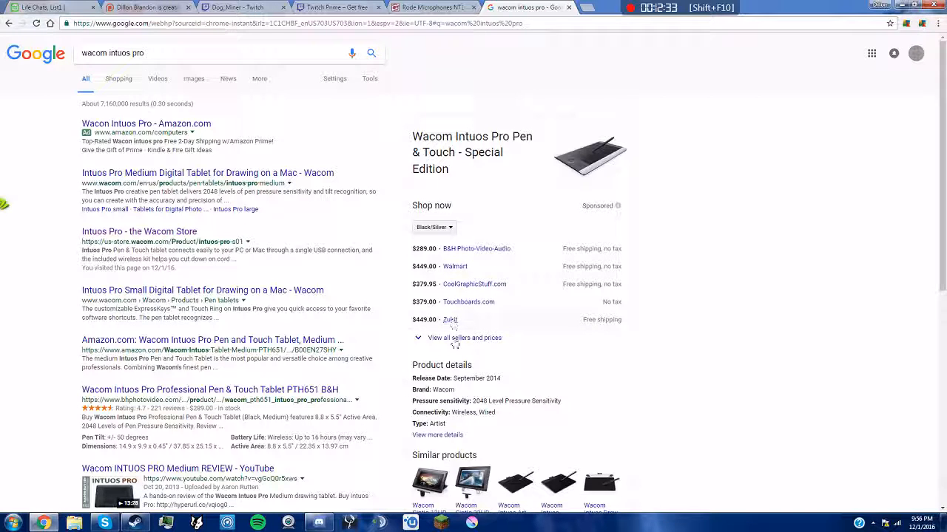
pyautogui.click(464, 337)
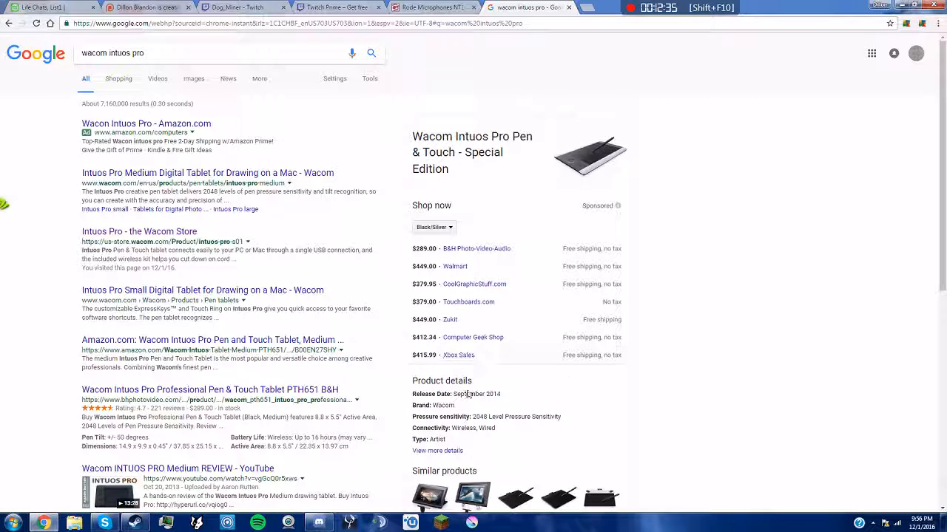
pyautogui.moveTo(438, 329)
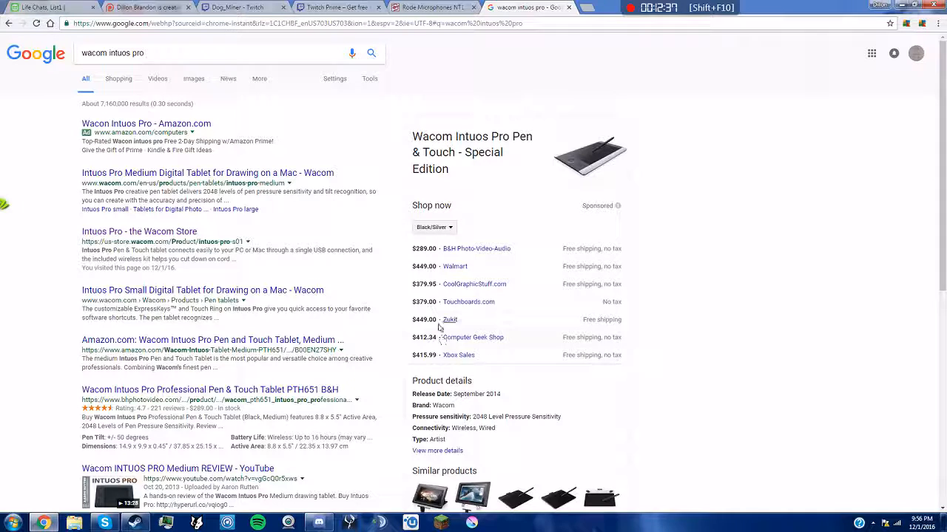
pyautogui.moveTo(562, 328)
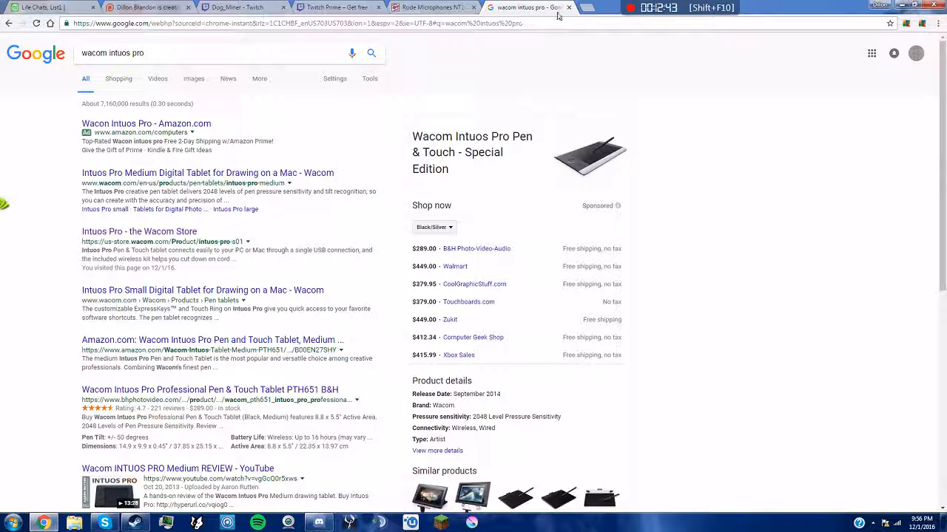
pyautogui.click(429, 8)
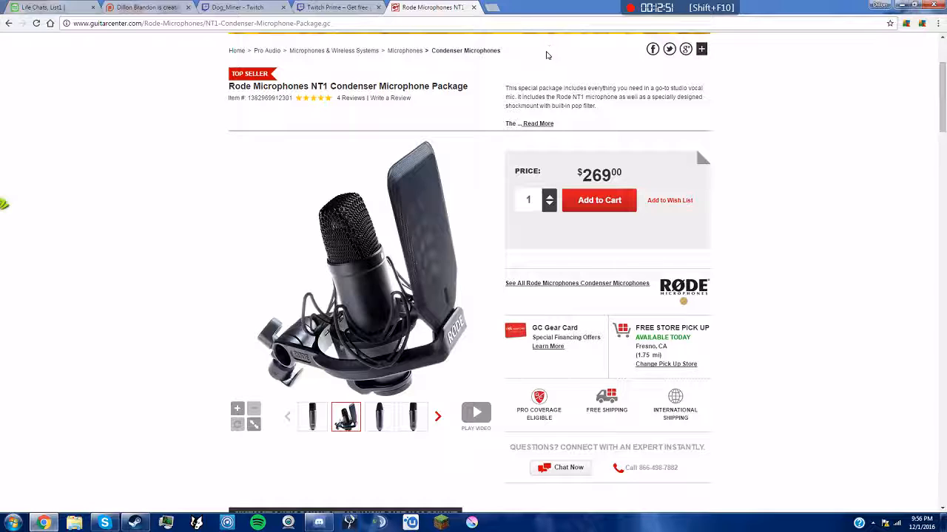
pyautogui.moveTo(724, 273)
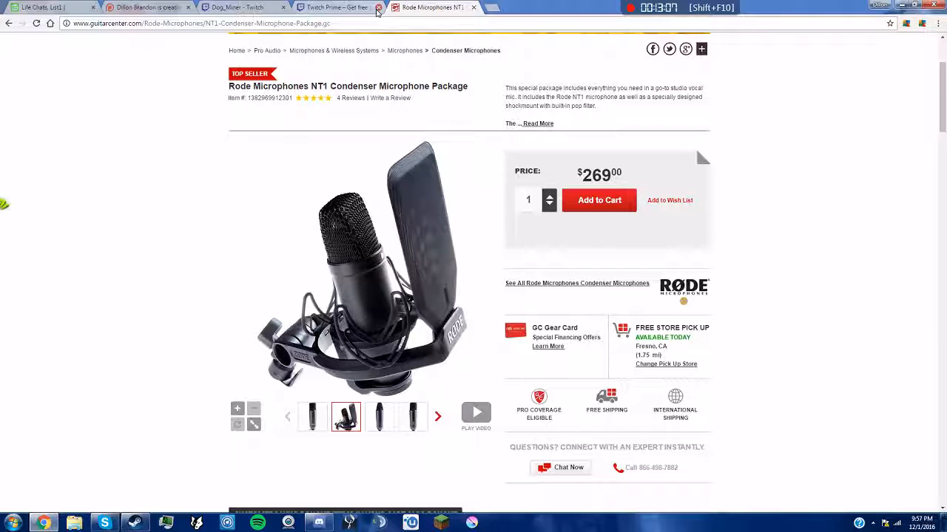
# Switch to the Patreon creator page, then bring the Steam window forward.
pyautogui.click(379, 7)
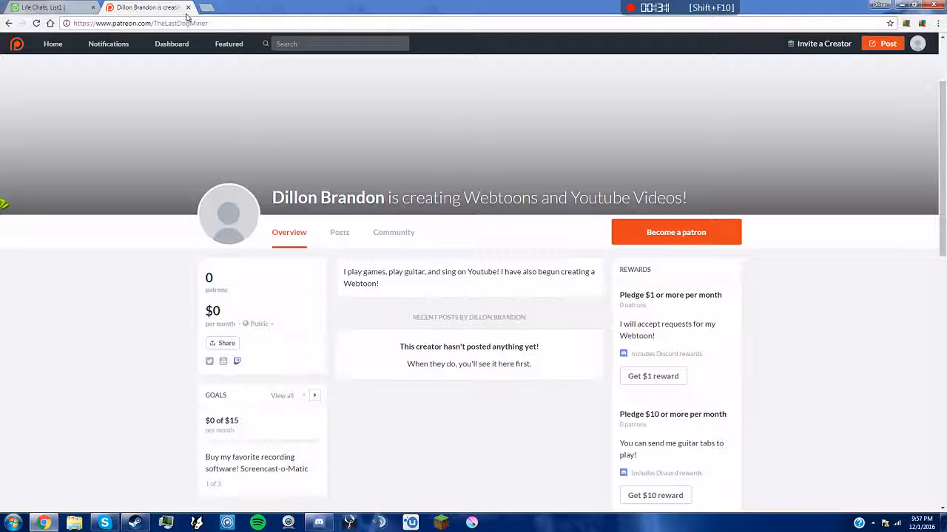
pyautogui.click(48, 8)
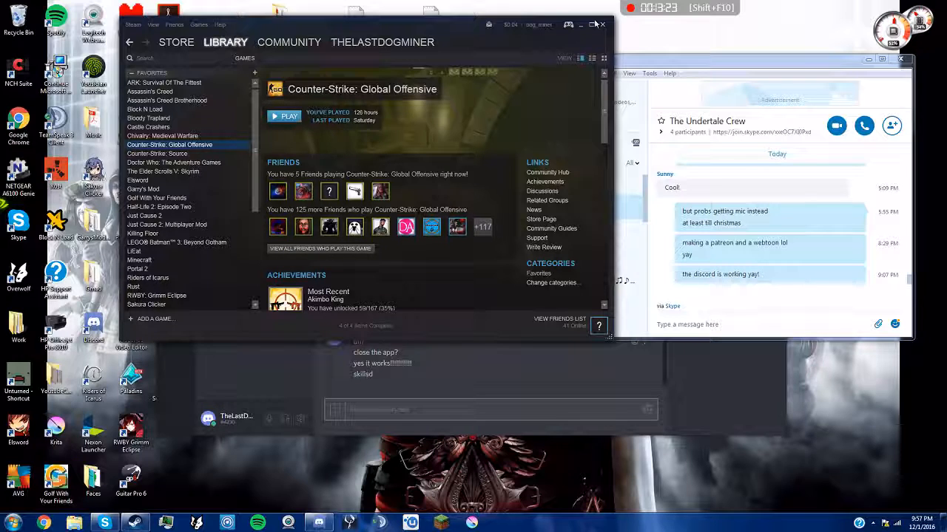
pyautogui.moveTo(461, 151)
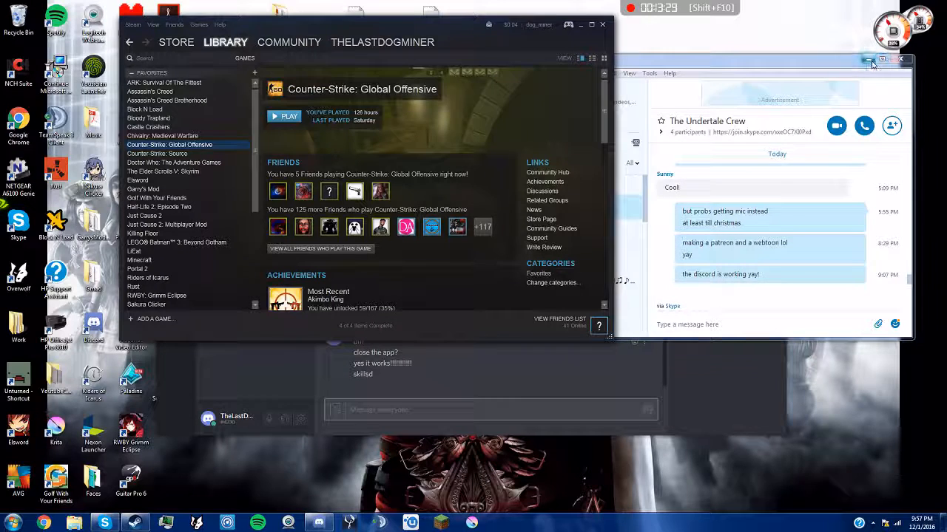
# Close the group chat, go to the Steam store and look up Watch_Dogs 2 via 'watch'.
pyautogui.click(882, 59)
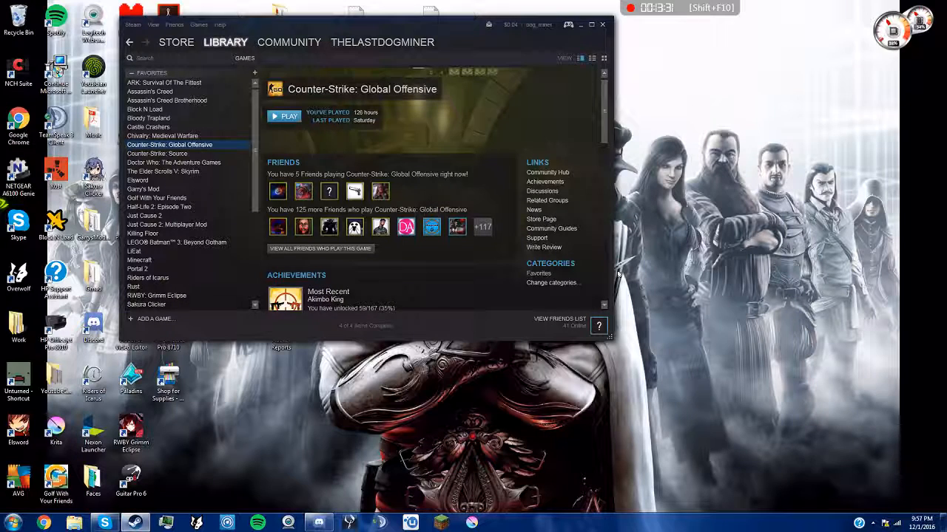
pyautogui.moveTo(517, 310)
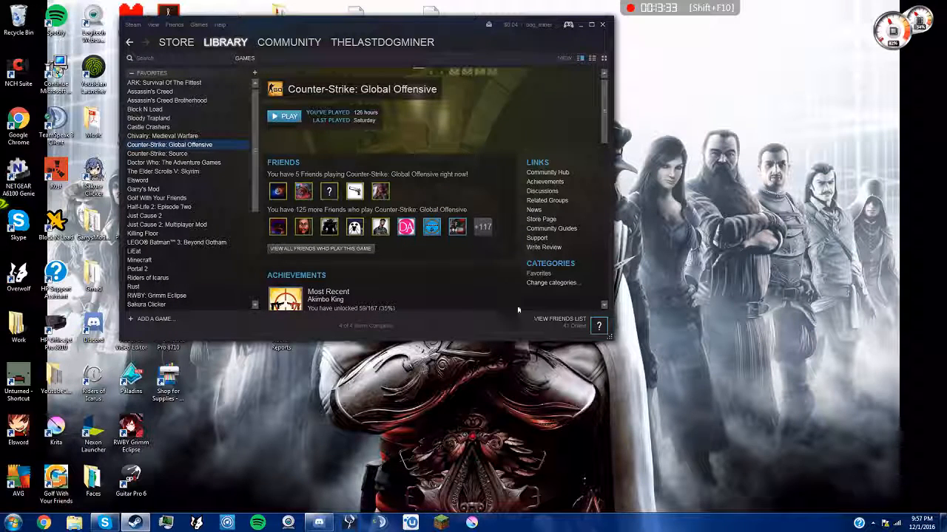
pyautogui.moveTo(554, 329)
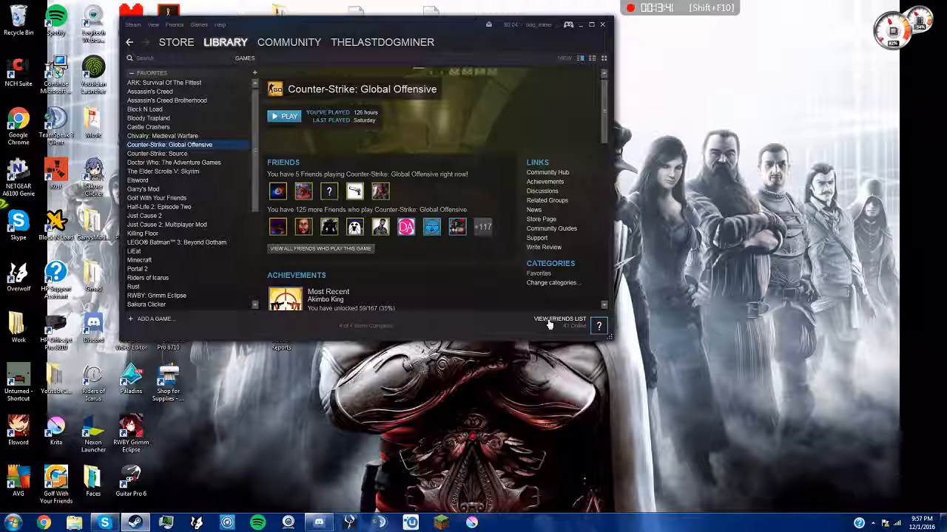
pyautogui.moveTo(510, 323)
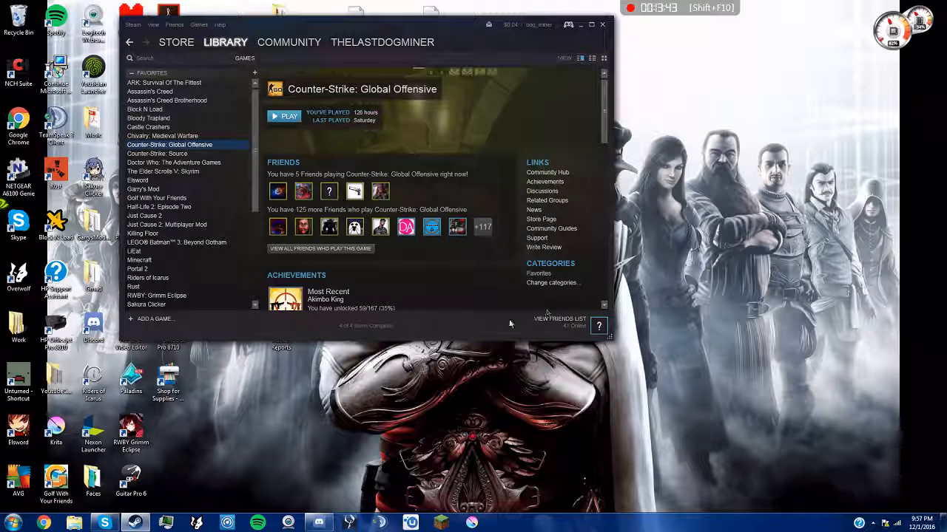
pyautogui.click(176, 42)
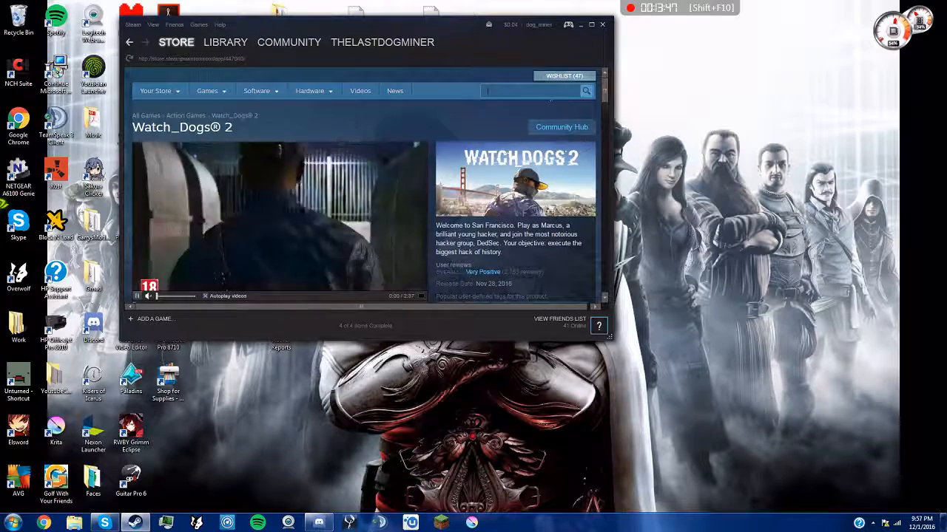
pyautogui.write('watch')
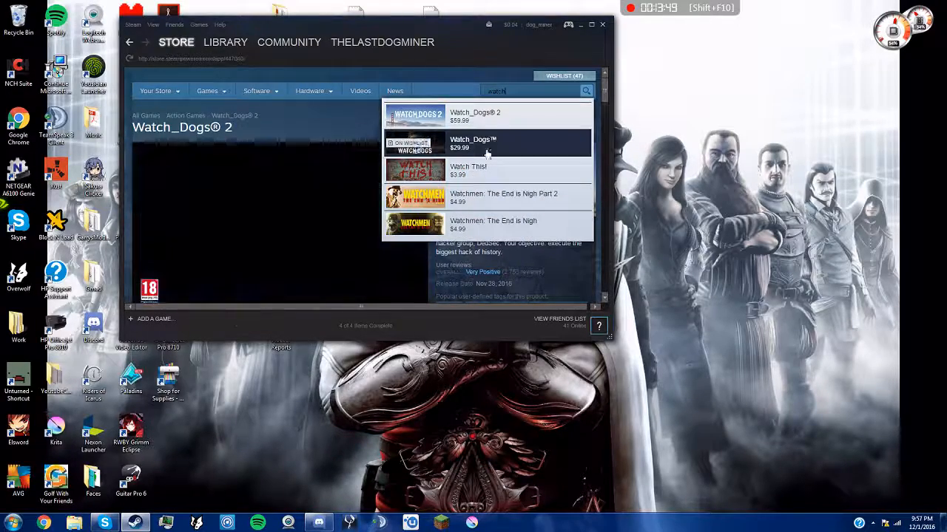
pyautogui.click(225, 41)
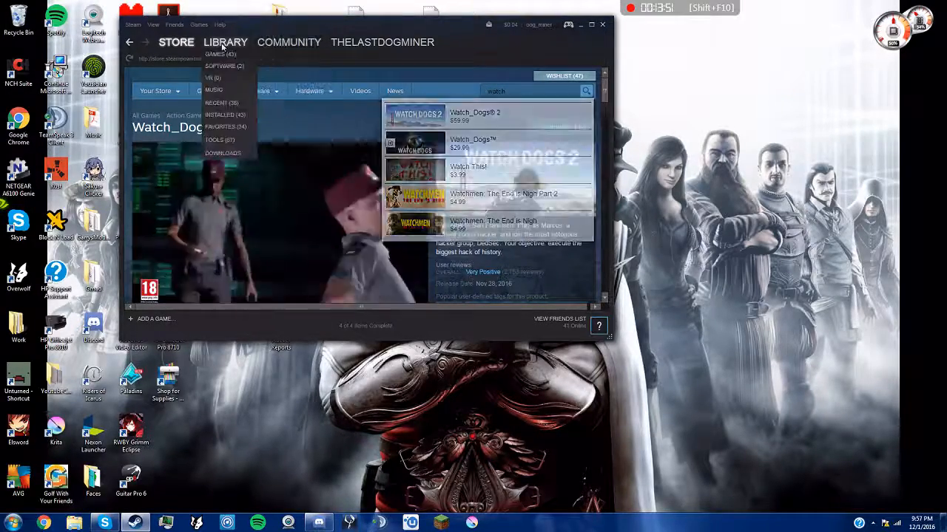
pyautogui.click(224, 42)
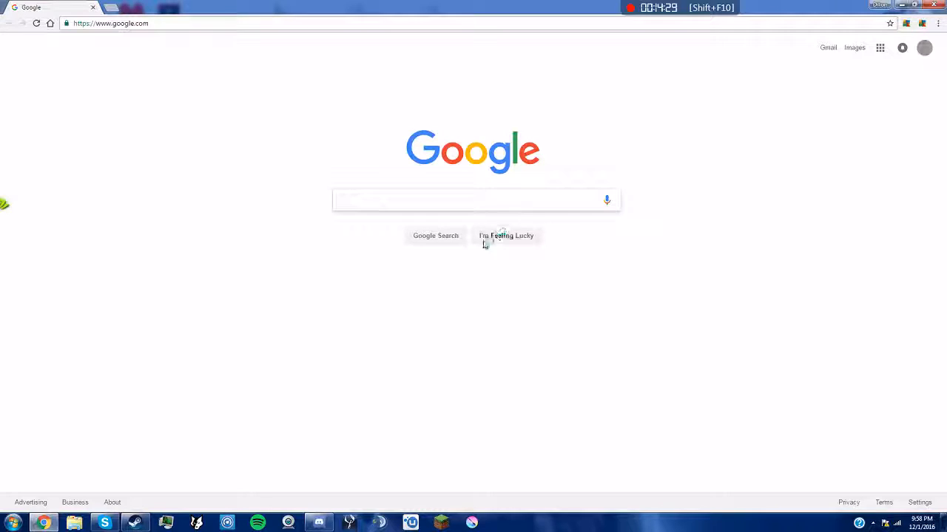
# Go to youtube.com and search for 'peter gergely'.
pyautogui.click(473, 200)
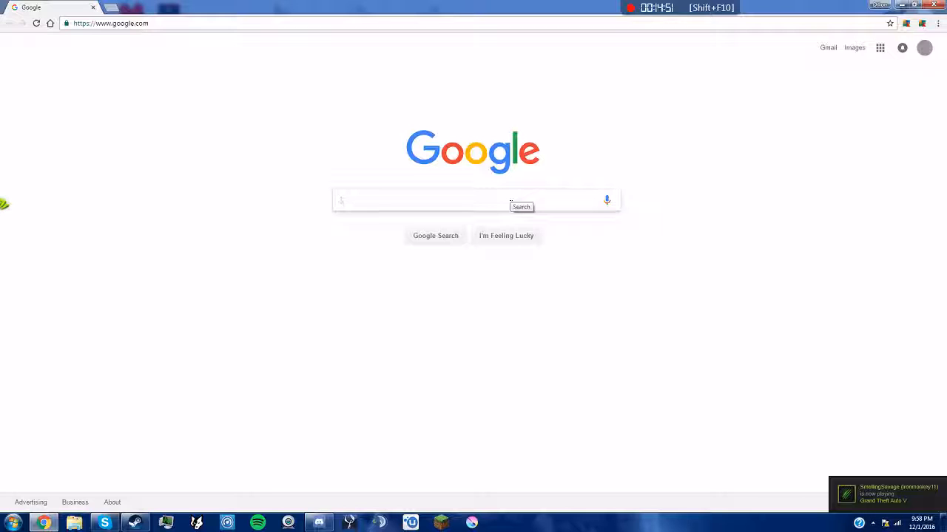
pyautogui.write('youtube.com')
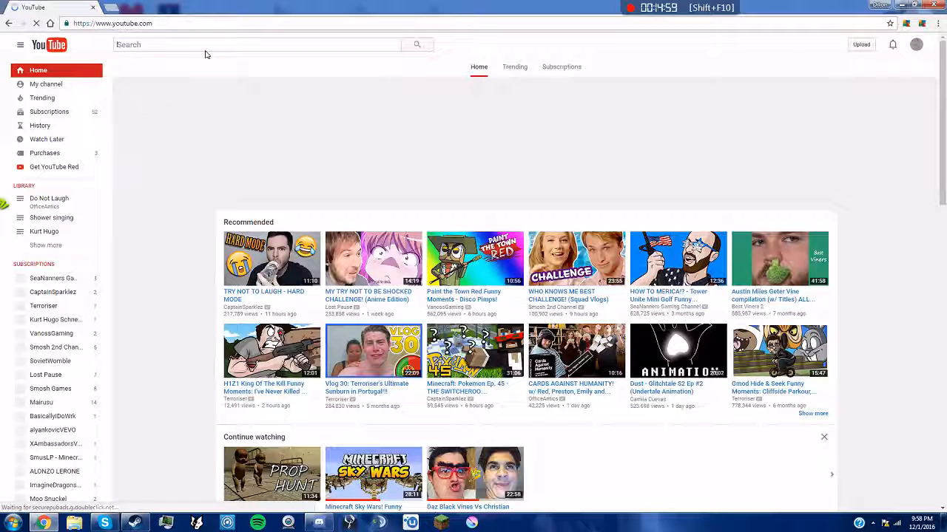
pyautogui.write('peter gerg')
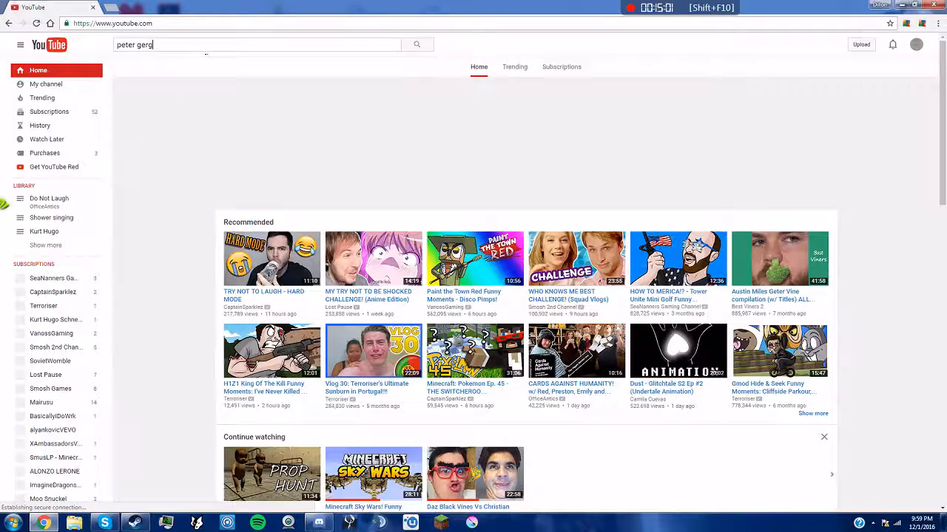
pyautogui.write('ely')
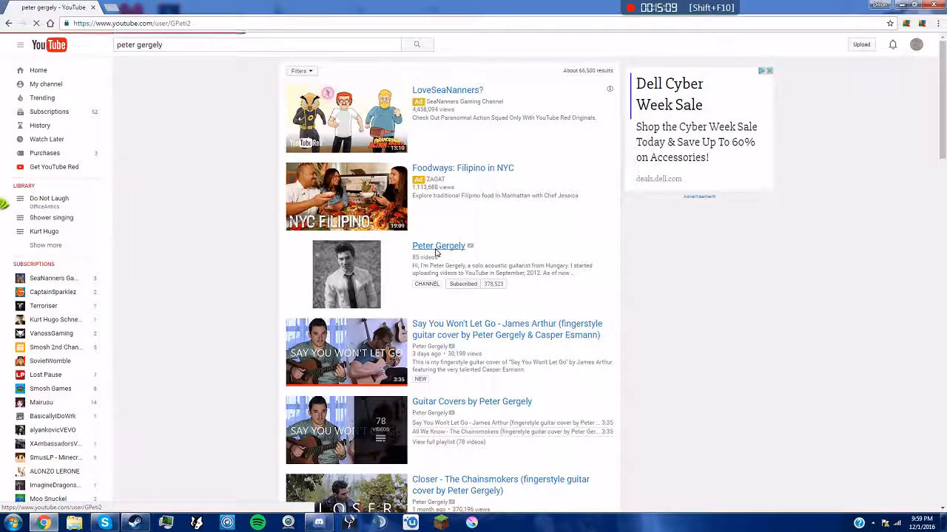
pyautogui.click(438, 245)
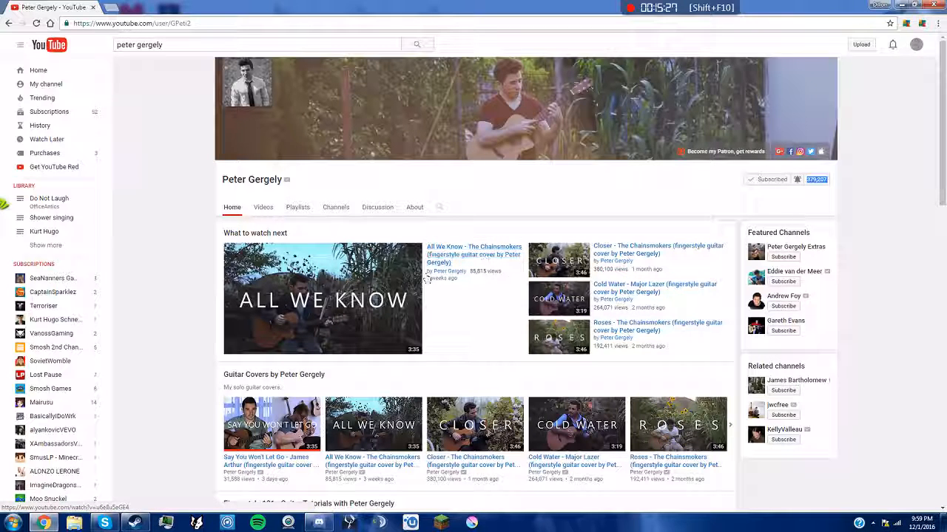
pyautogui.moveTo(473, 259)
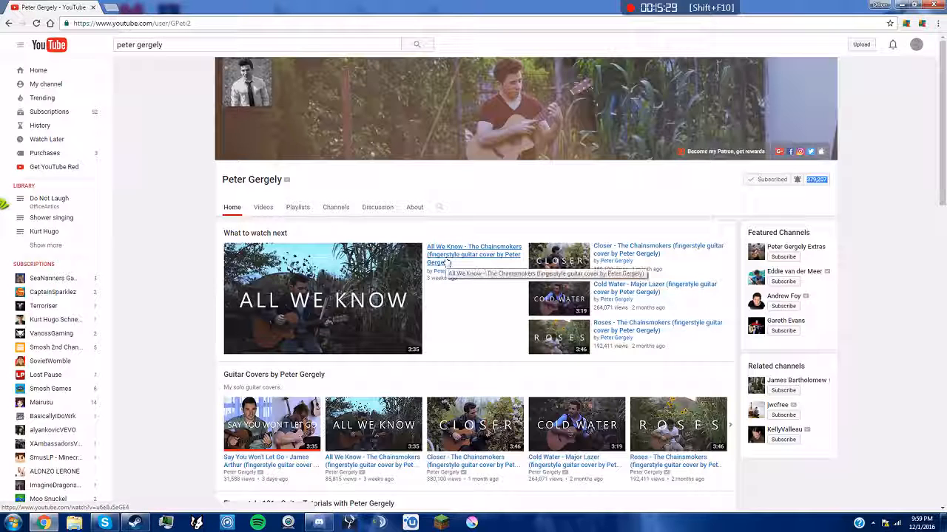
pyautogui.click(263, 207)
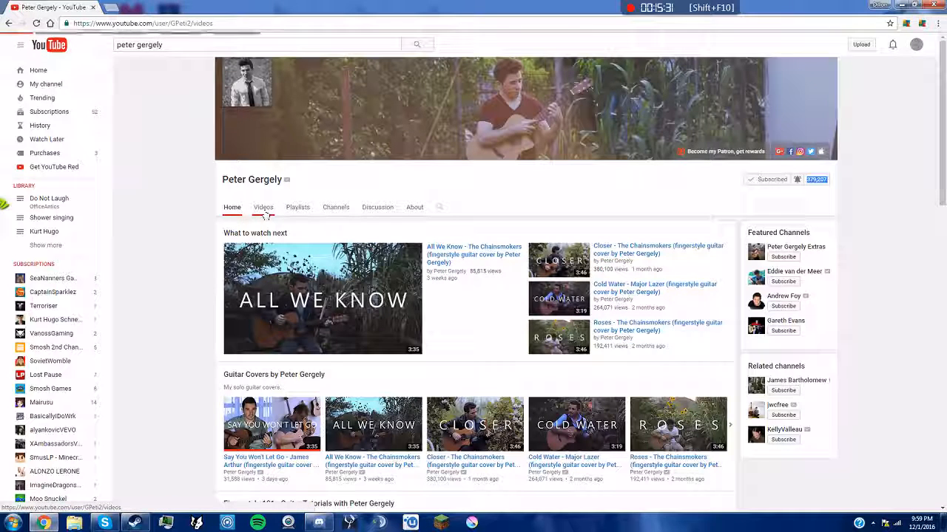
pyautogui.click(263, 207)
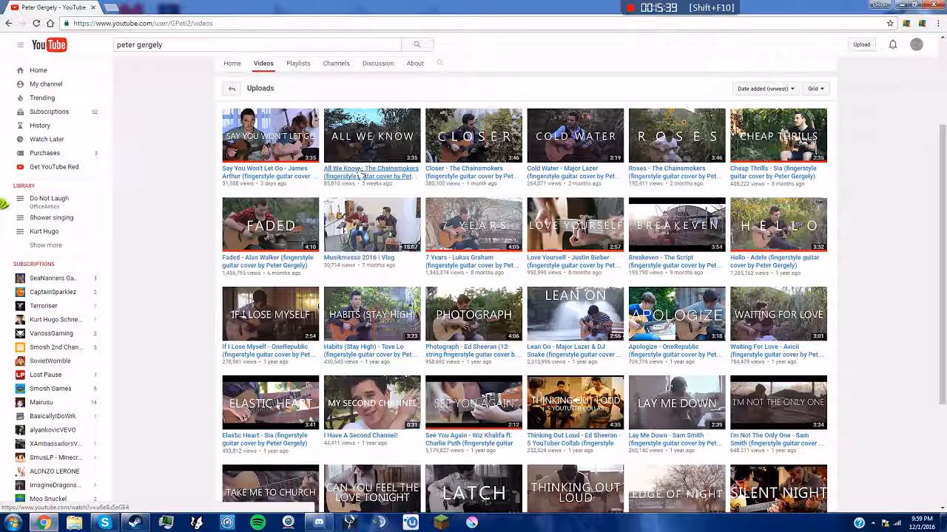
pyautogui.moveTo(370, 176)
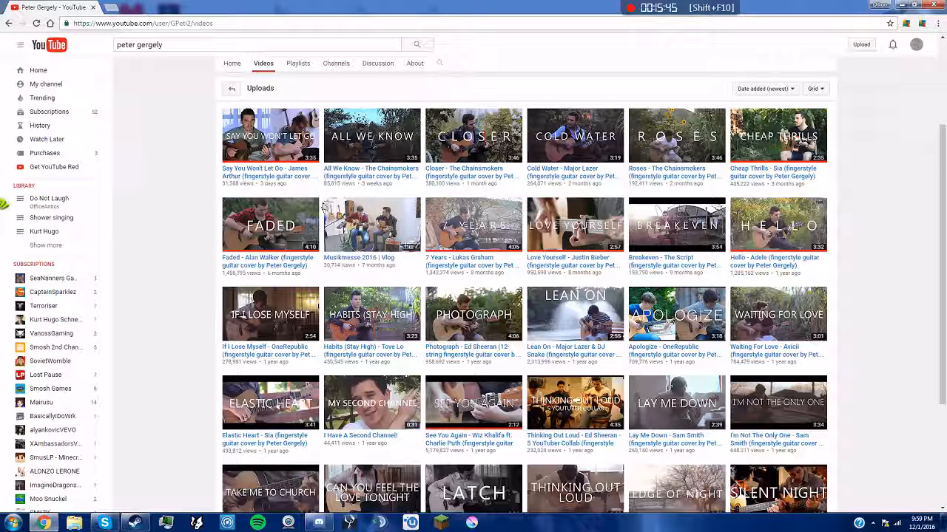
pyautogui.moveTo(269, 171)
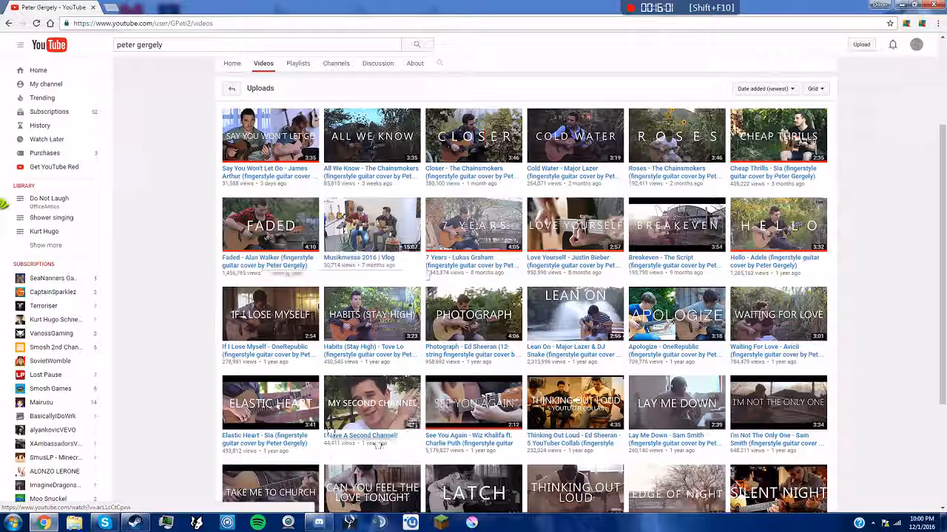
pyautogui.scroll(-3)
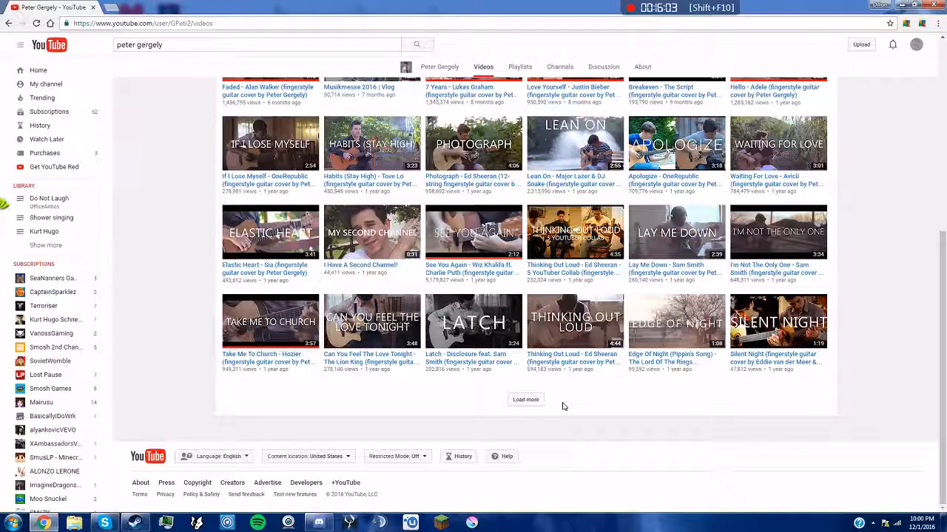